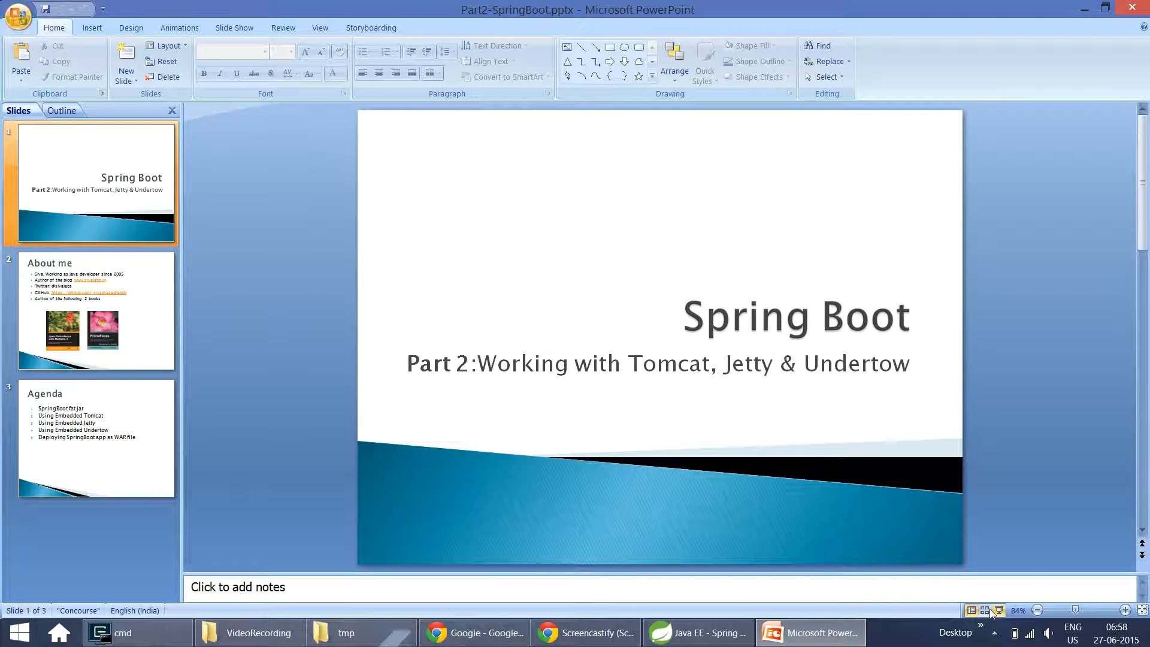
Switch from the PowerPoint slides to the Spring Tool Suite window on the taskbar
left_click(707, 632)
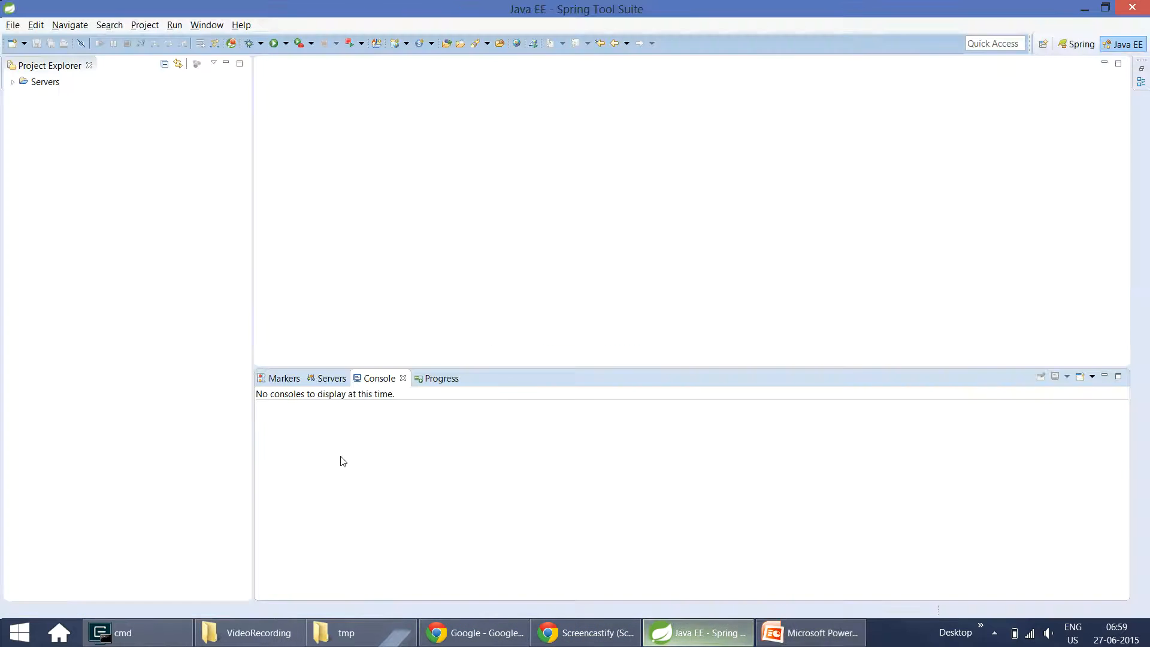
mouse_move(46, 102)
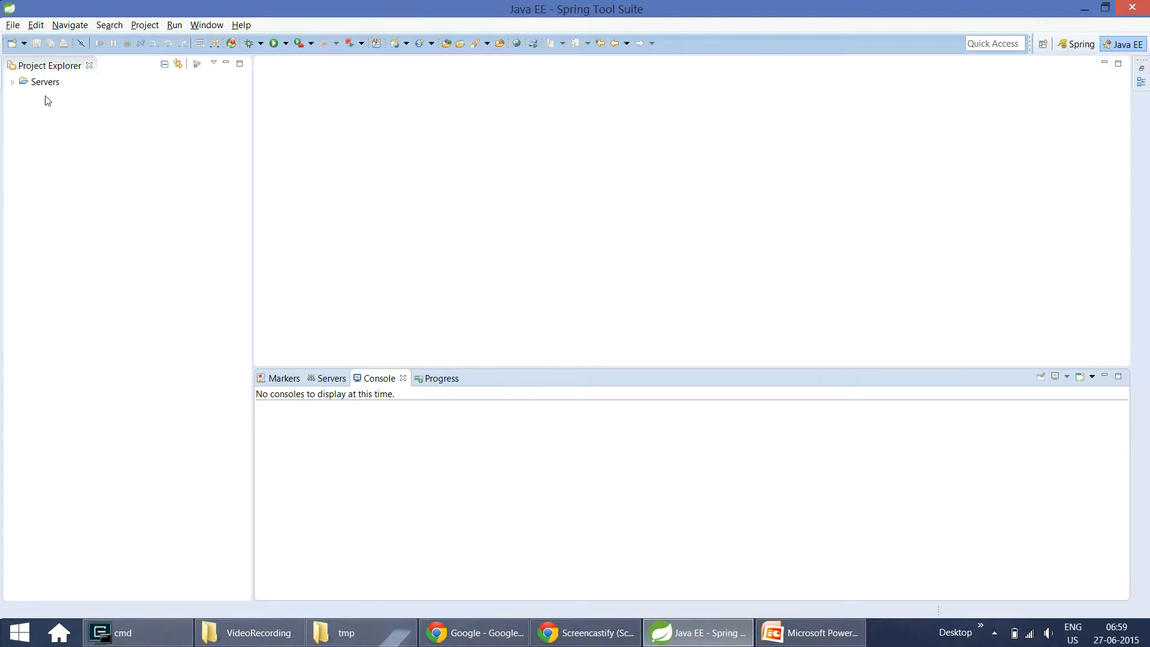
Create a new Spring Starter project named demo with the Web dependency
left_click(12, 25)
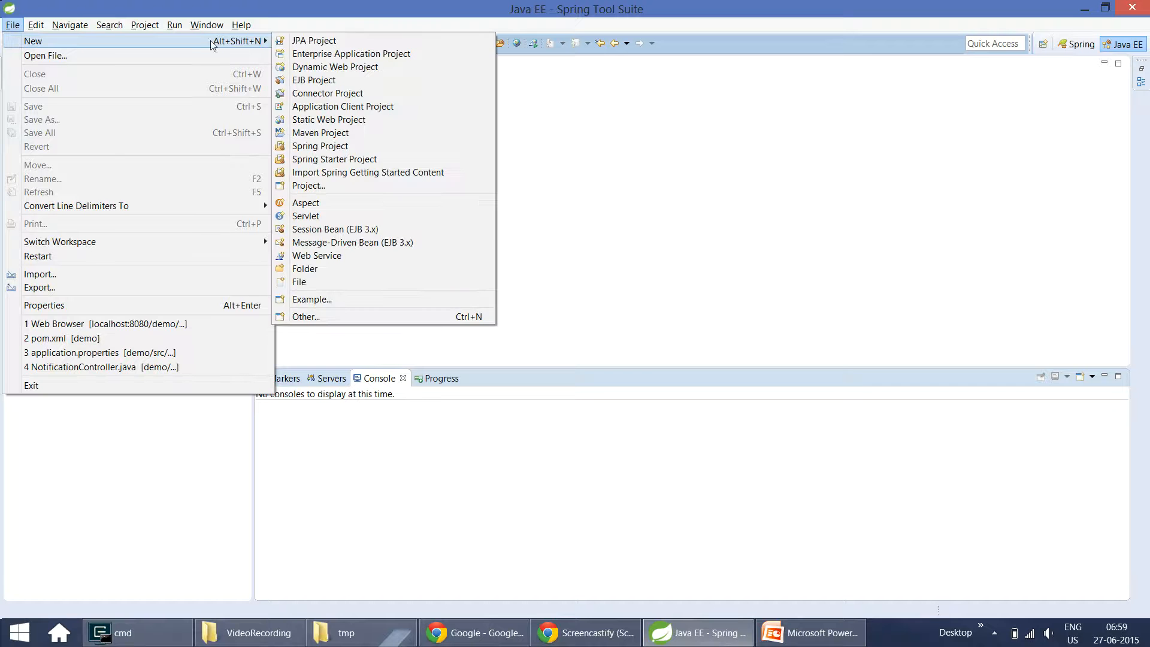
mouse_move(350, 161)
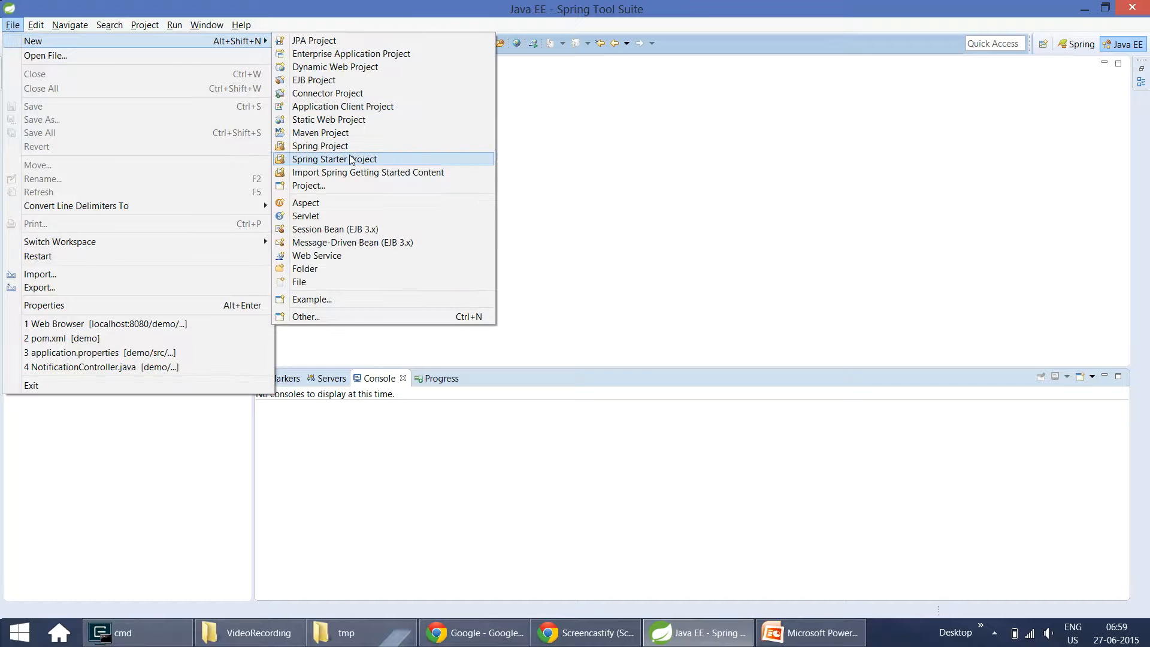
left_click(334, 159)
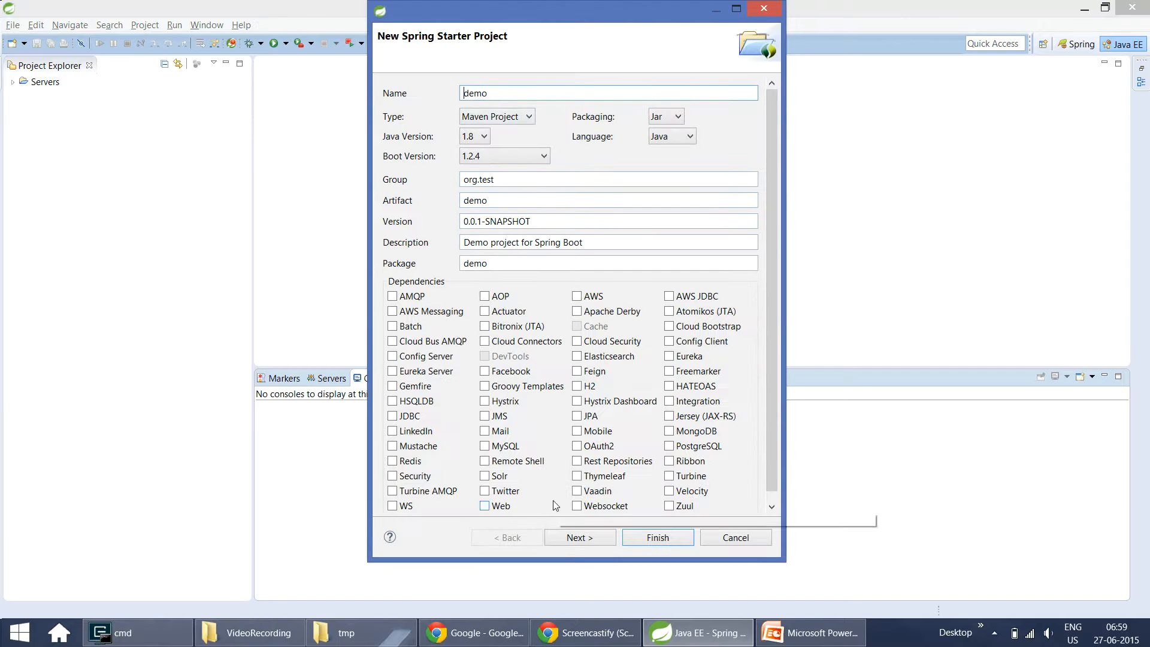
left_click(484, 496)
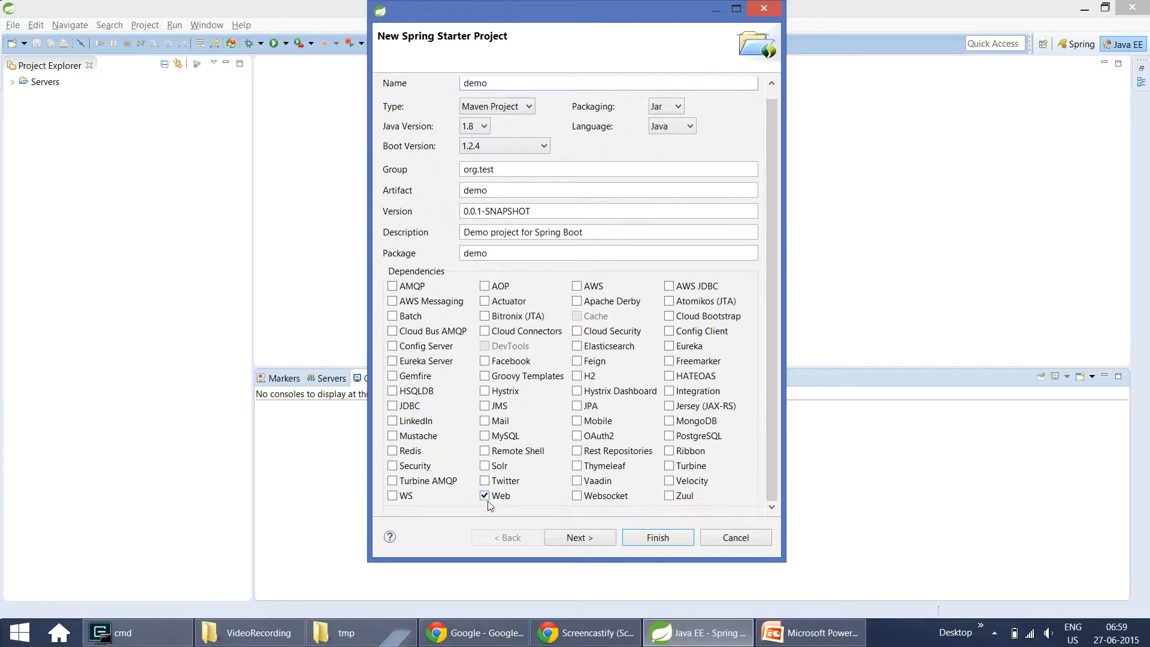
left_click(580, 537)
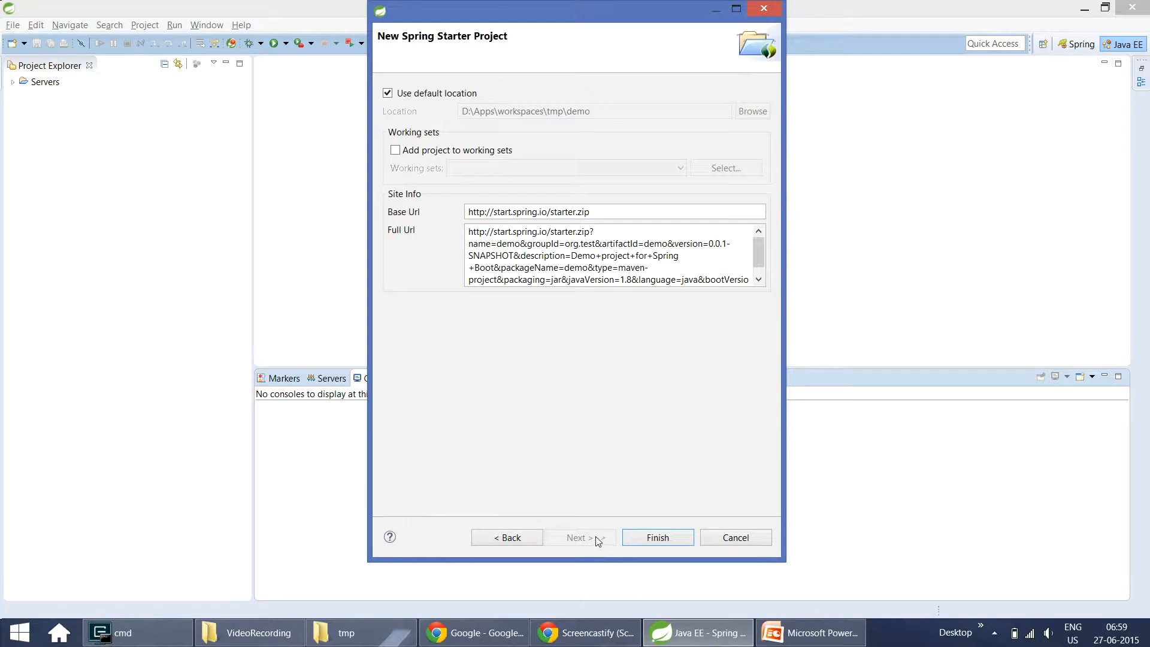
left_click(657, 536)
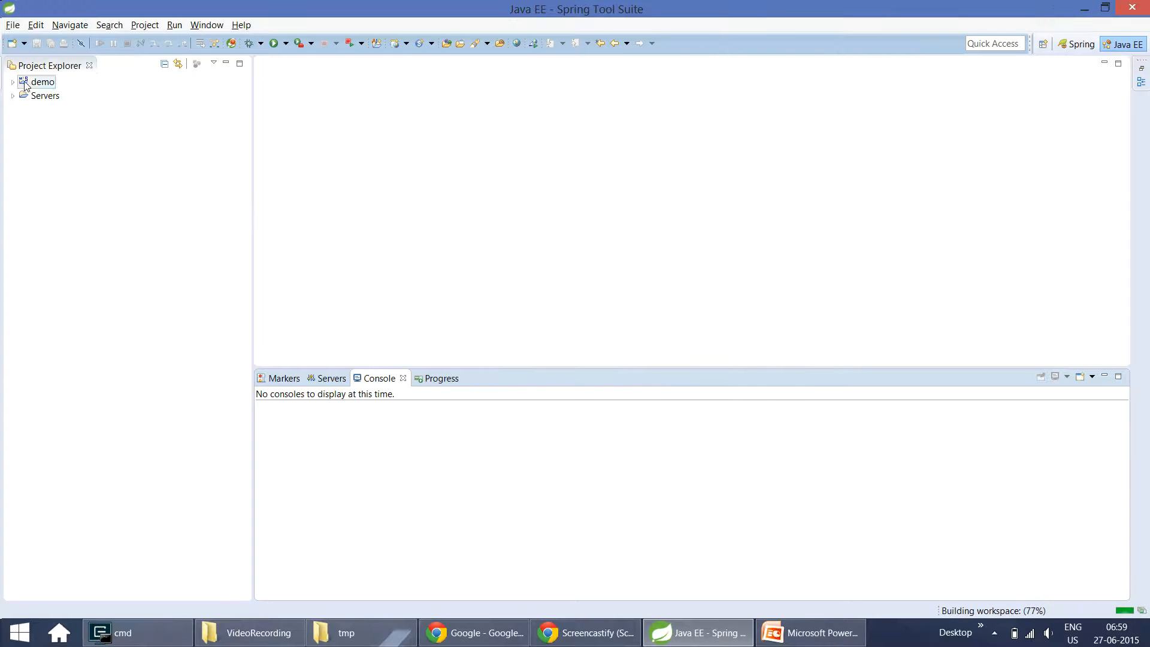
Open demo's pom.xml source and highlight the java.version 1.8 value
left_click(13, 81)
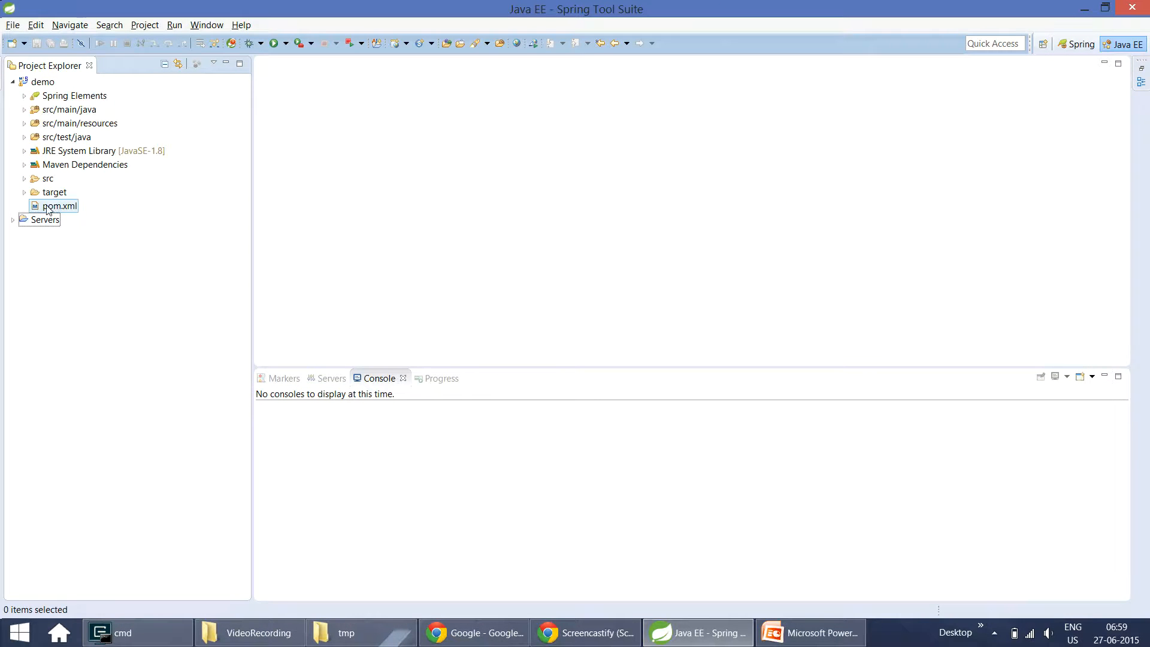
double_click(59, 206)
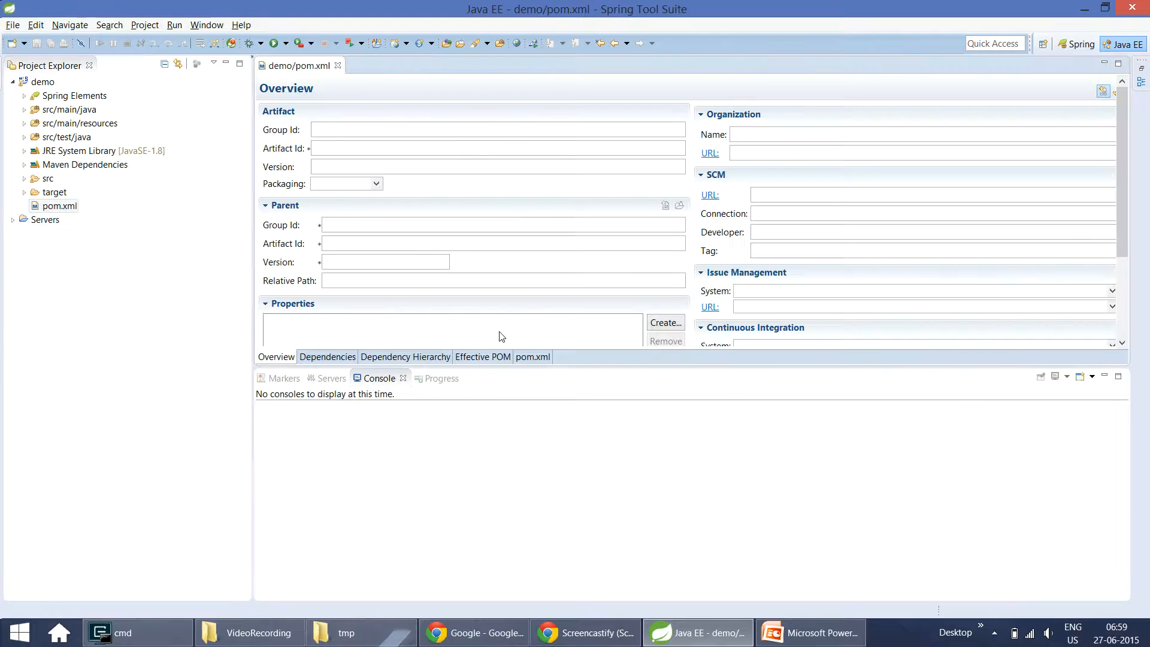
left_click(532, 357)
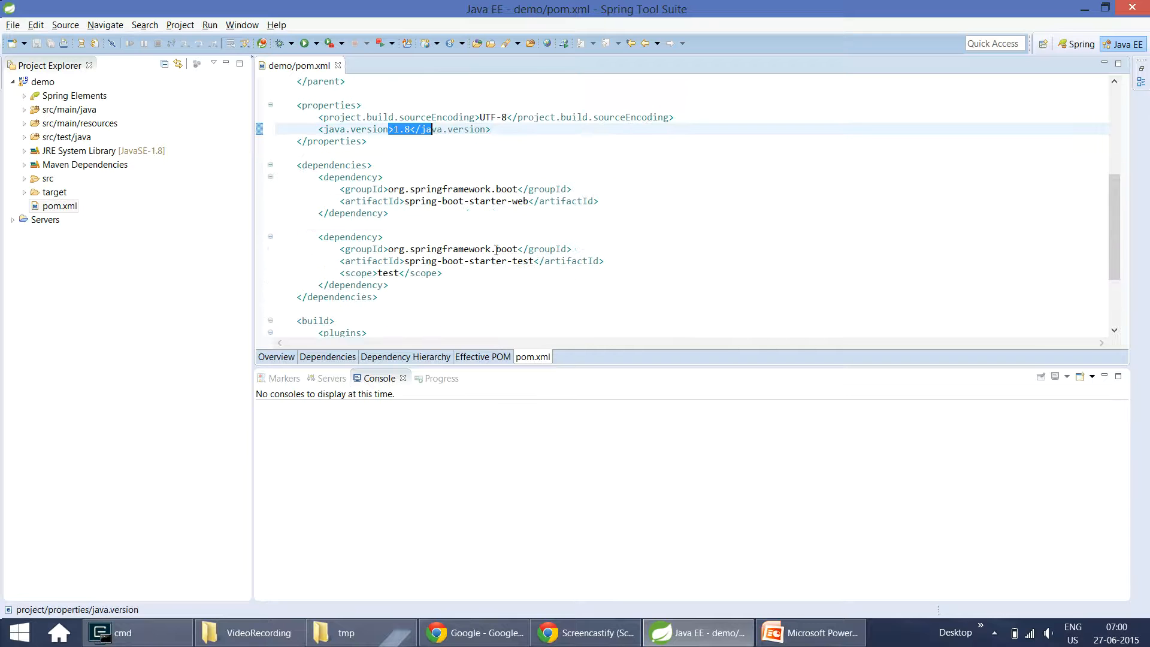
left_click_drag(316, 177, 396, 273)
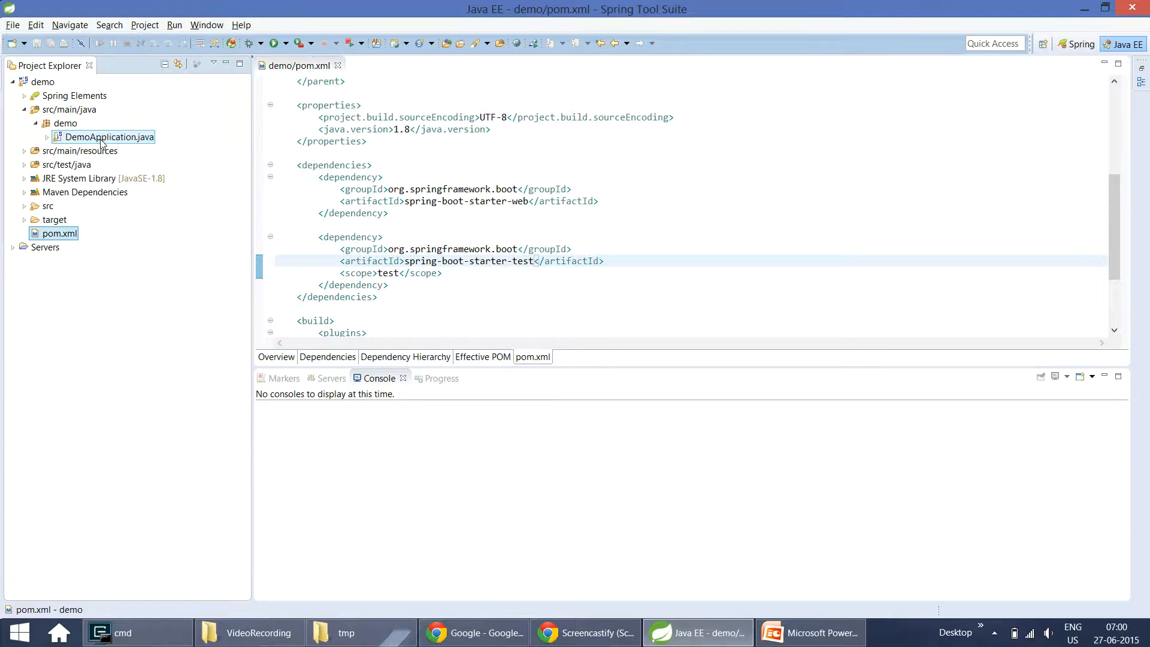
Create static/index.html with html, body and an h2 'Welcome to SpringBoot Part 2' heading
double_click(106, 137)
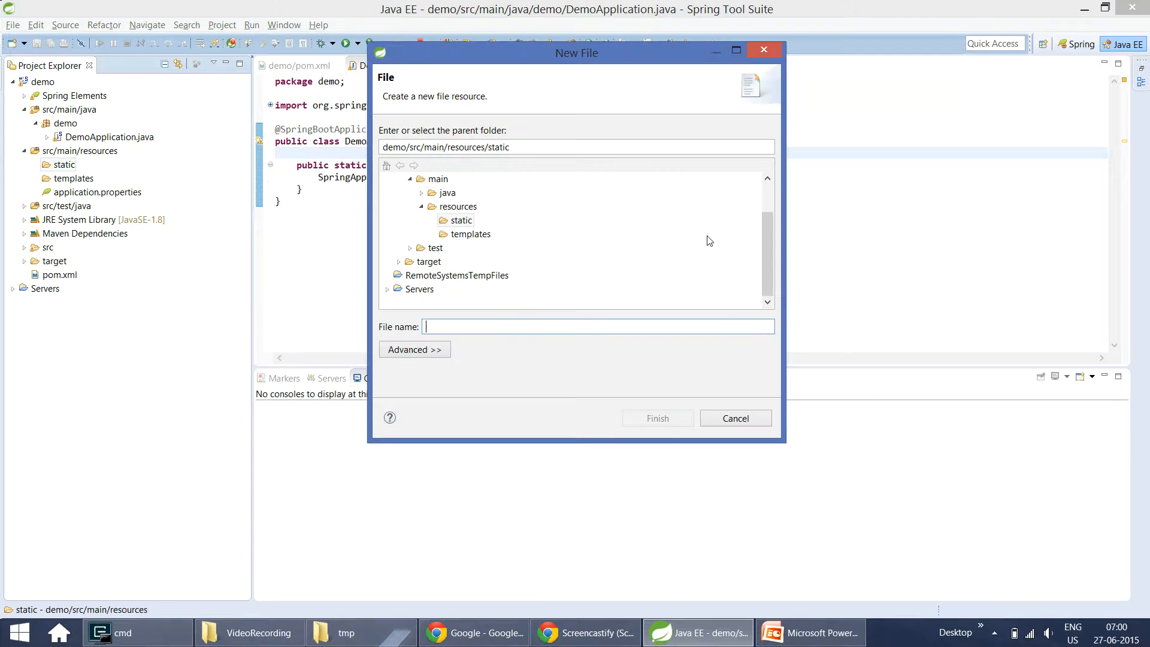
type("index.")
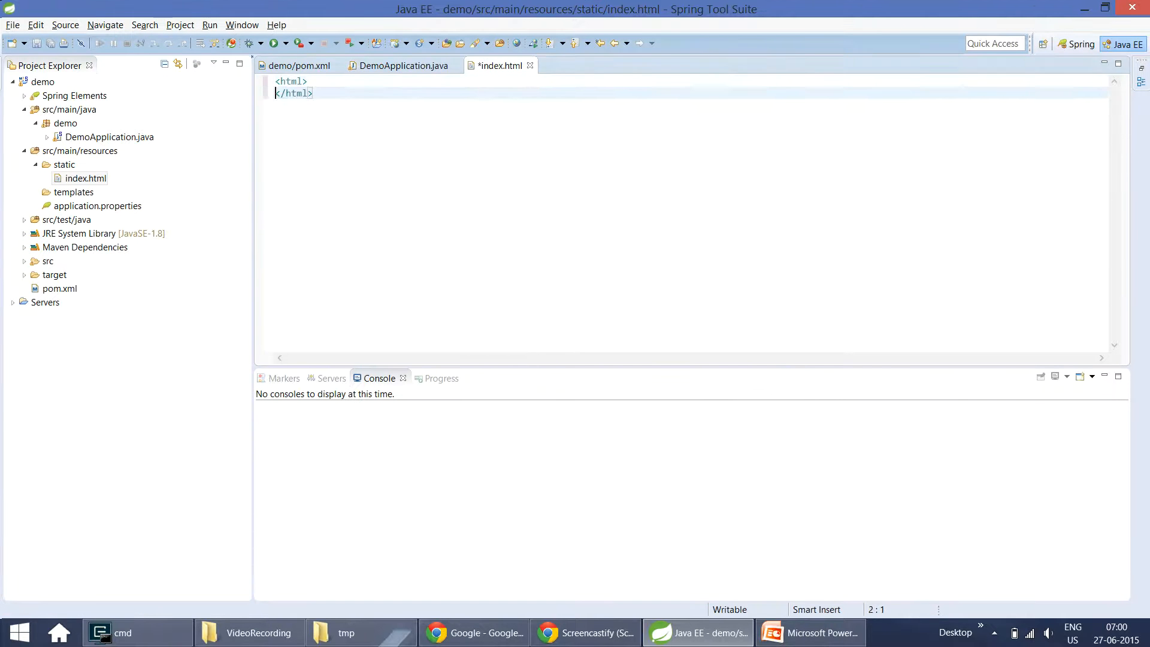
type("<body>")
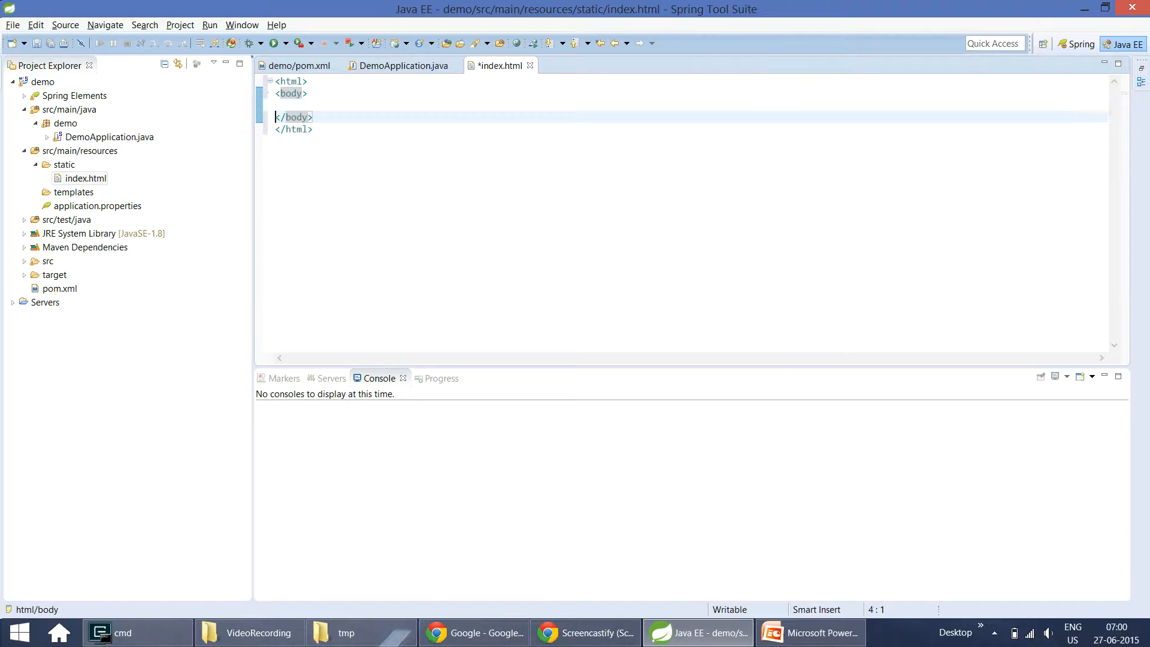
type("<h2></h2>")
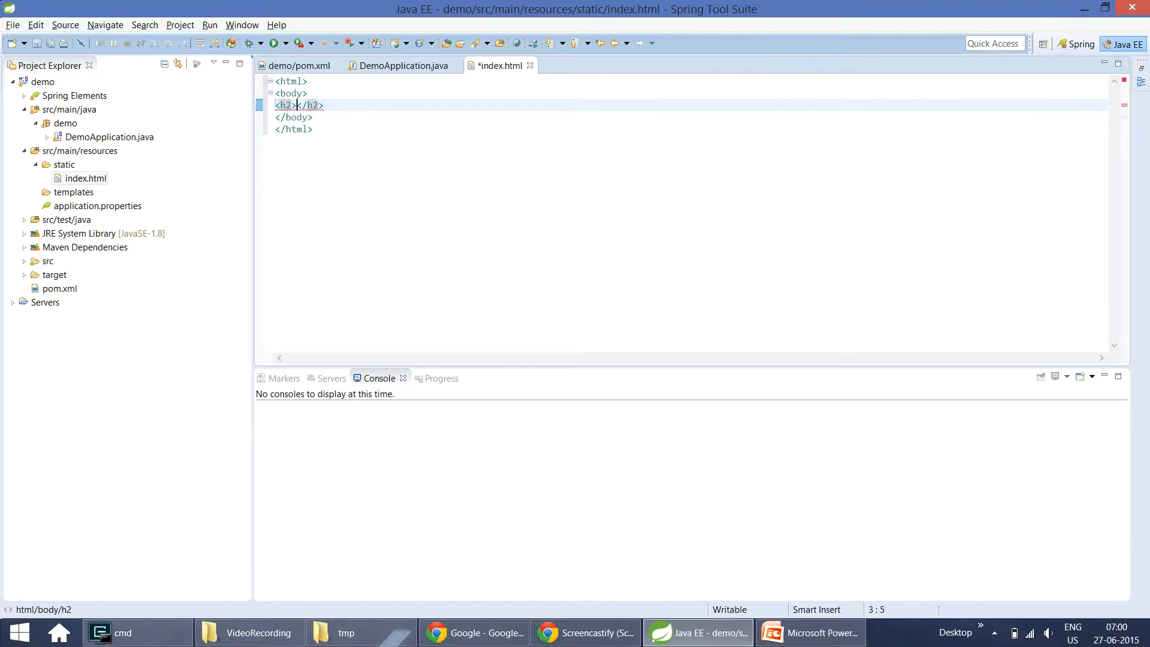
type("Welcome to")
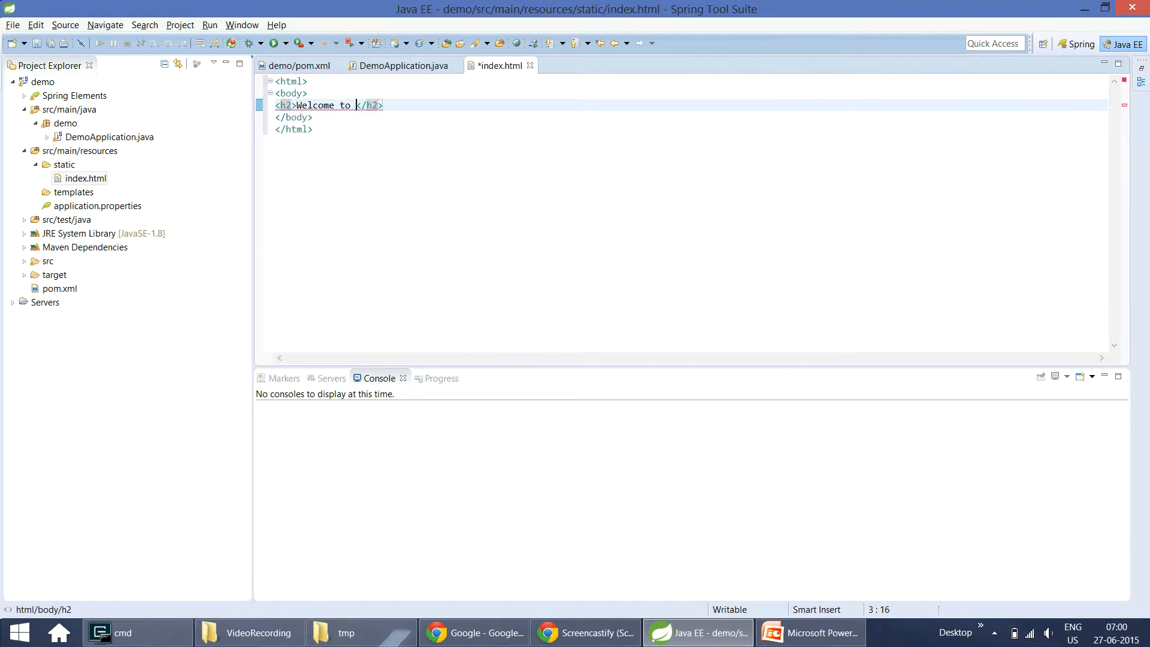
type("SpringBoot")
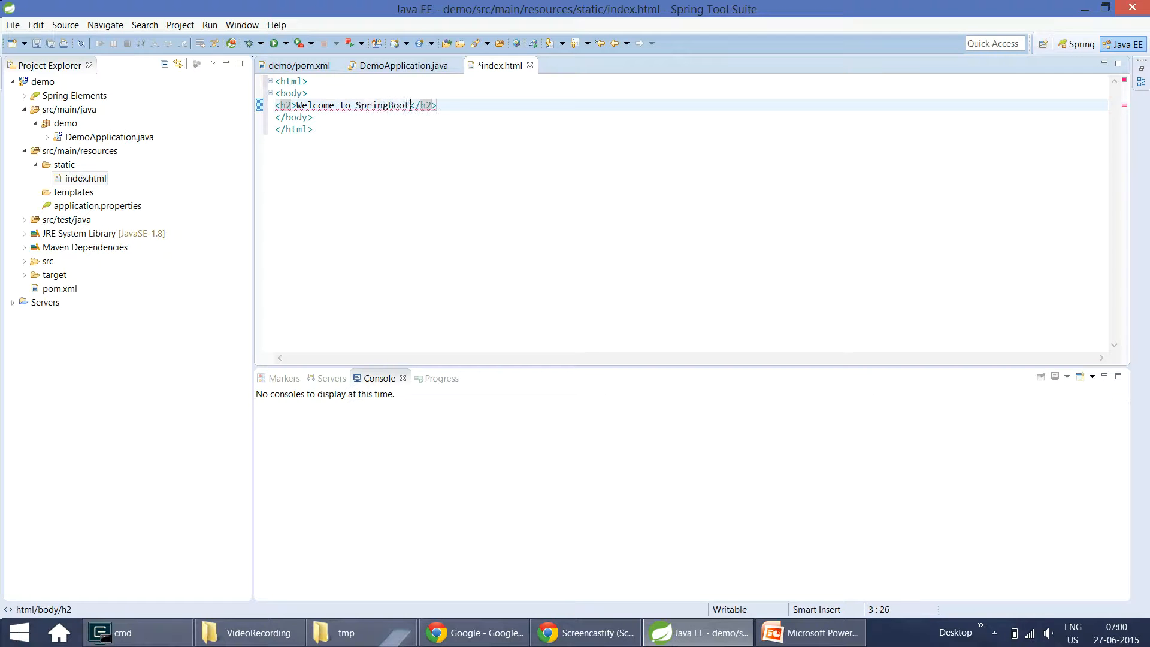
type("Part 2")
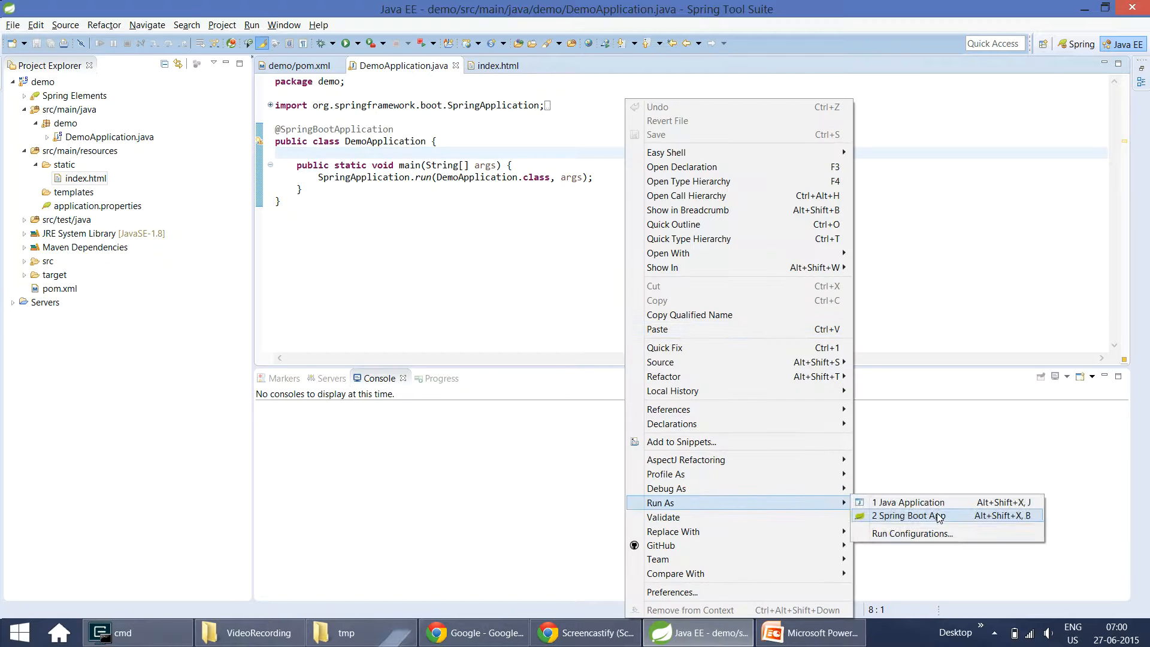
Run DemoApplication as a Spring Boot App and highlight 'Tomcat started on port 8080'
left_click(911, 515)
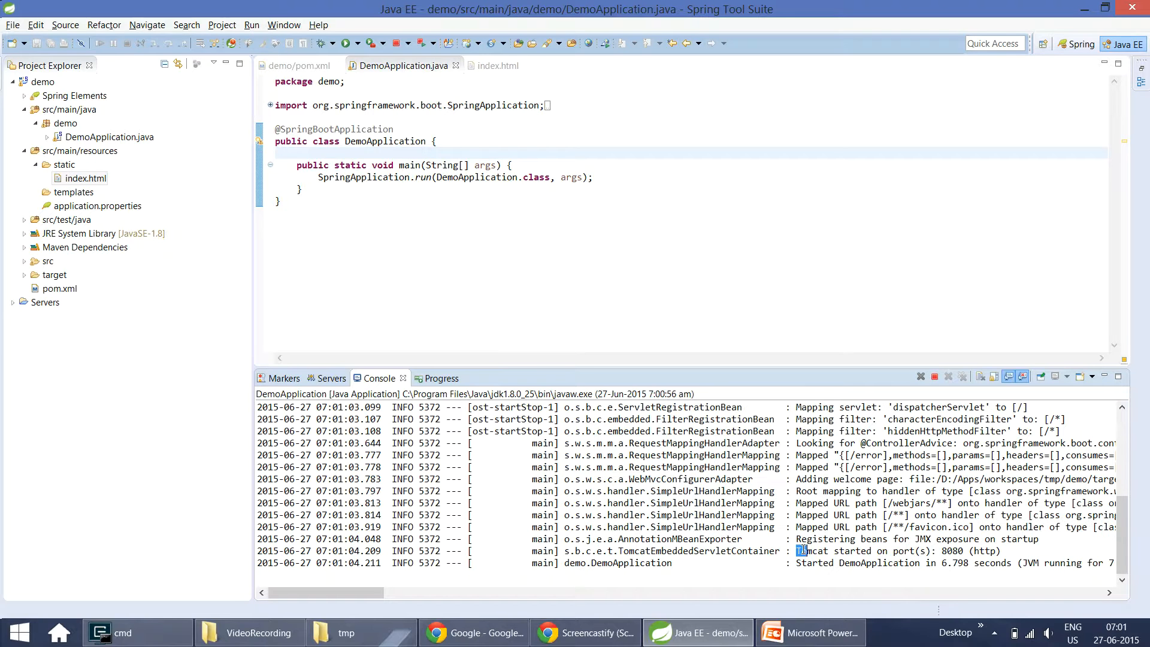
left_click_drag(794, 551, 1015, 551)
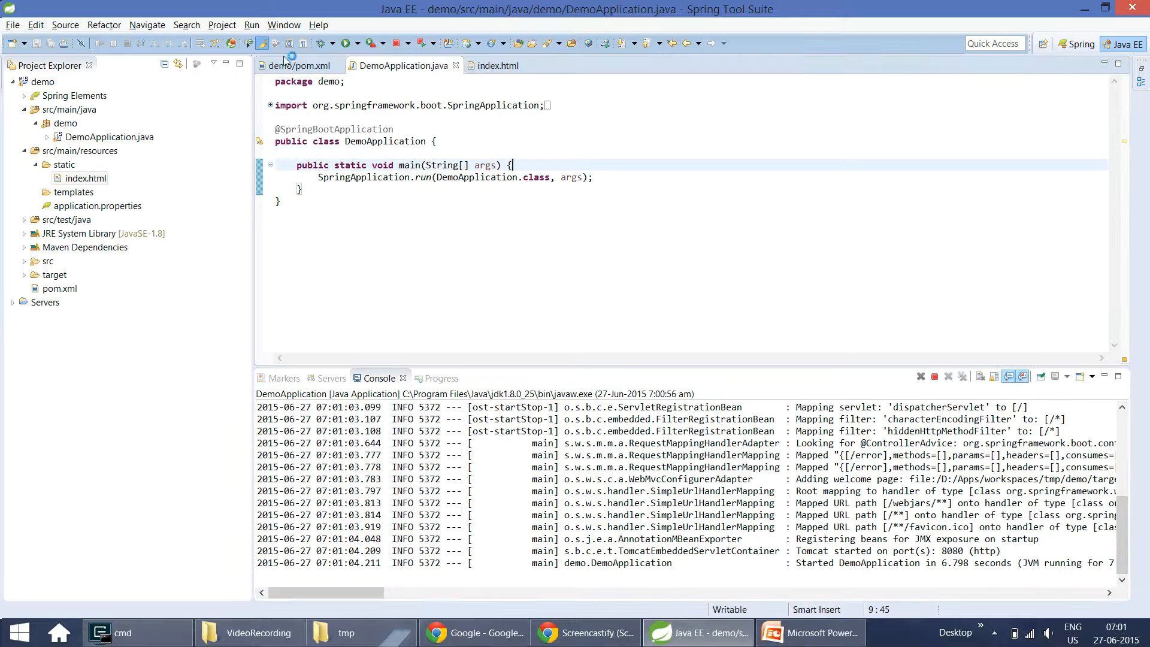
Review spring-boot-starter-tomcat and tomcat-embed-logging-juli in pom.xml's Dependency Hierarchy, then return to DemoApplication.java
left_click(298, 65)
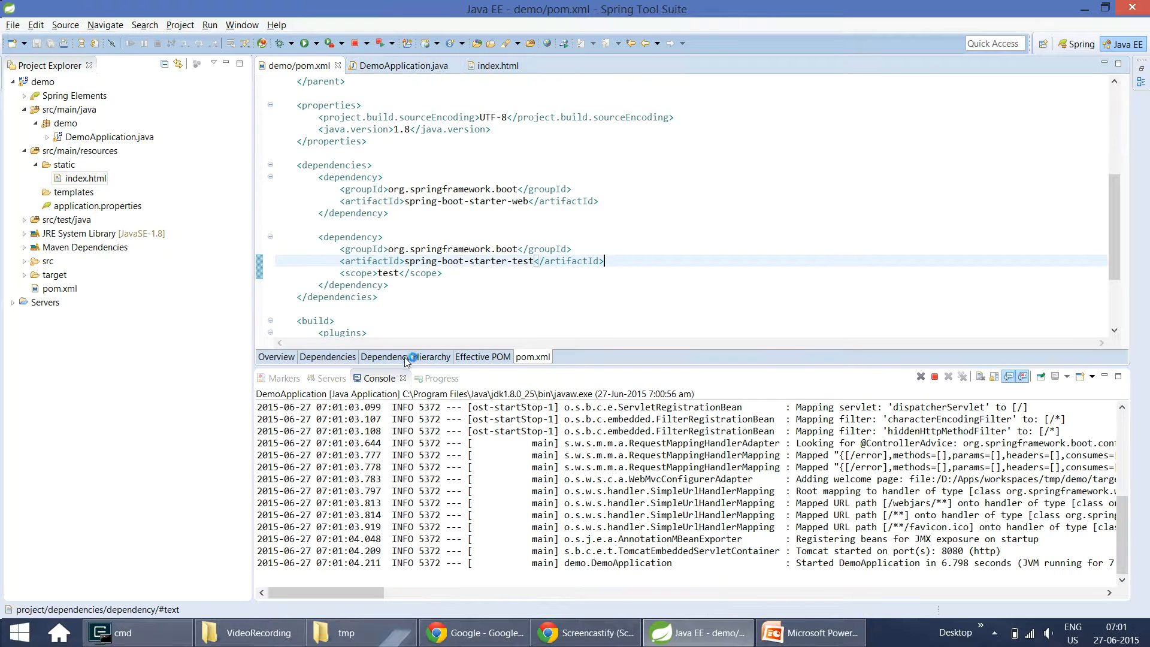
left_click(405, 357)
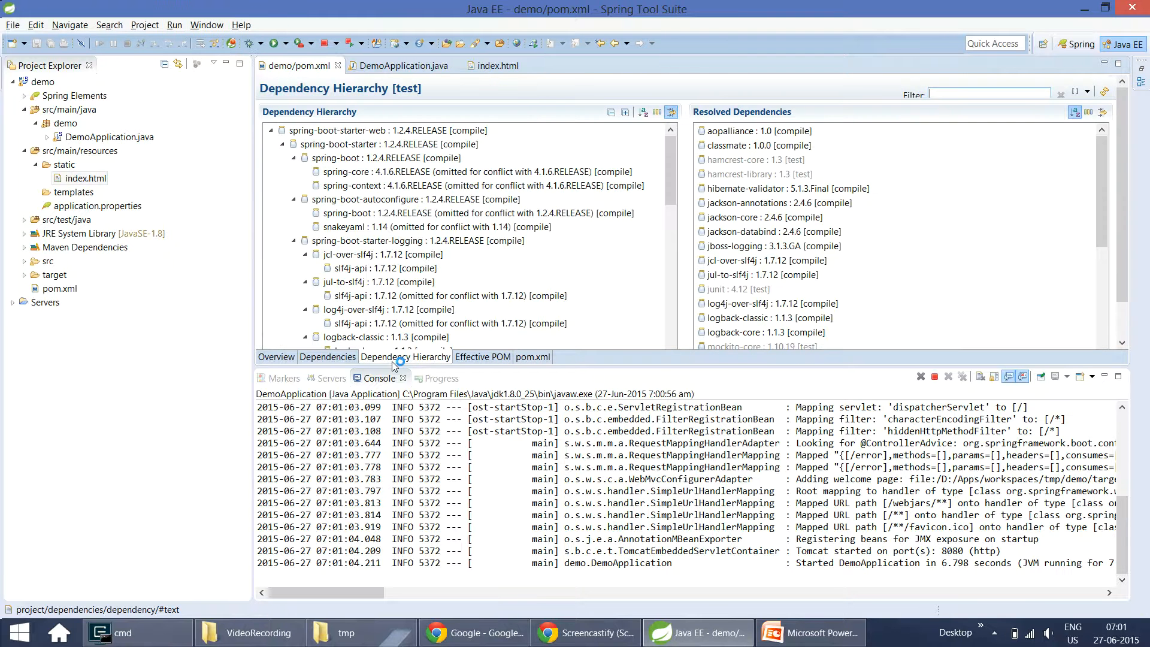
mouse_move(594, 127)
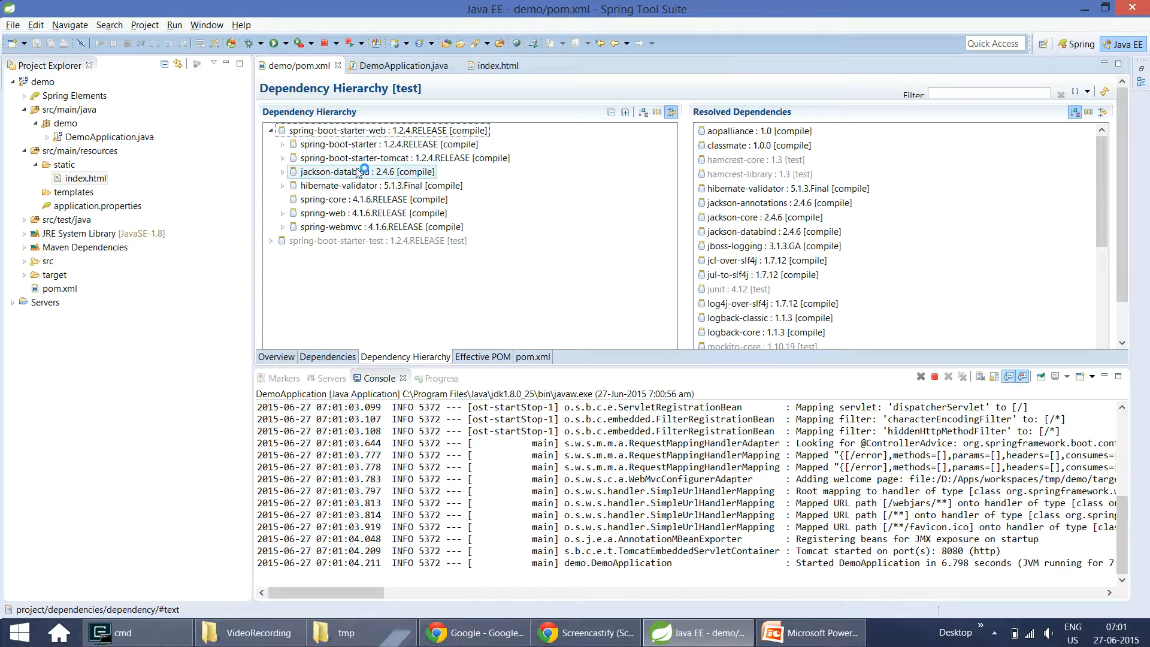
left_click(397, 158)
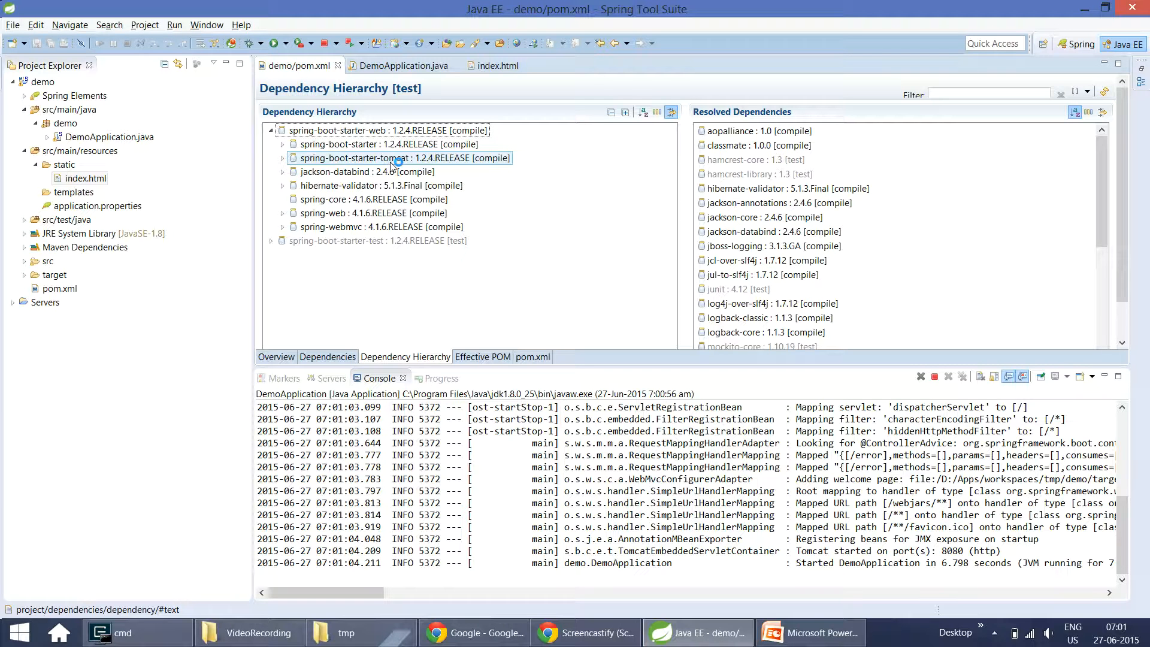
left_click(359, 173)
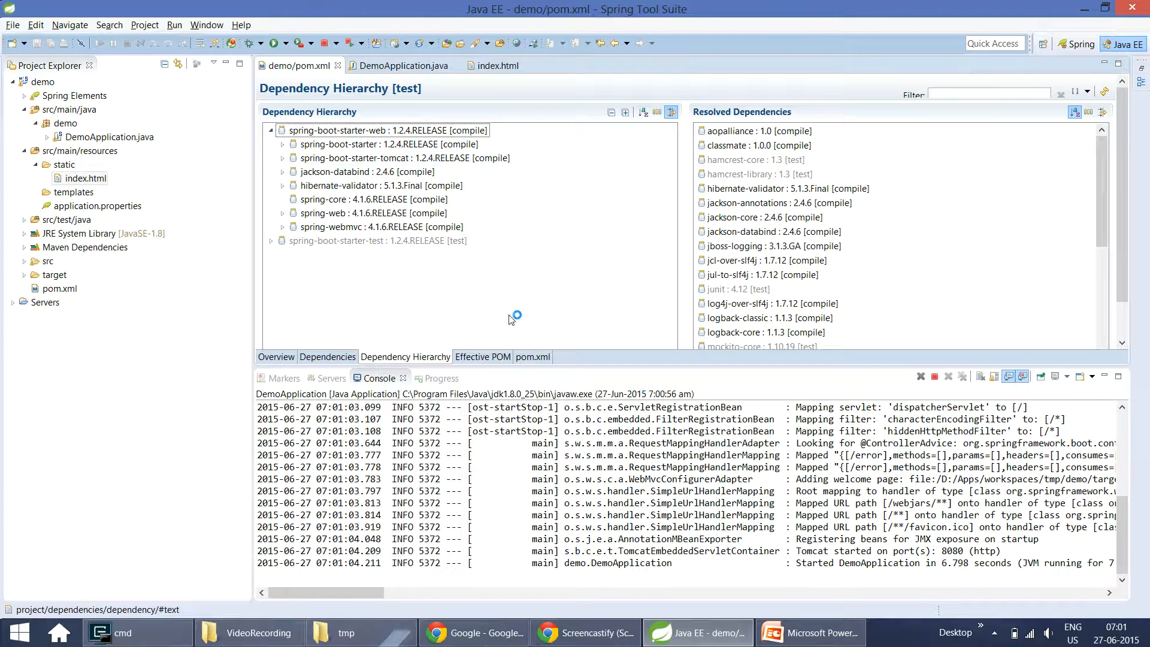
mouse_move(483, 261)
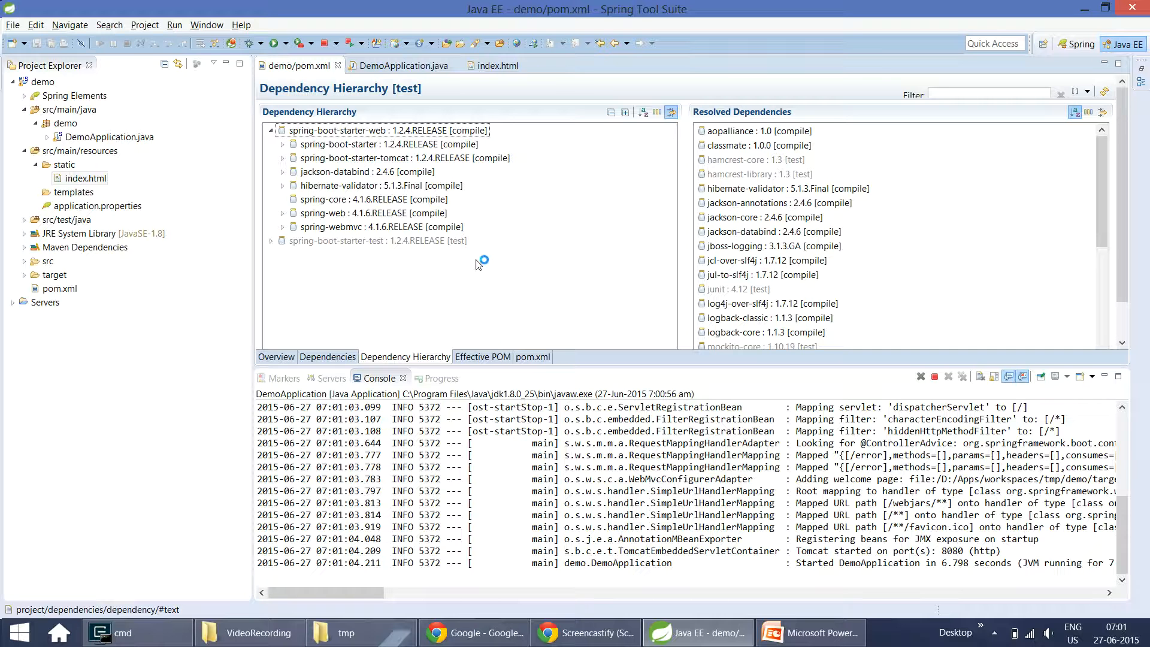
mouse_move(1095, 158)
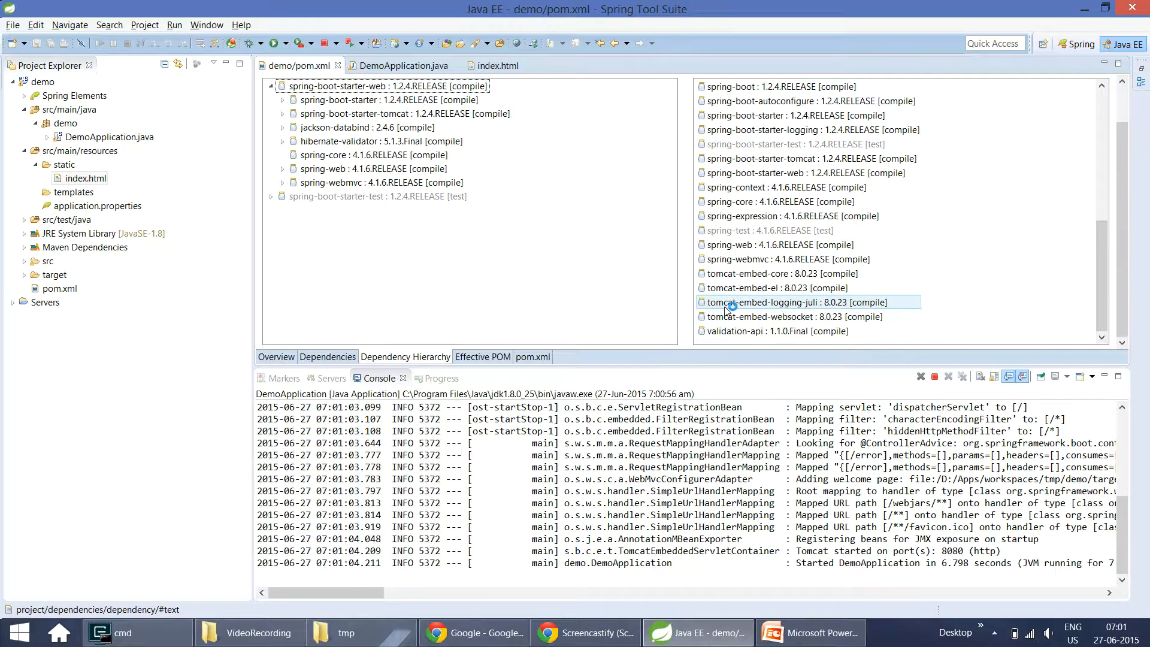
left_click(781, 259)
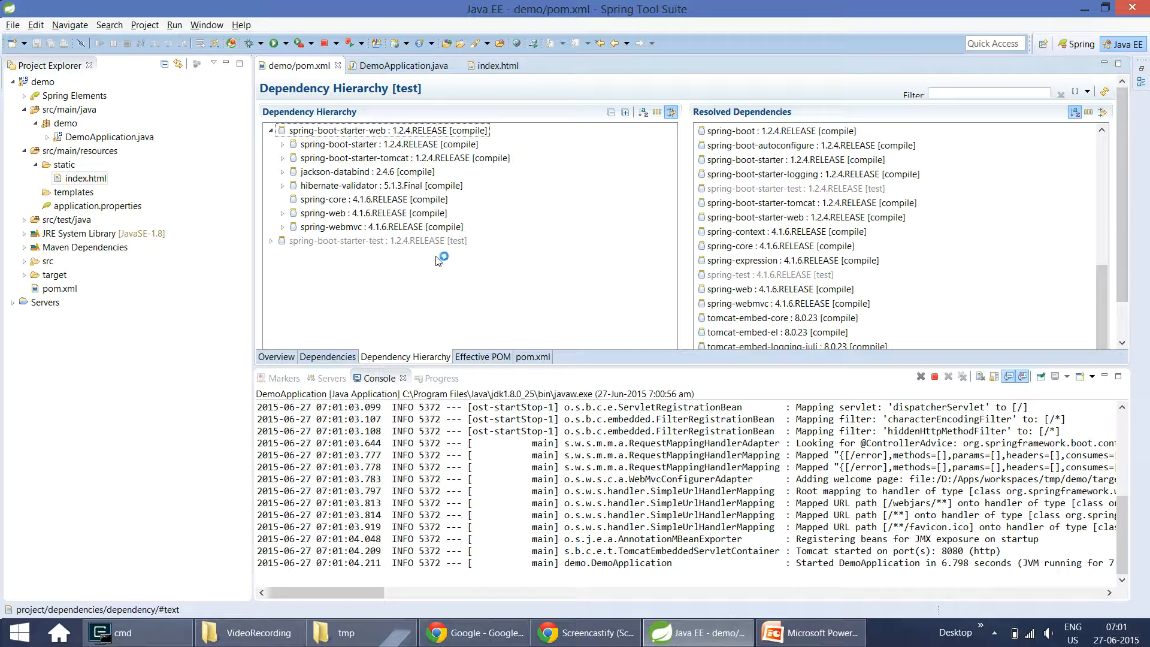
mouse_move(441, 260)
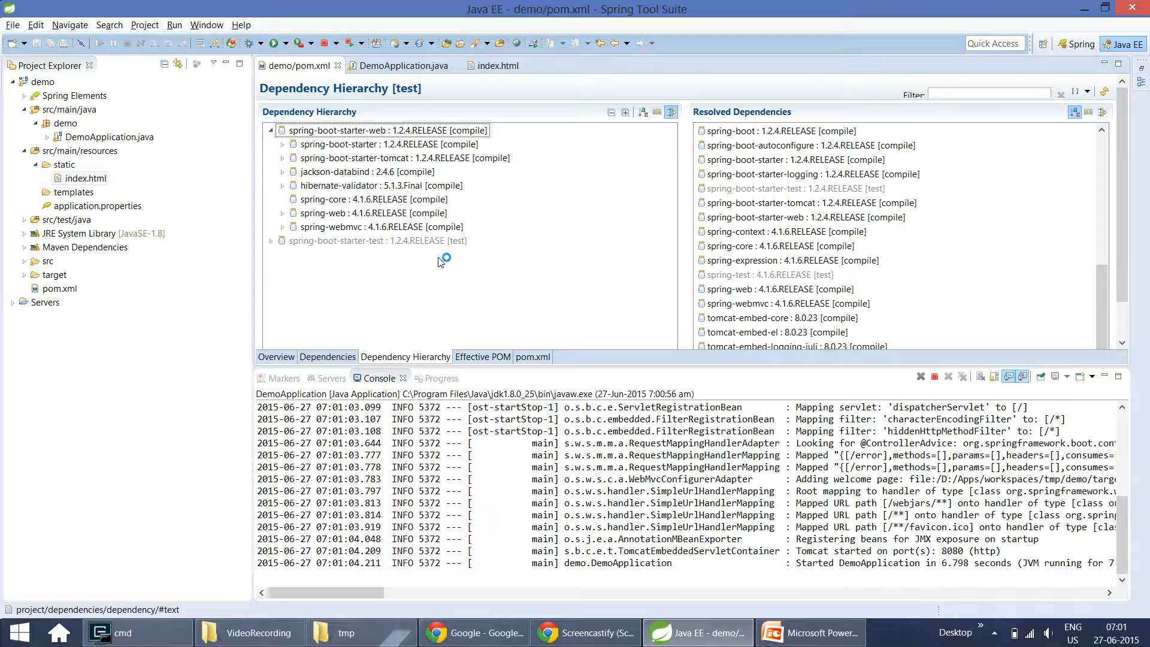
left_click(404, 159)
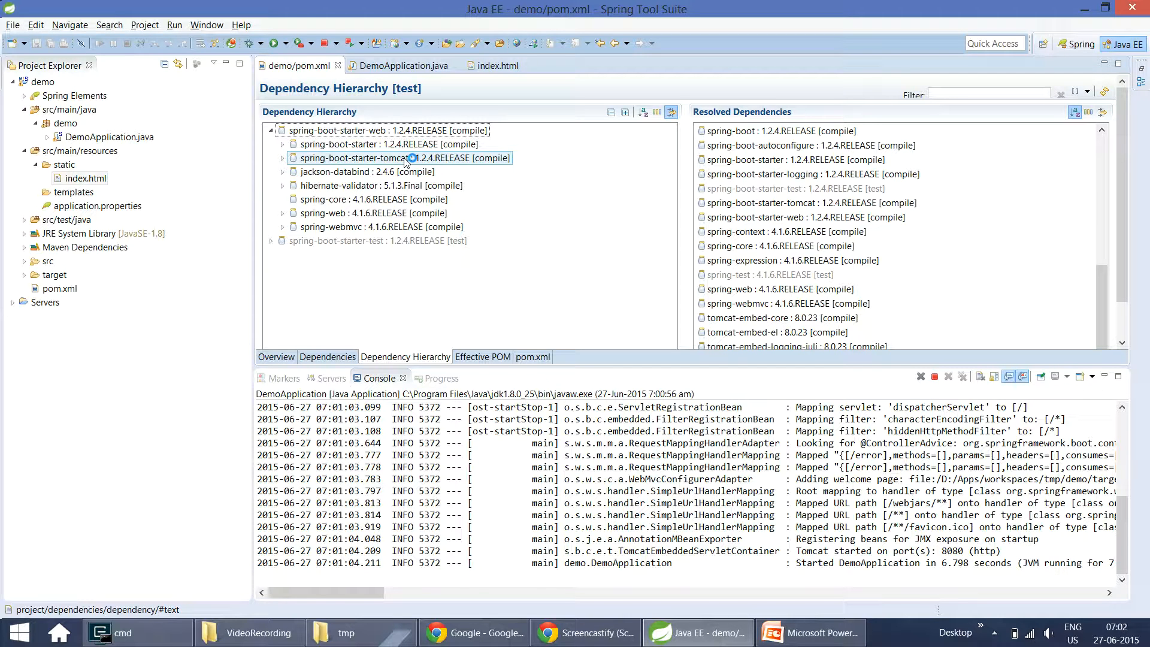
left_click(373, 184)
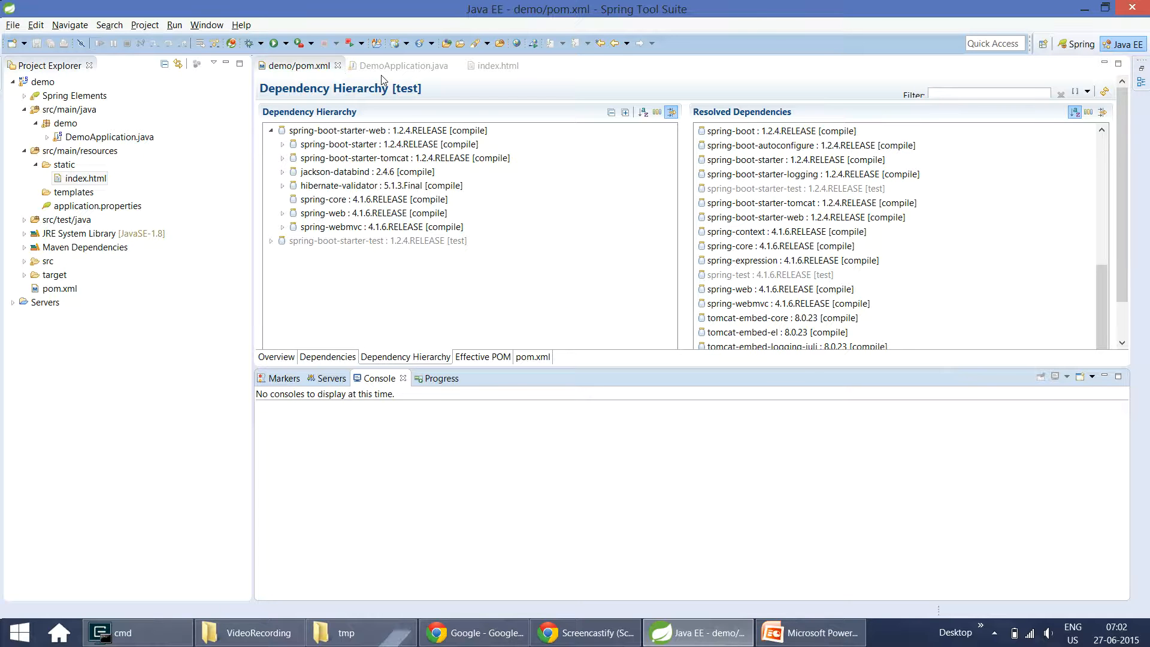
left_click(403, 64)
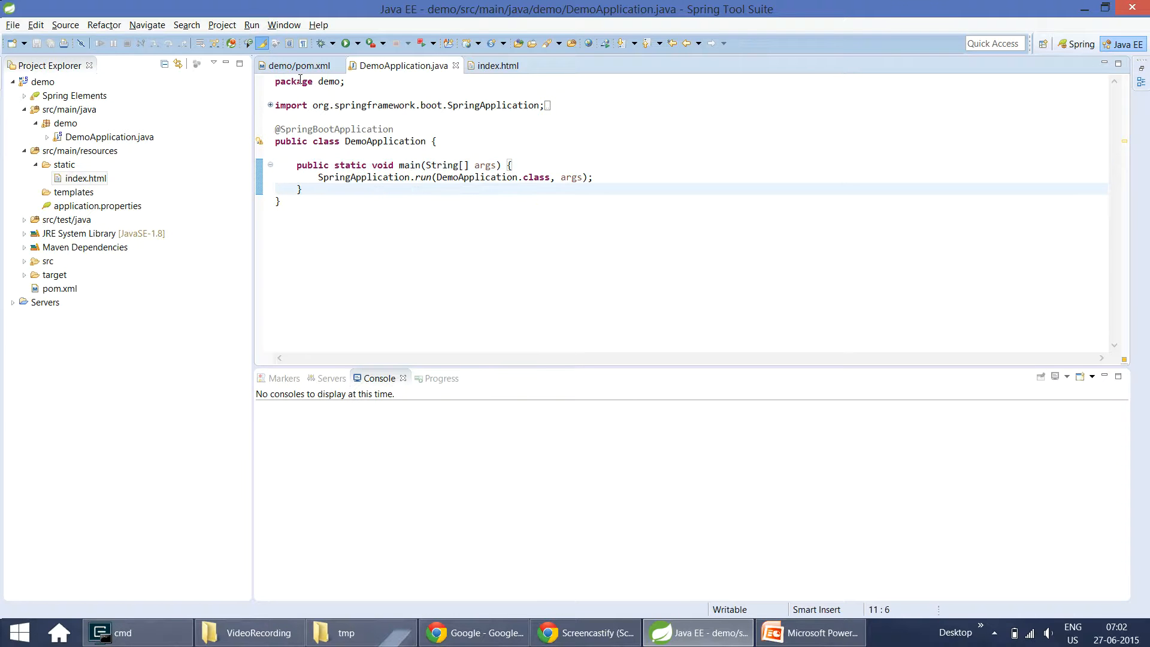
View pom.xml's raw source showing jar packaging and select the demo project
left_click(306, 65)
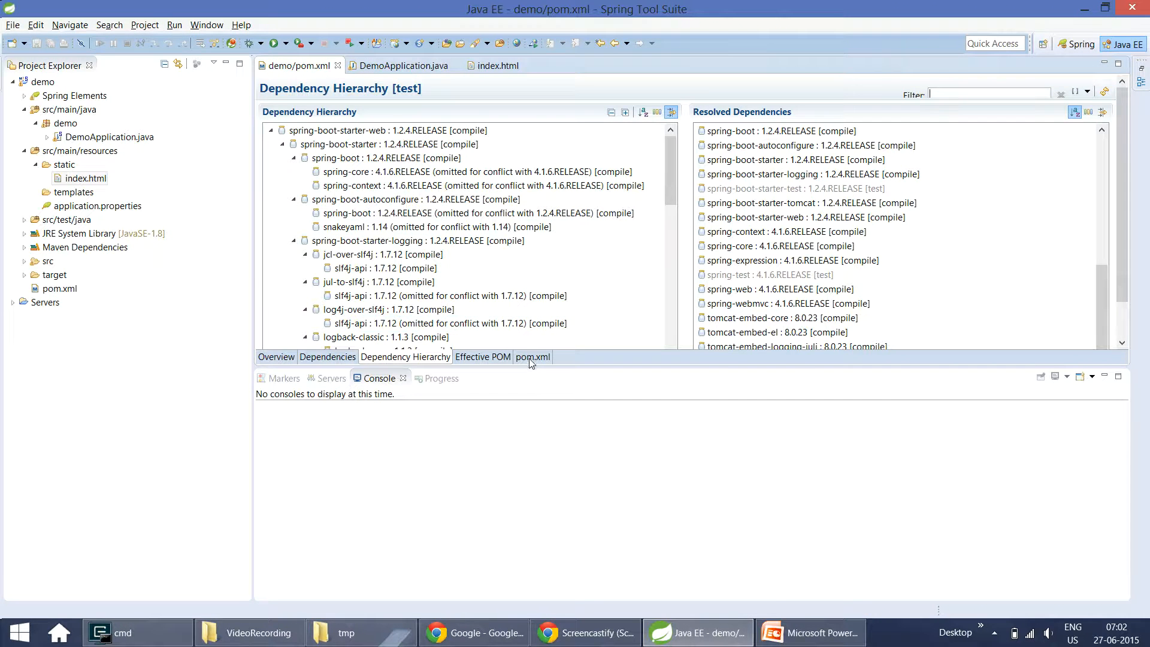
left_click(532, 357)
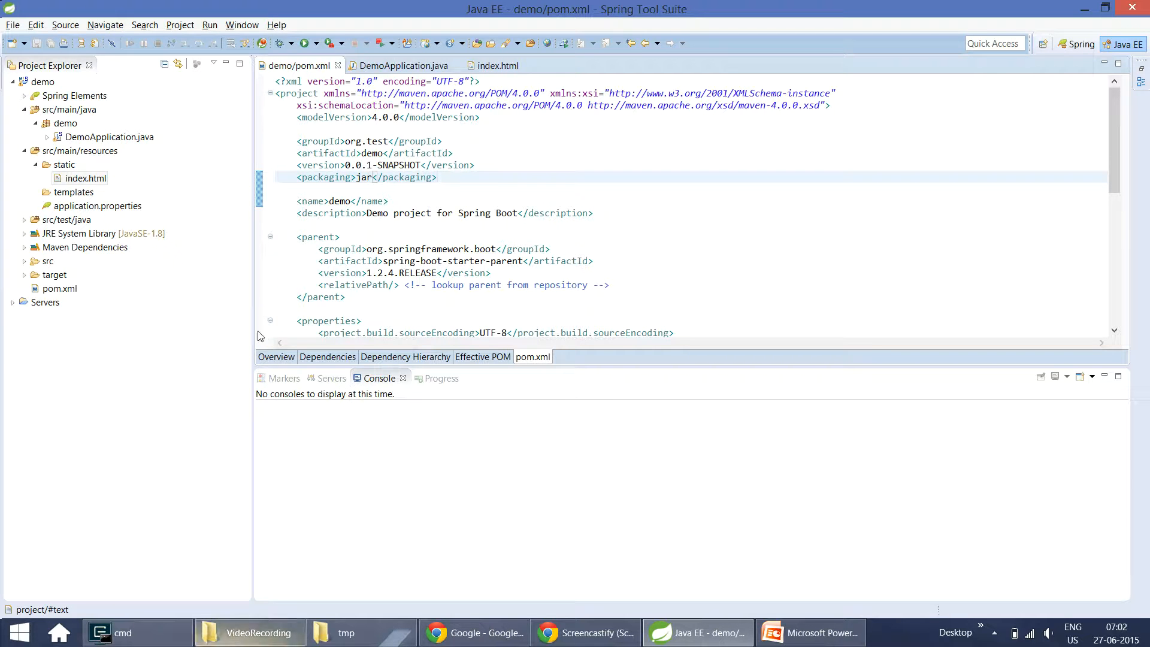
left_click(37, 82)
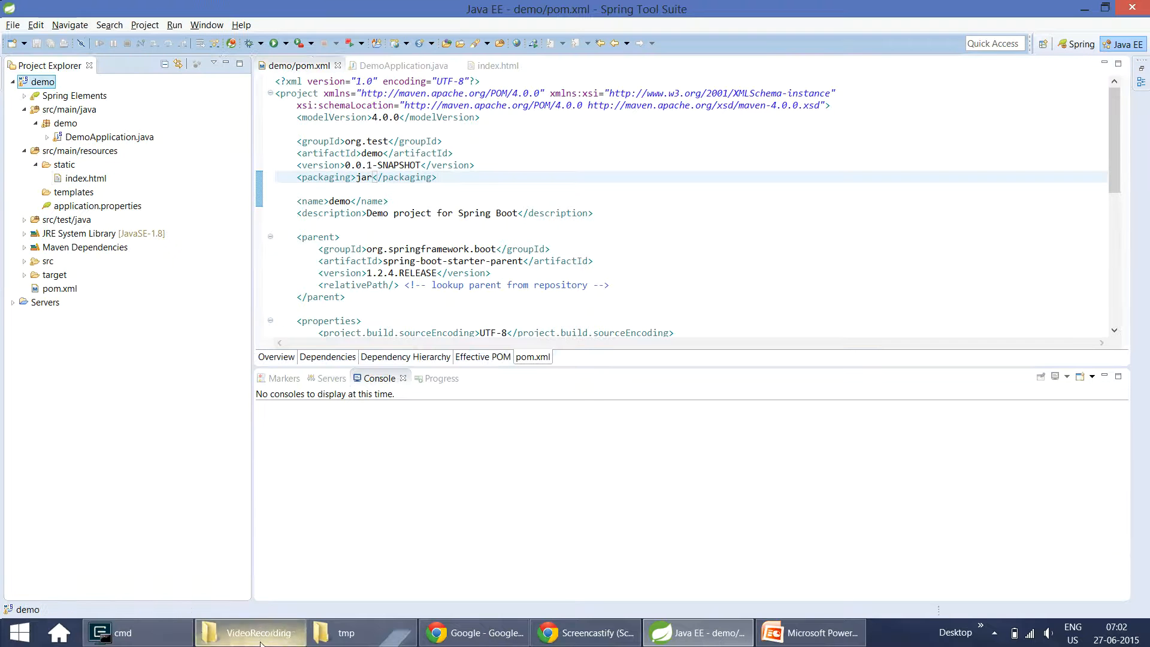
Open the demo project folder in File Explorer and switch to the command prompt
left_click(345, 632)
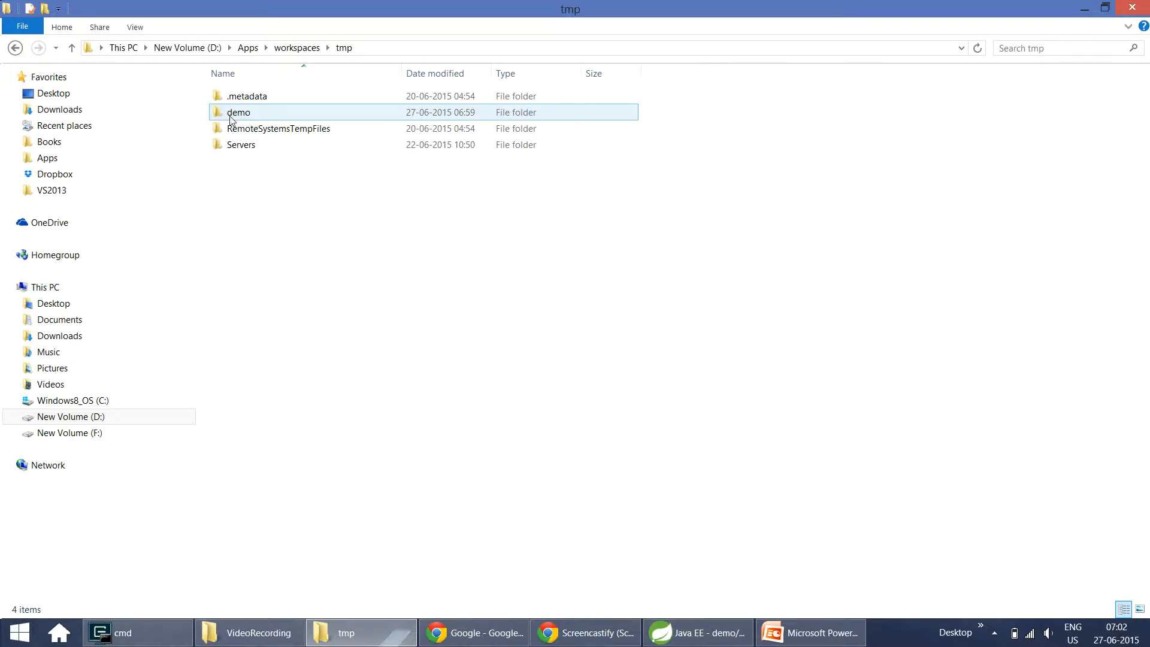
left_click(276, 158)
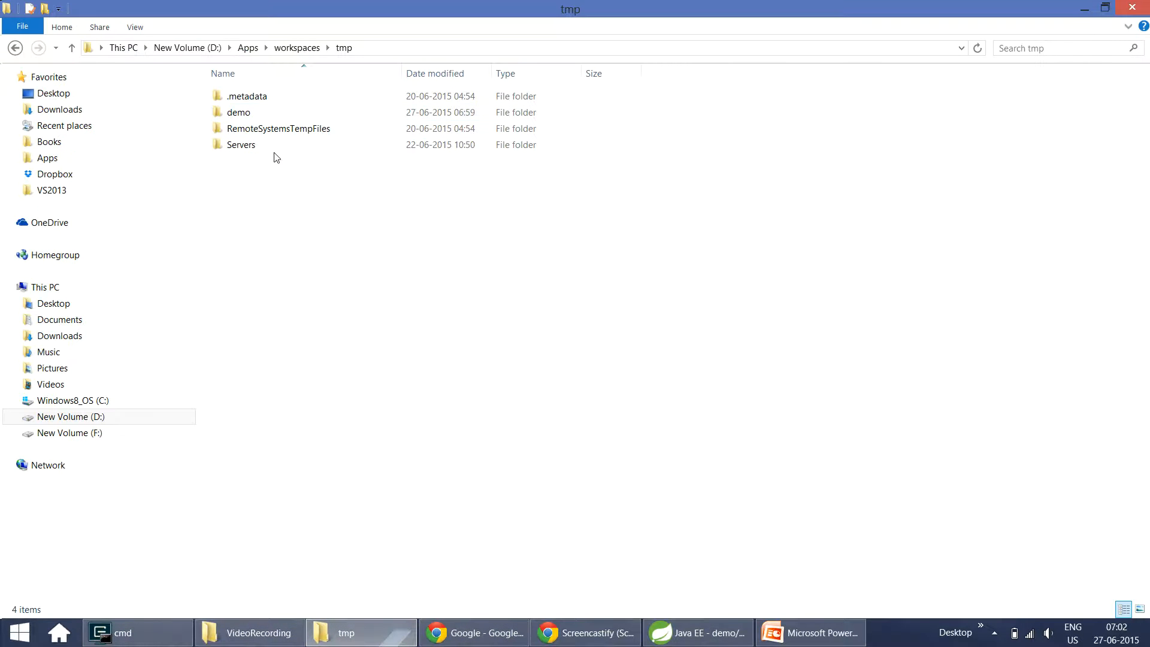
double_click(237, 113)
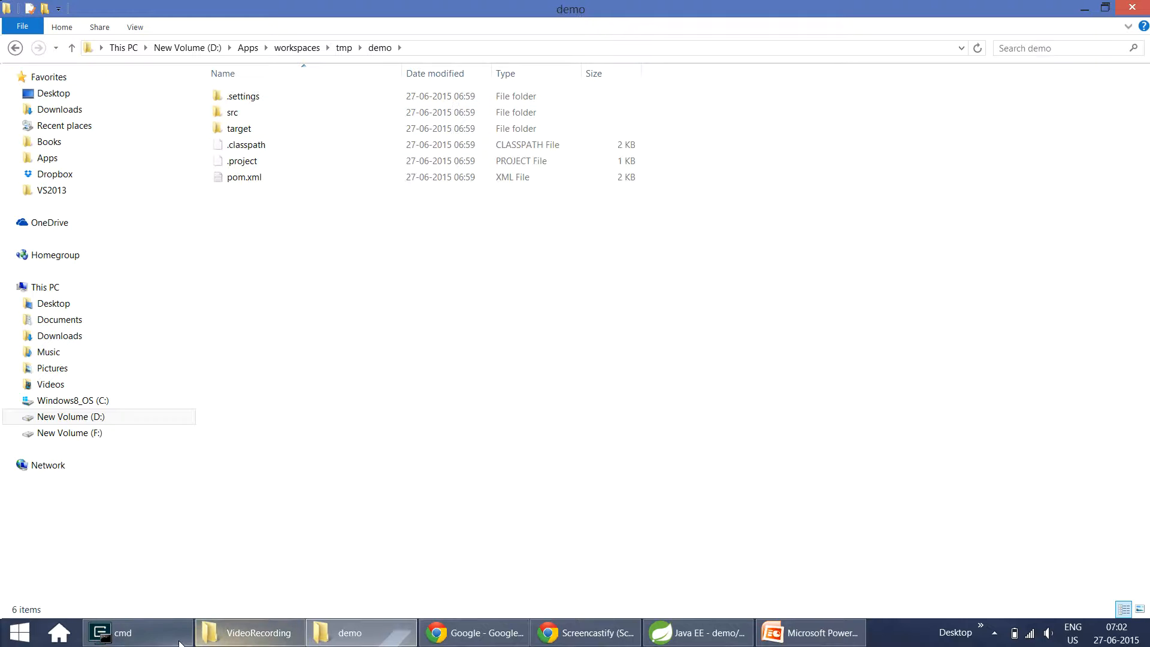
left_click(129, 632)
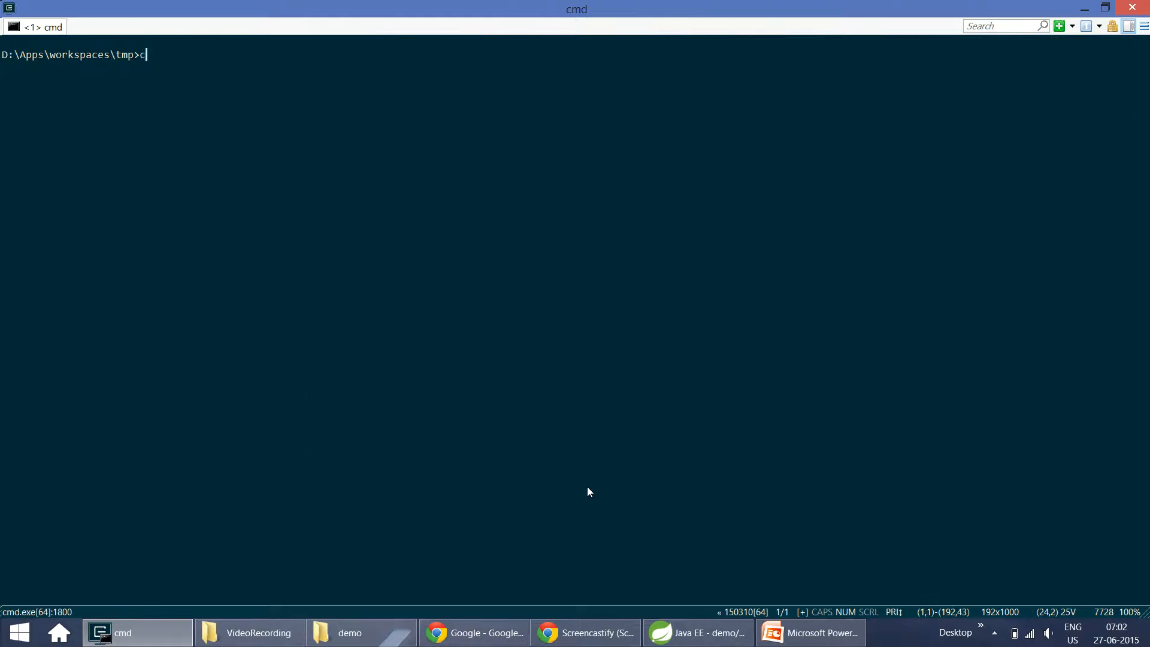
Change into the demo folder, list its contents and run mvn clean
type("d demo")
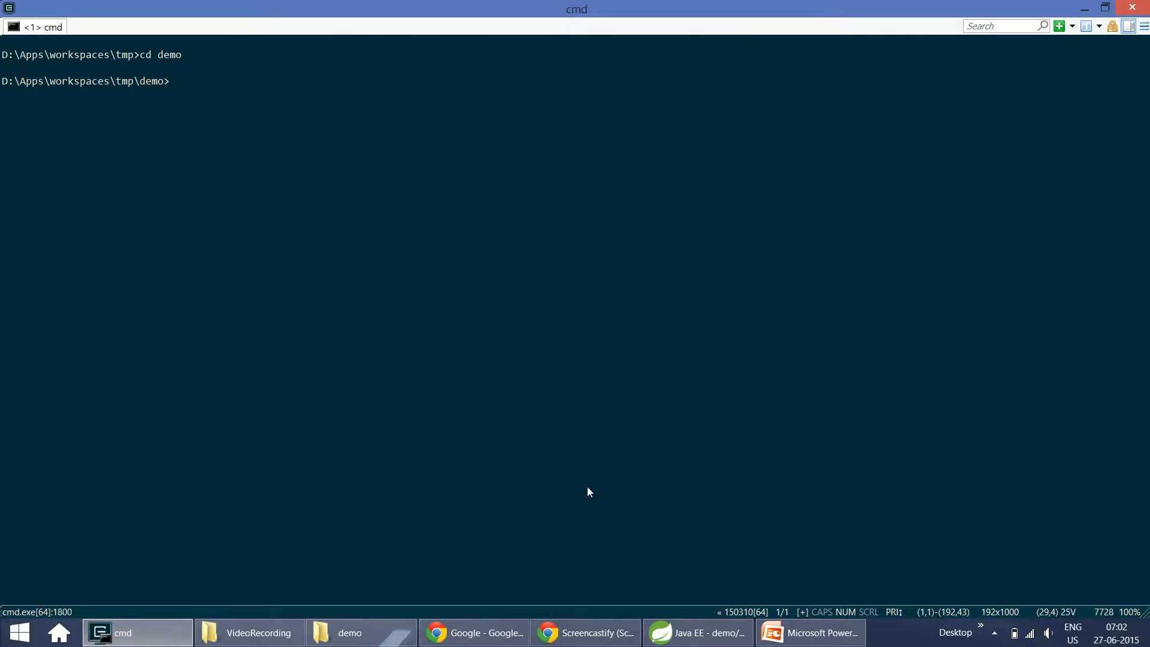
type("dir")
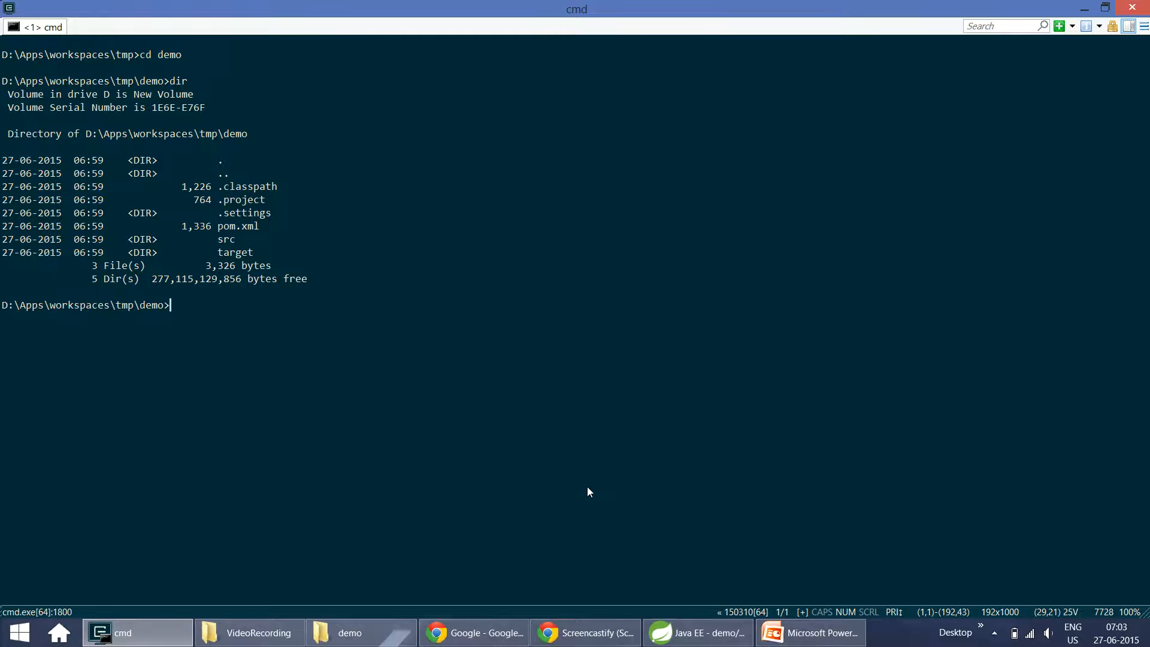
type("mvn clean")
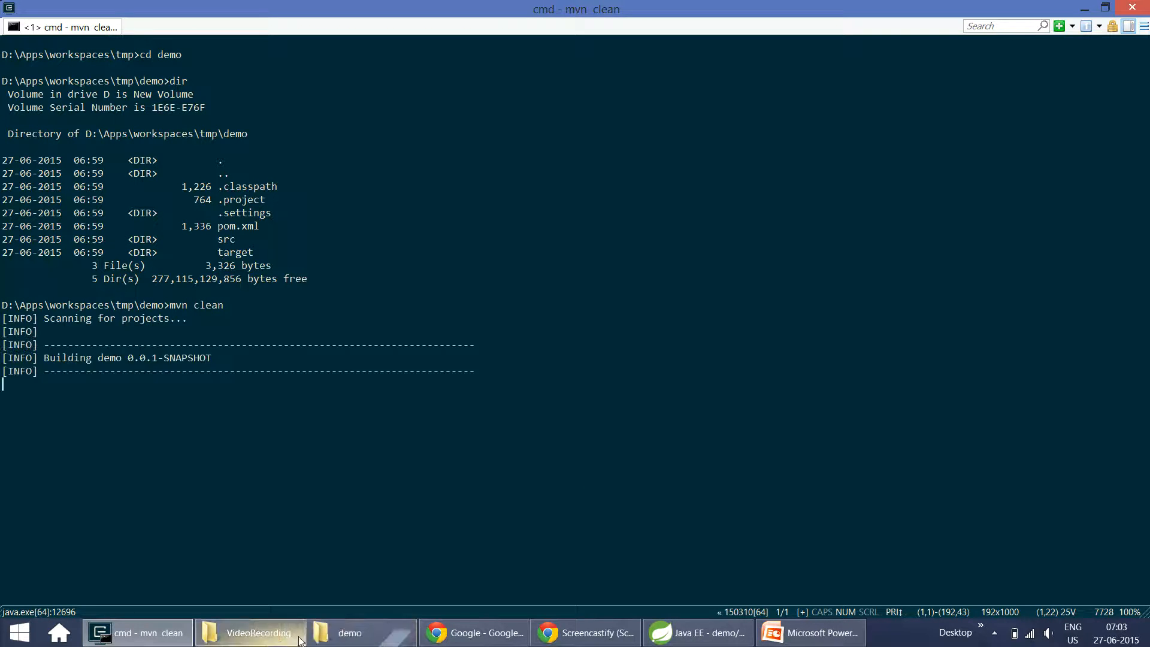
Run mvn package and follow the build output as the tests run
left_click(350, 632)
type("m")
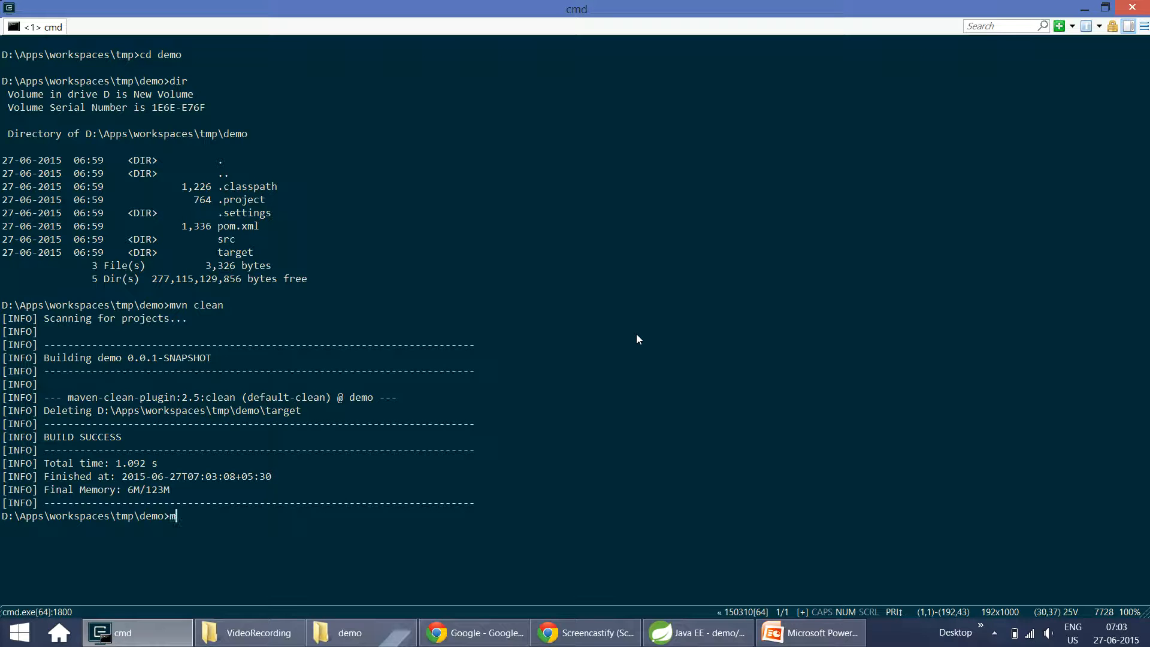
type("vn packa")
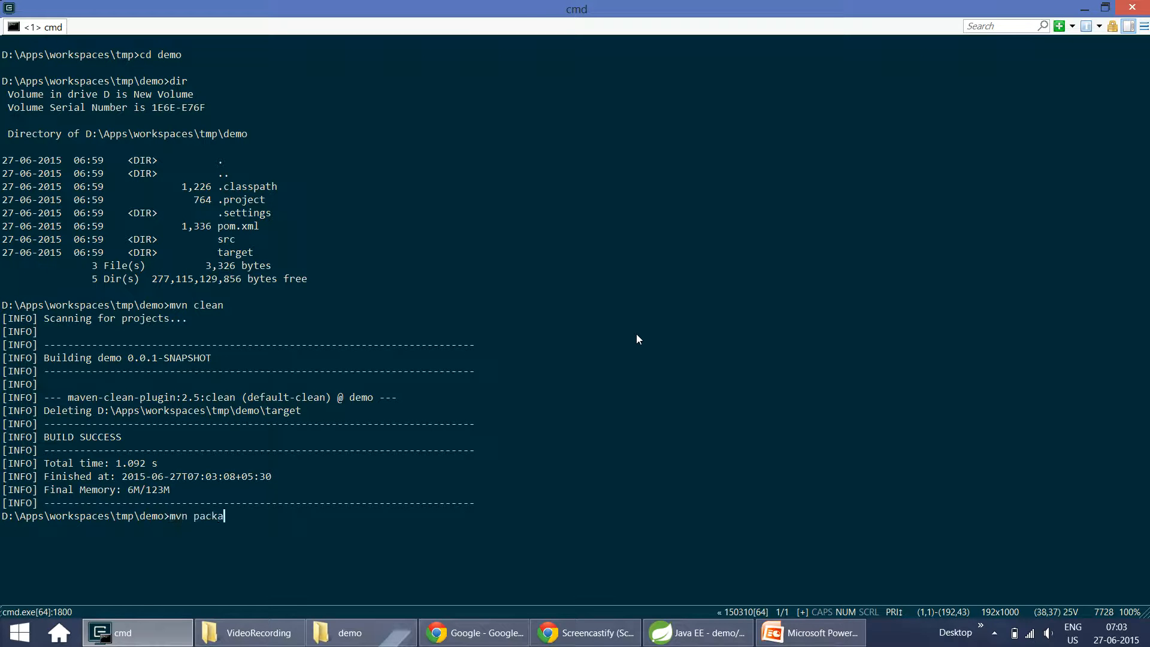
type("ge")
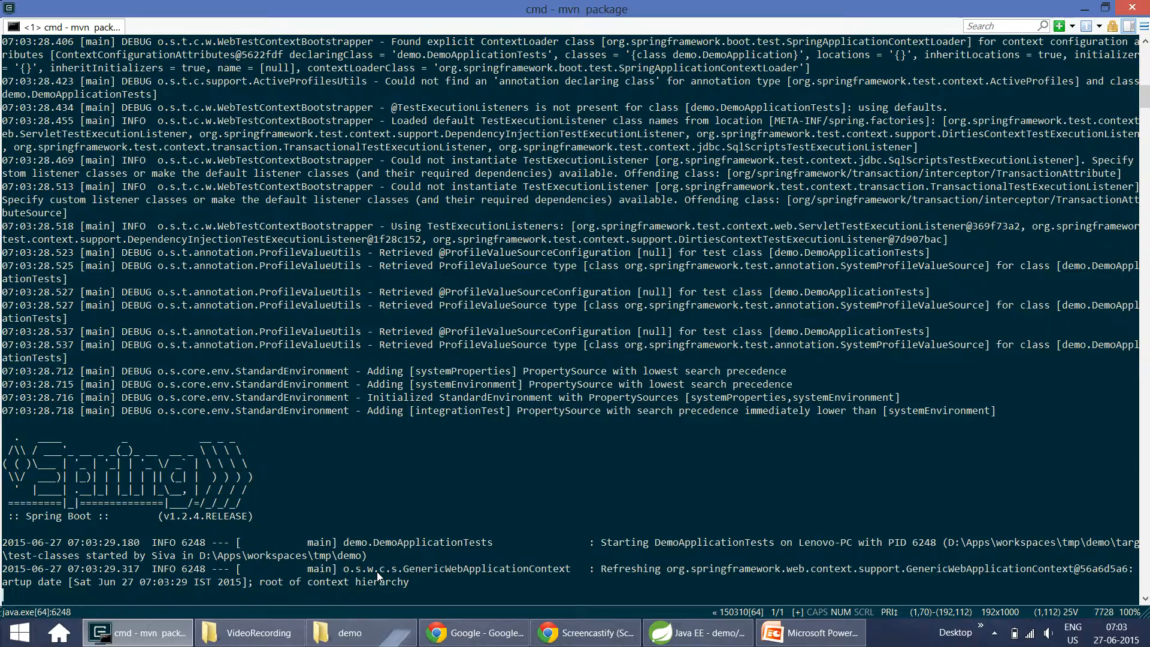
scroll("down", 3)
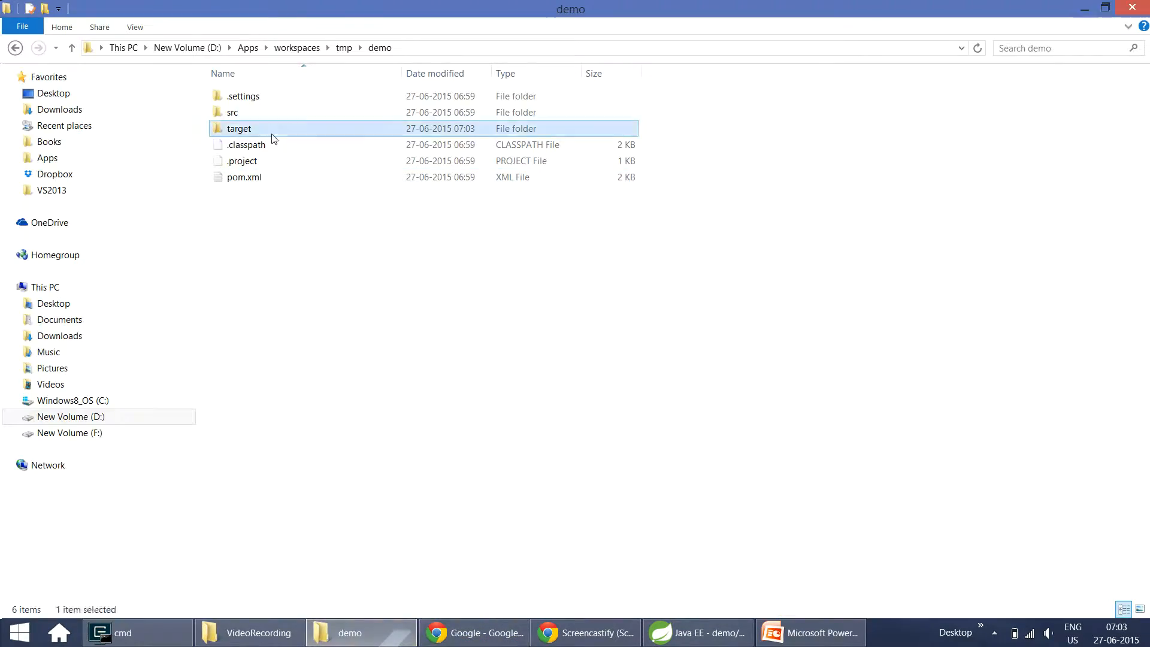
Open the target folder and compare demo-0.0.1-SNAPSHOT.jar with its small .jar.original
double_click(238, 128)
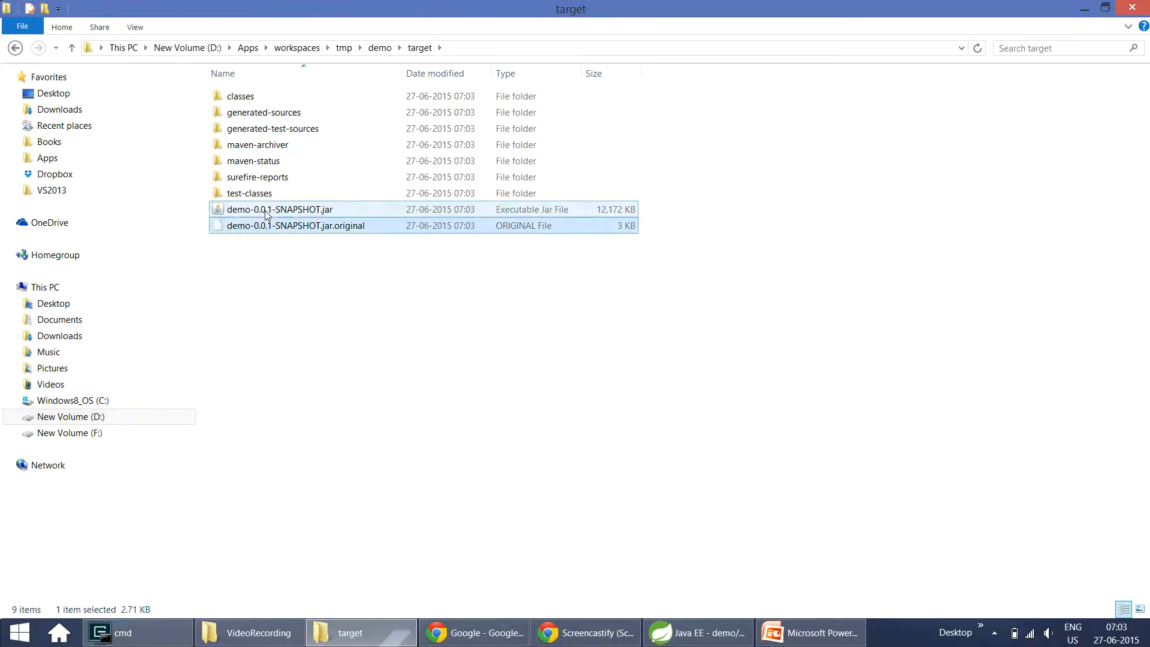
left_click(327, 225)
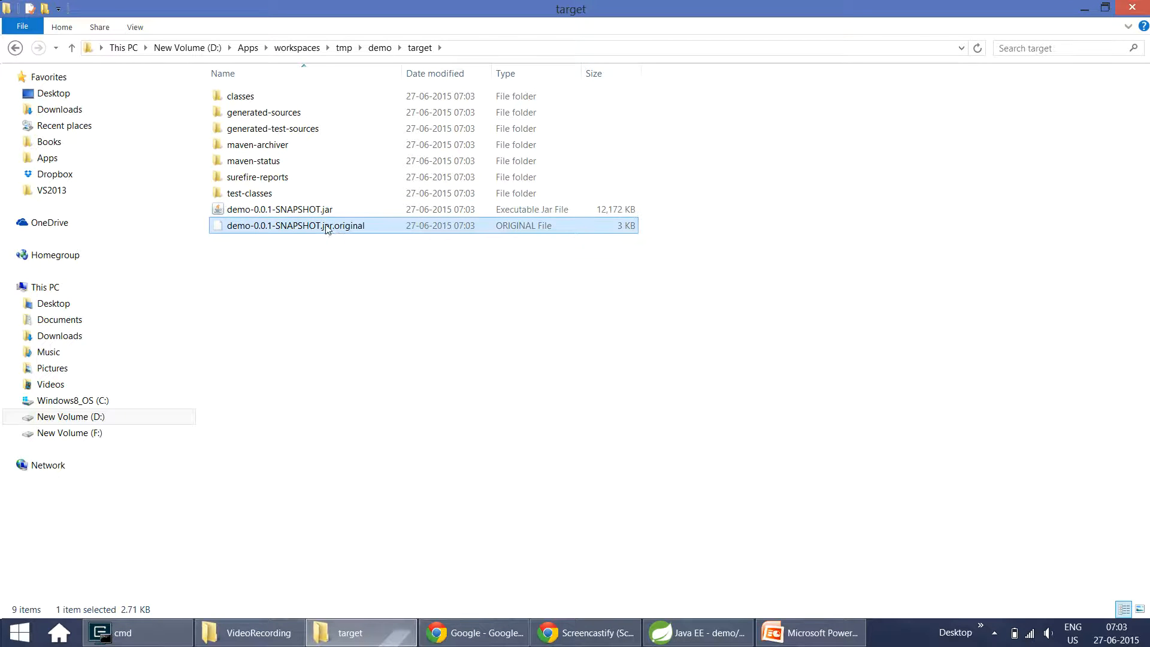
left_click(279, 209)
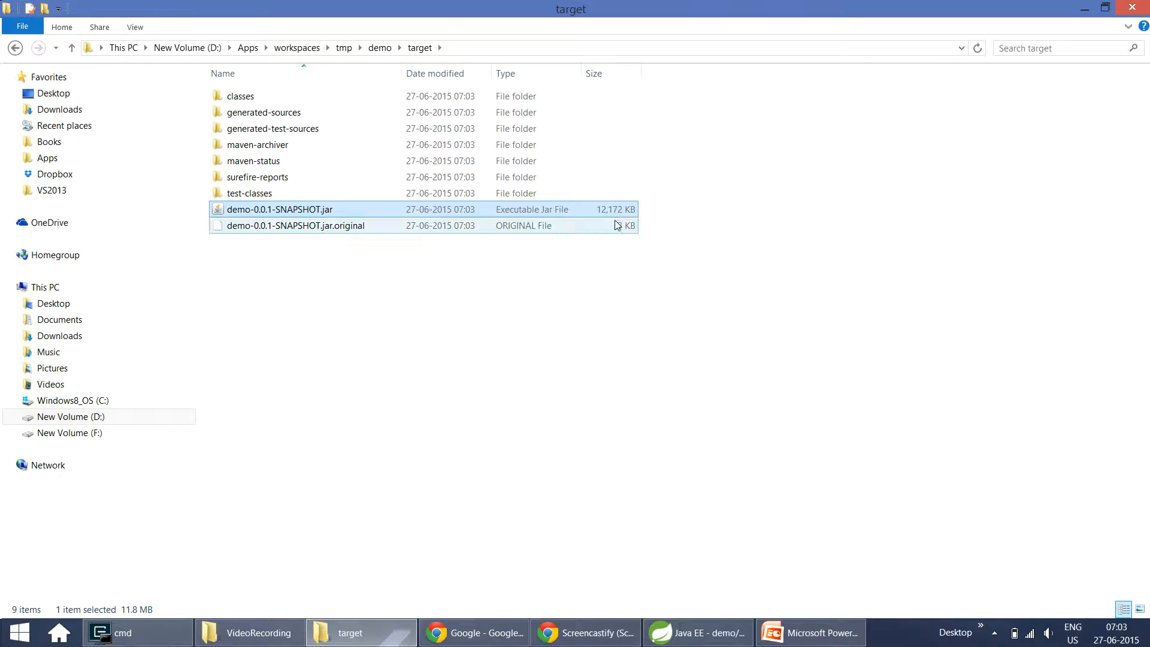
left_click(293, 225)
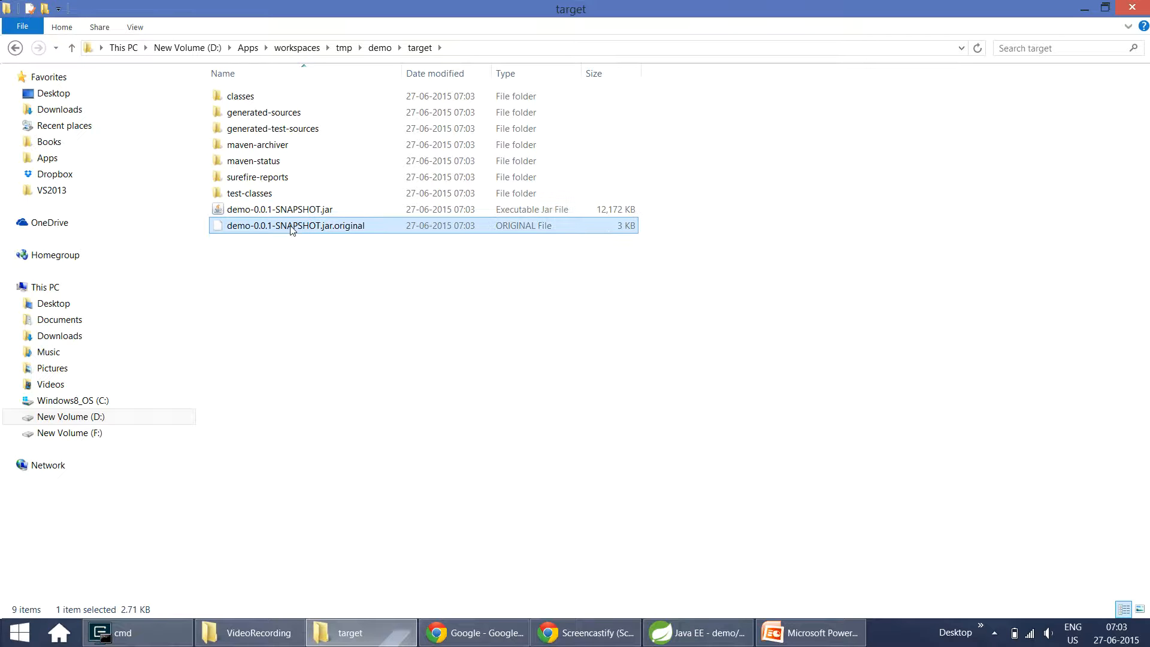
Inspect the .jar.original in 7-Zip, browsing static and the demo package, then close it
right_click(291, 225)
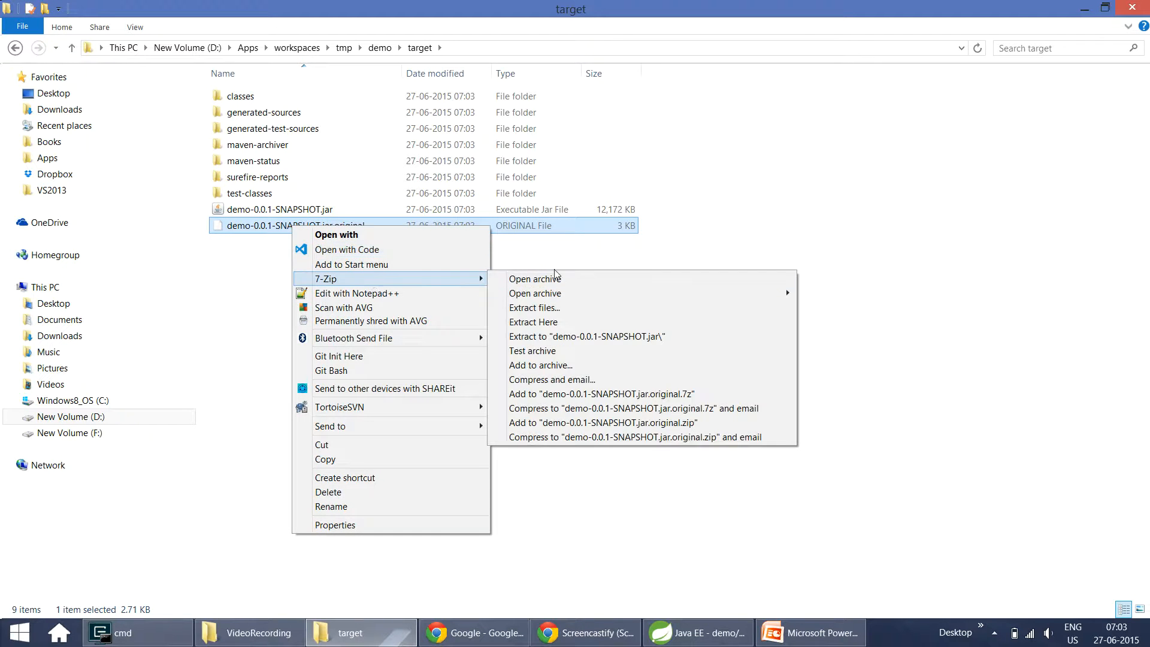
mouse_move(359, 261)
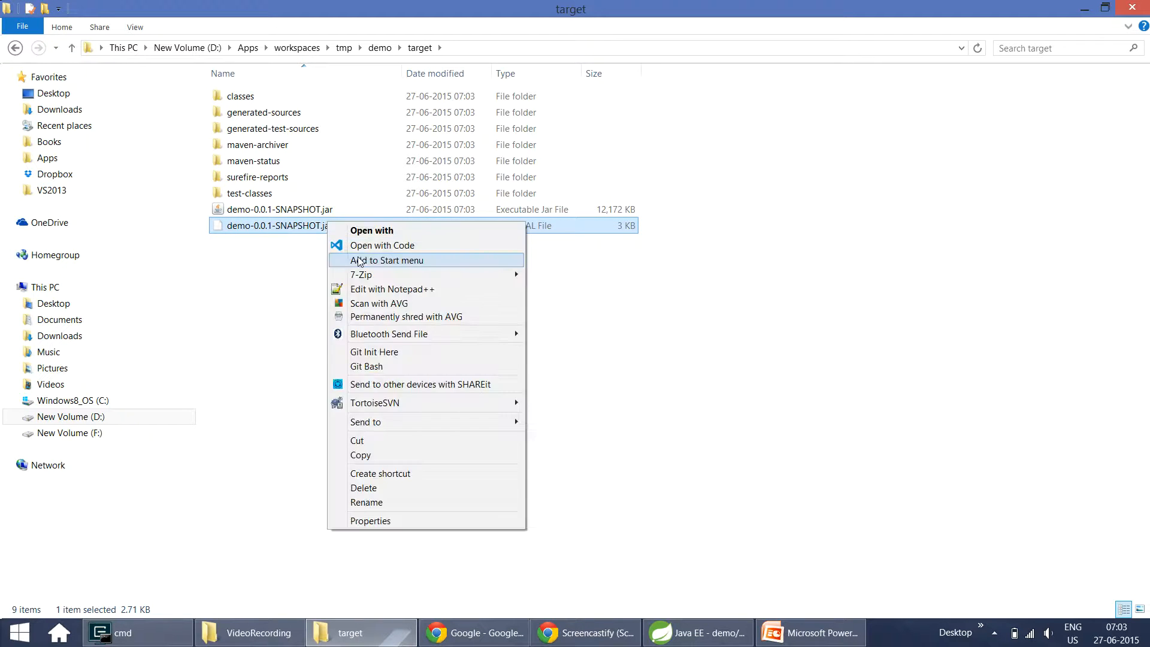
left_click(361, 274)
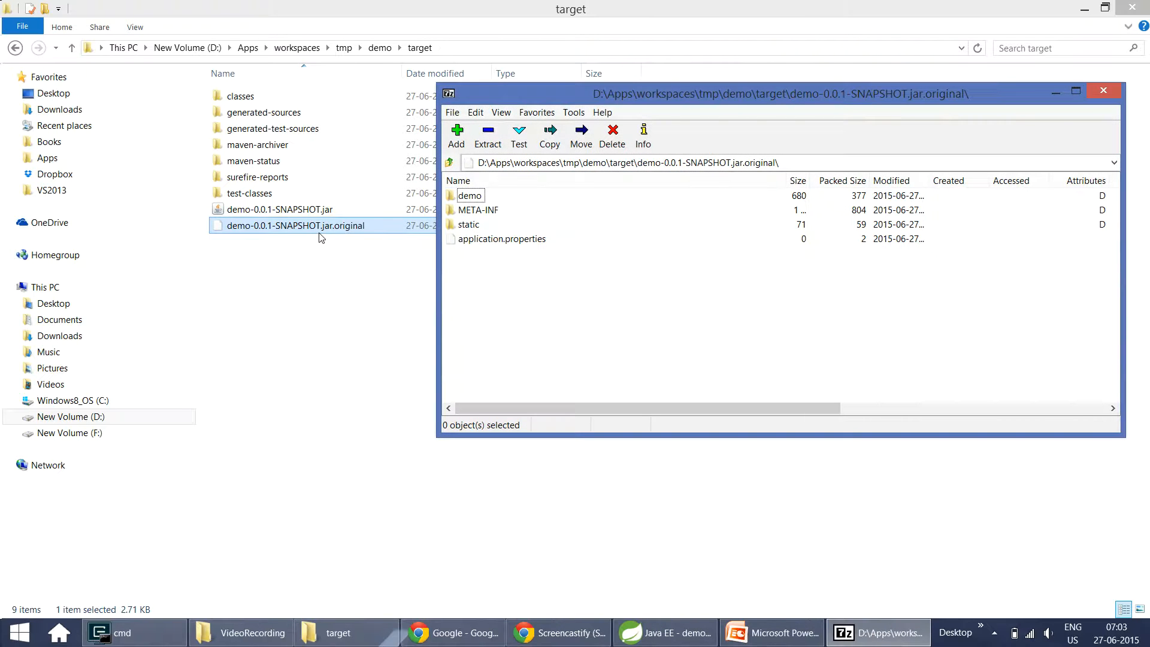
double_click(470, 224)
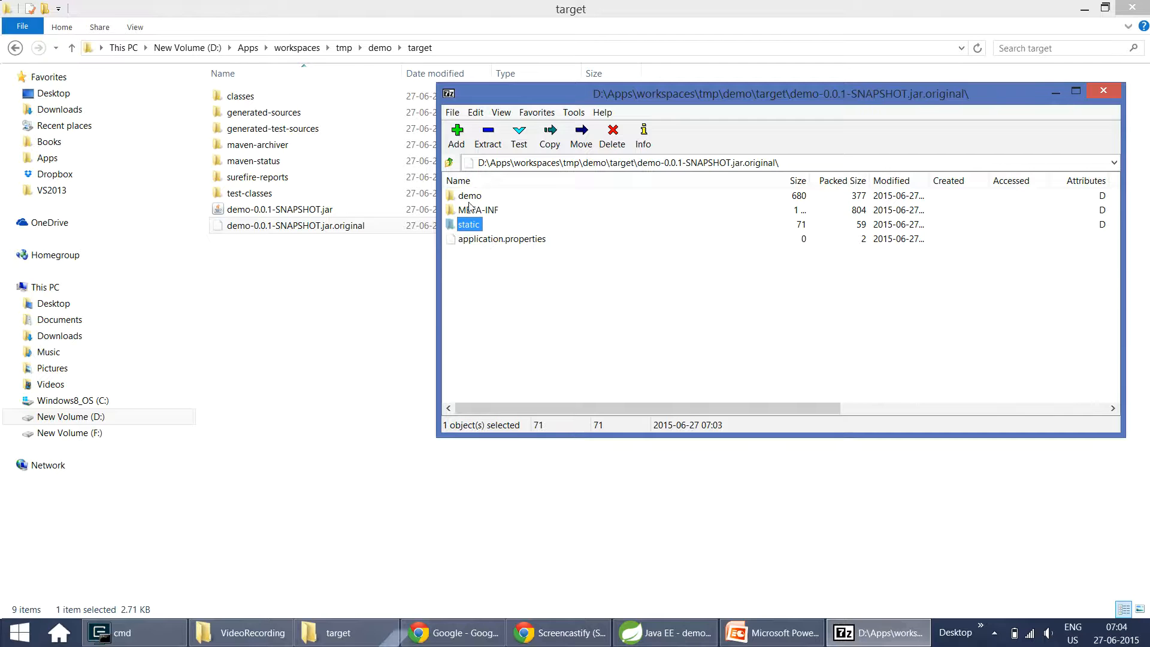
double_click(469, 195)
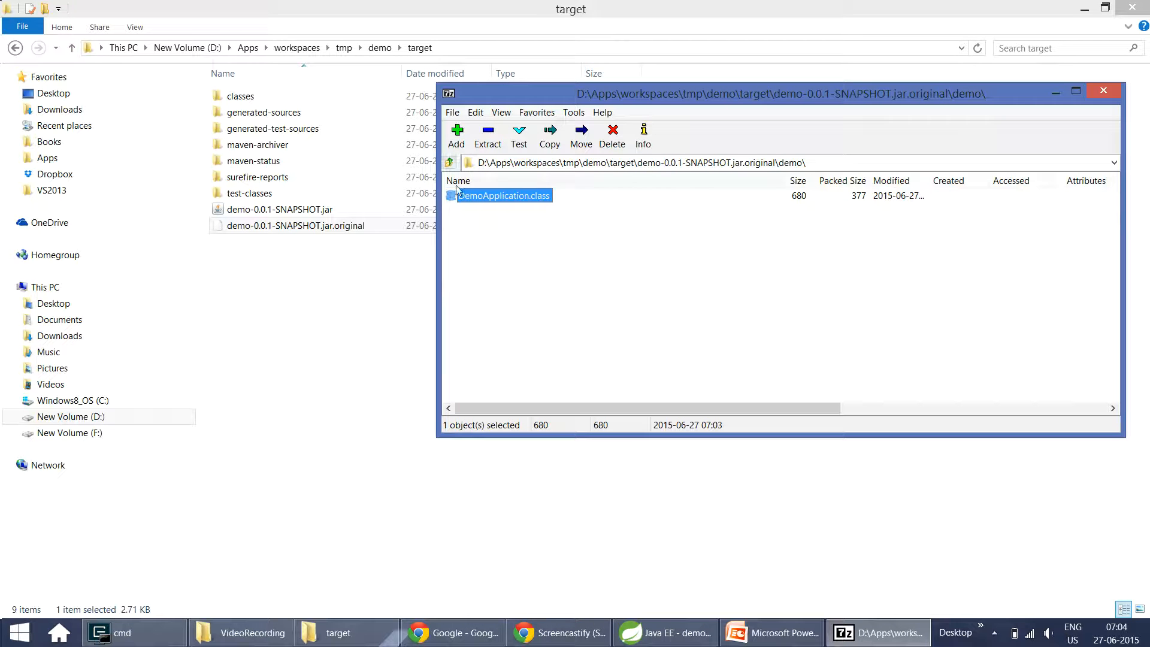
left_click(449, 162)
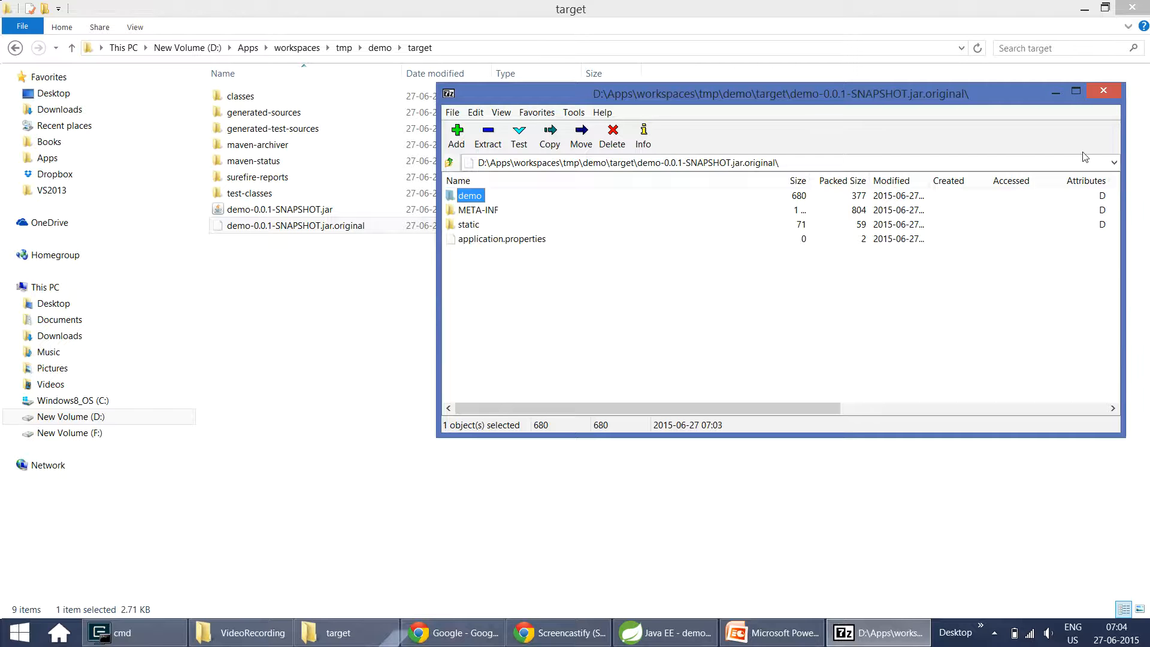
left_click(1102, 90)
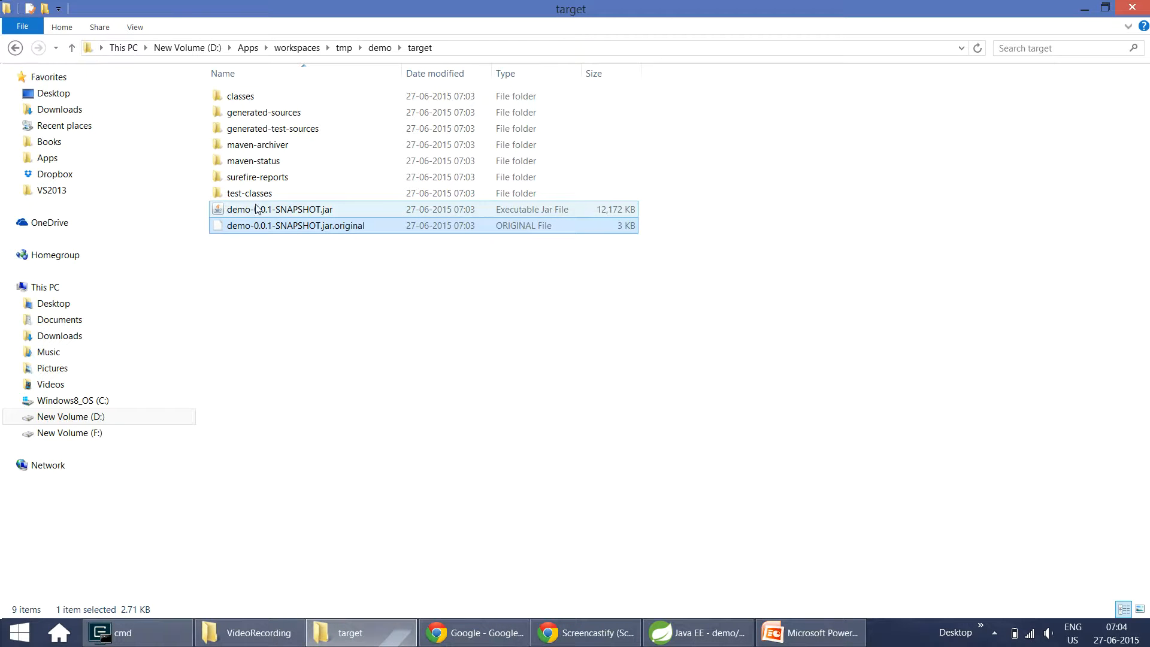
Open demo-0.0.1-SNAPSHOT.jar in 7-Zip and browse static, application.properties and the bundled lib jars
right_click(255, 209)
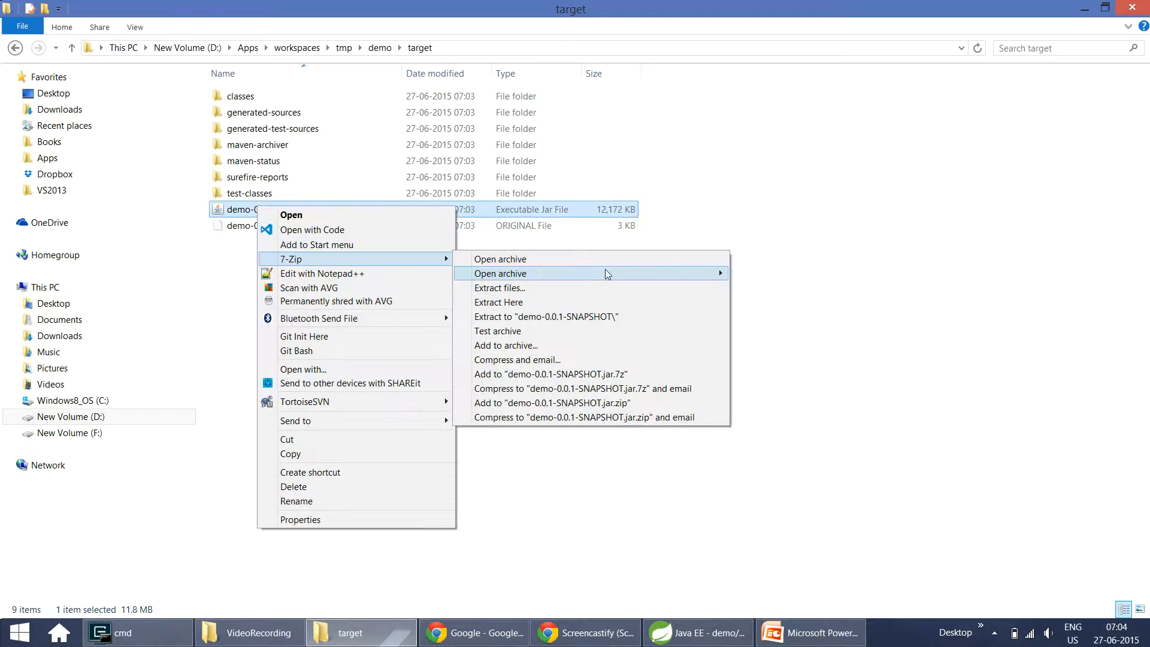
left_click(500, 273)
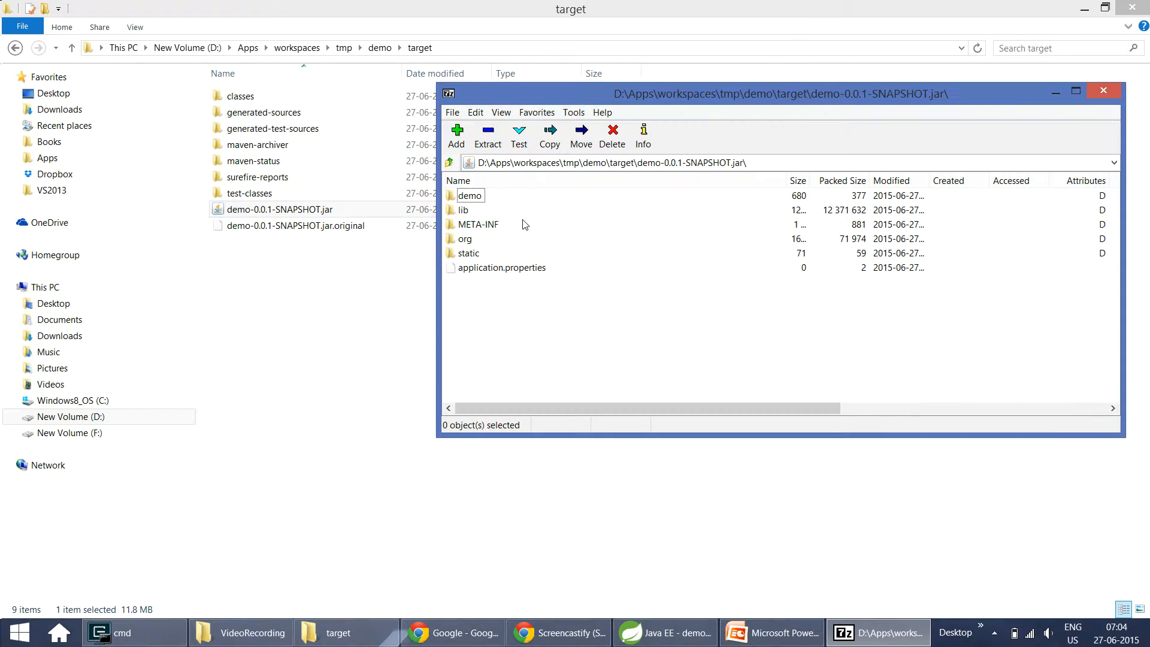
left_click(469, 252)
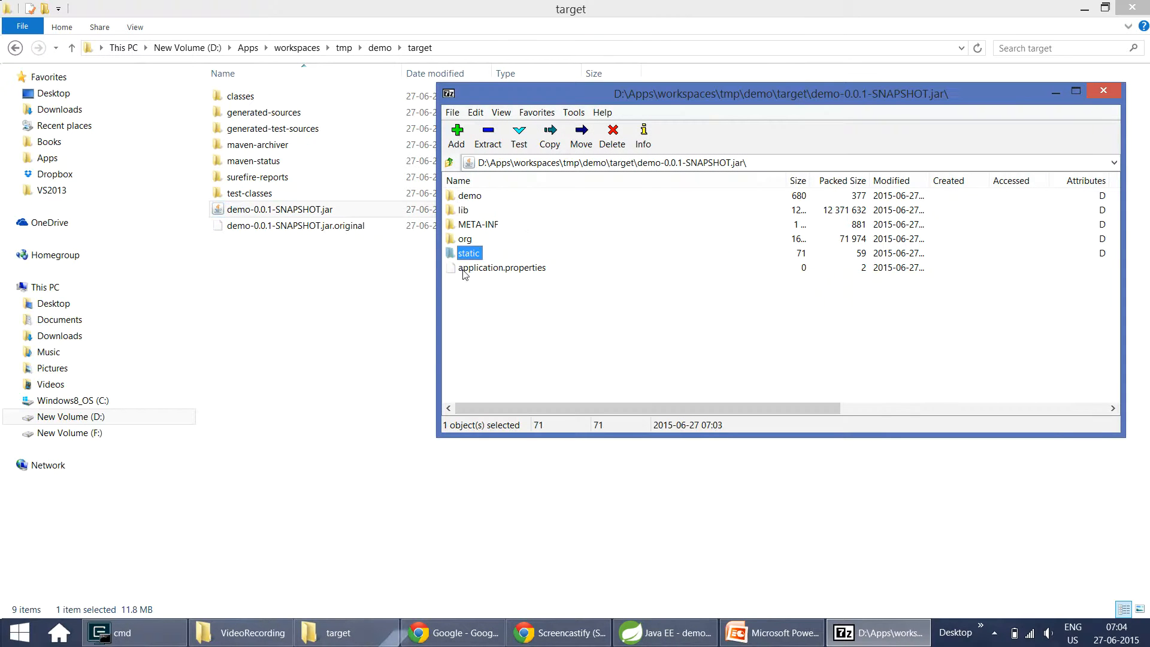
left_click(502, 267)
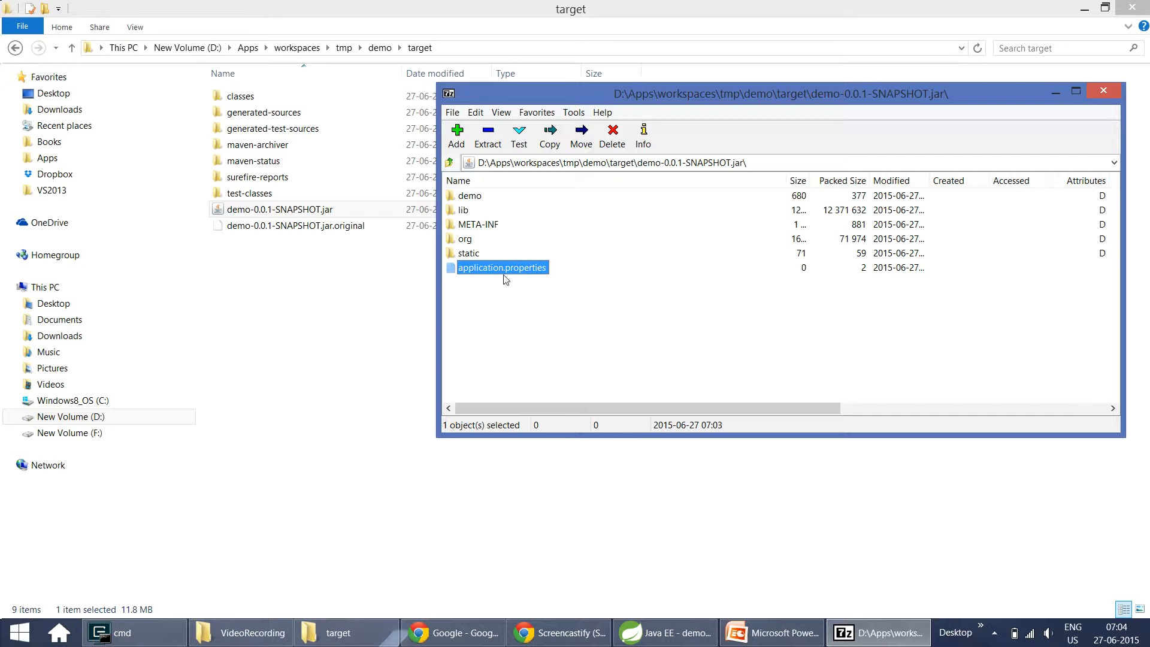
double_click(469, 196)
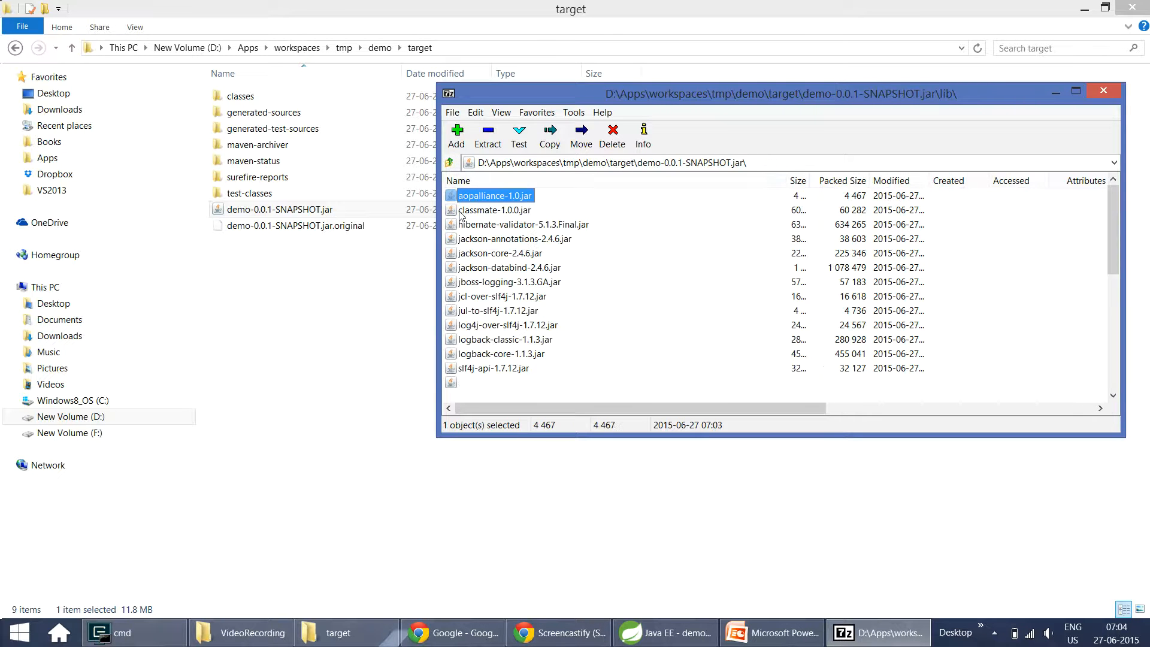
scroll("down", 3)
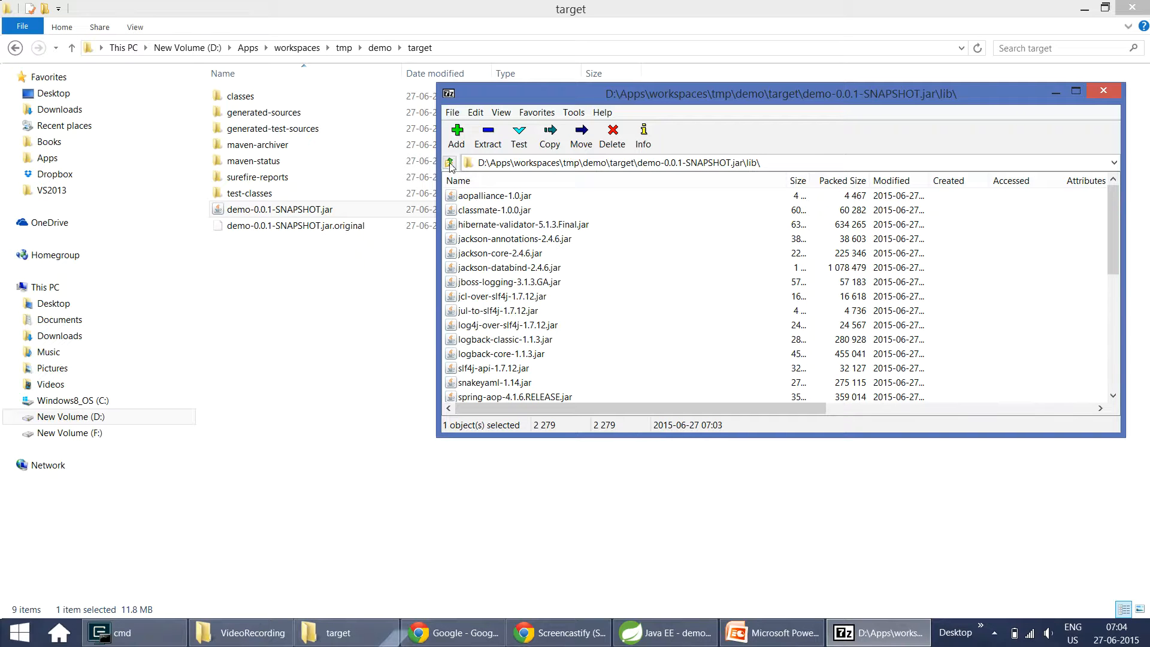
left_click(450, 162)
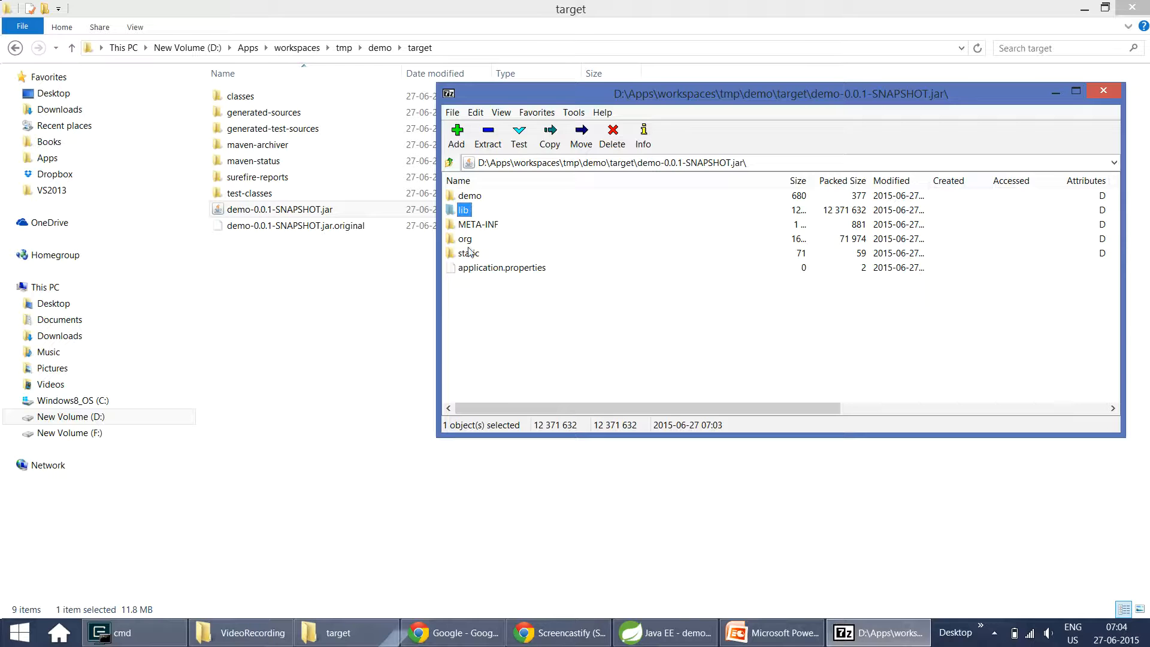
mouse_move(513, 273)
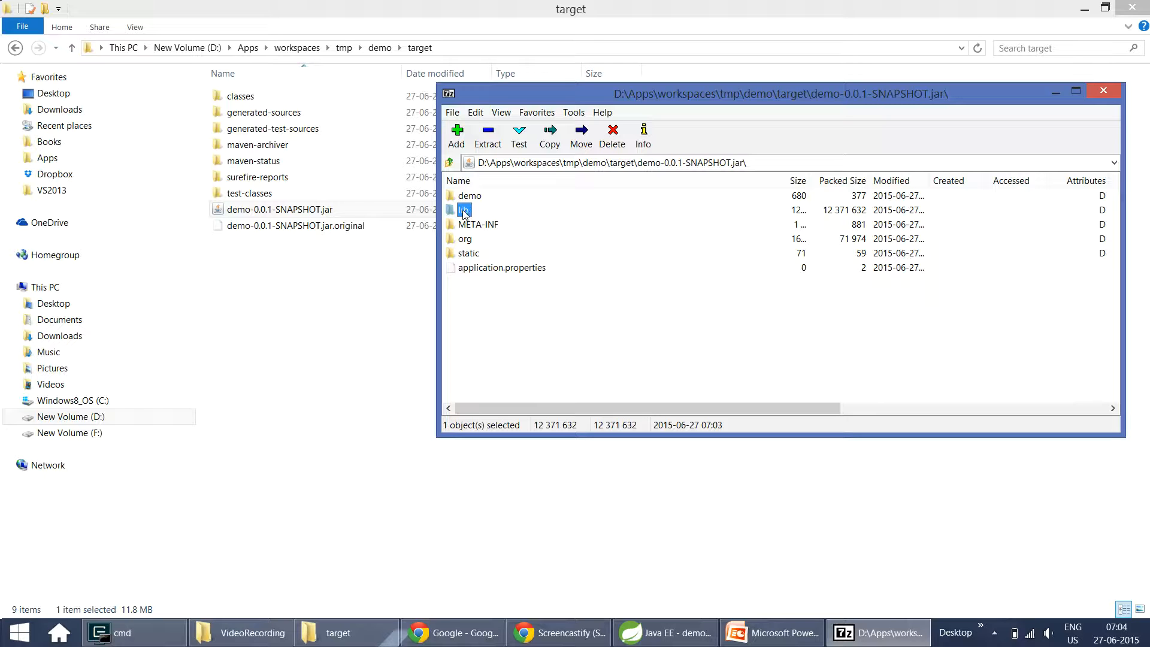
Browse org/springframework/boot/loader in the jar, then select the jar back in Explorer
left_click(463, 210)
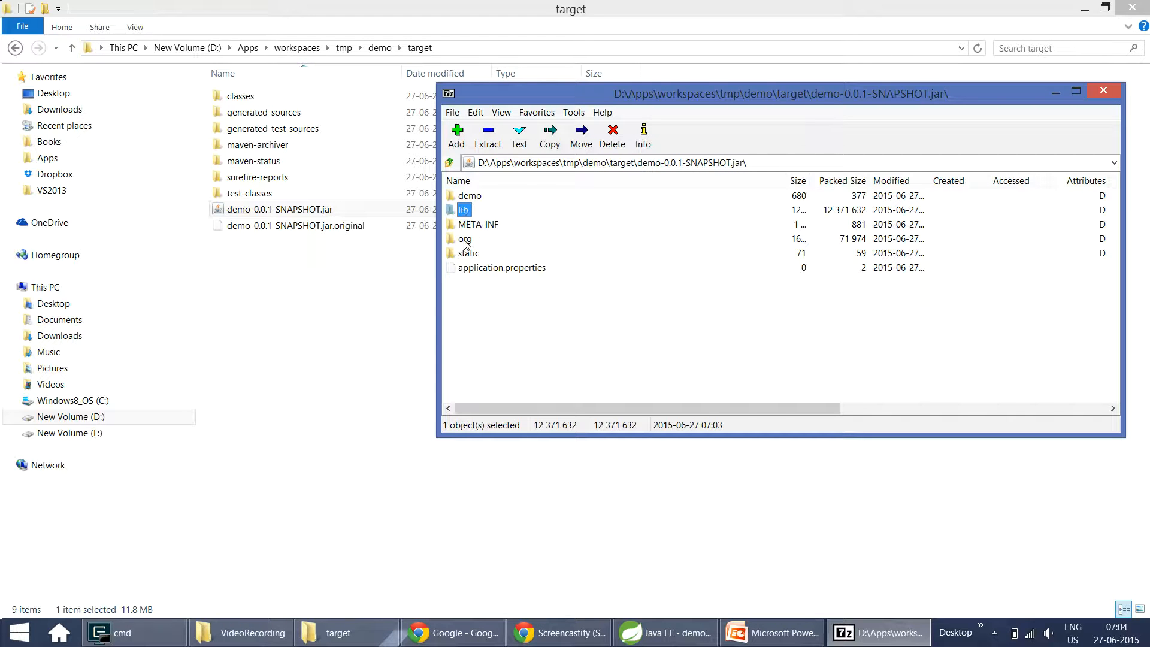
double_click(467, 238)
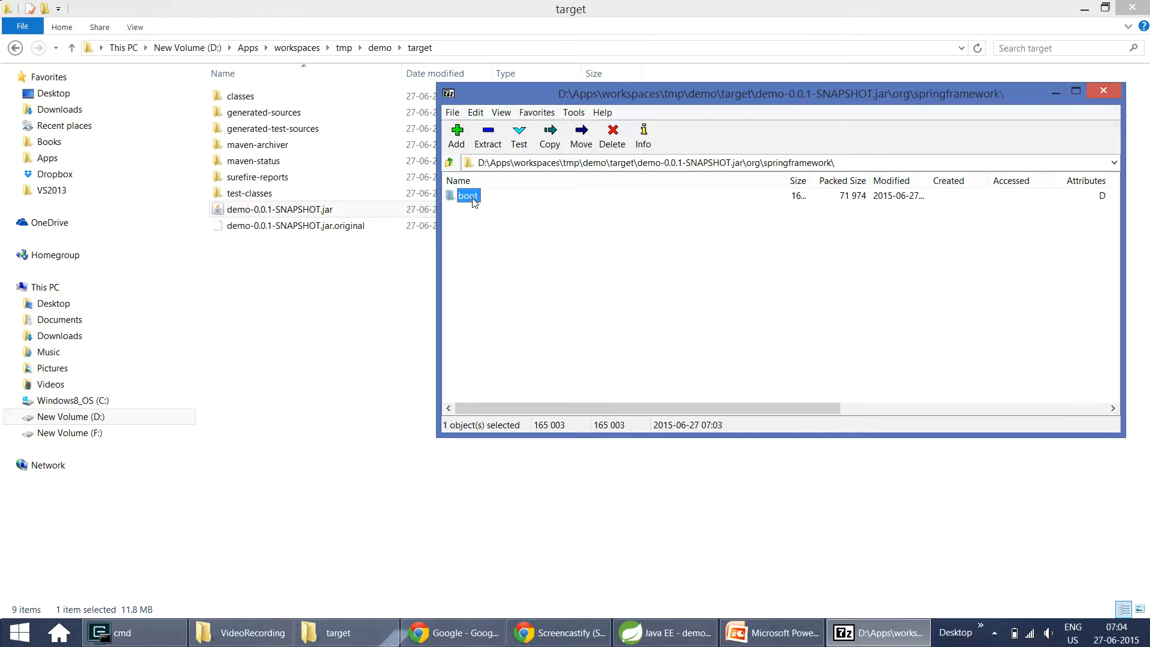
double_click(467, 196)
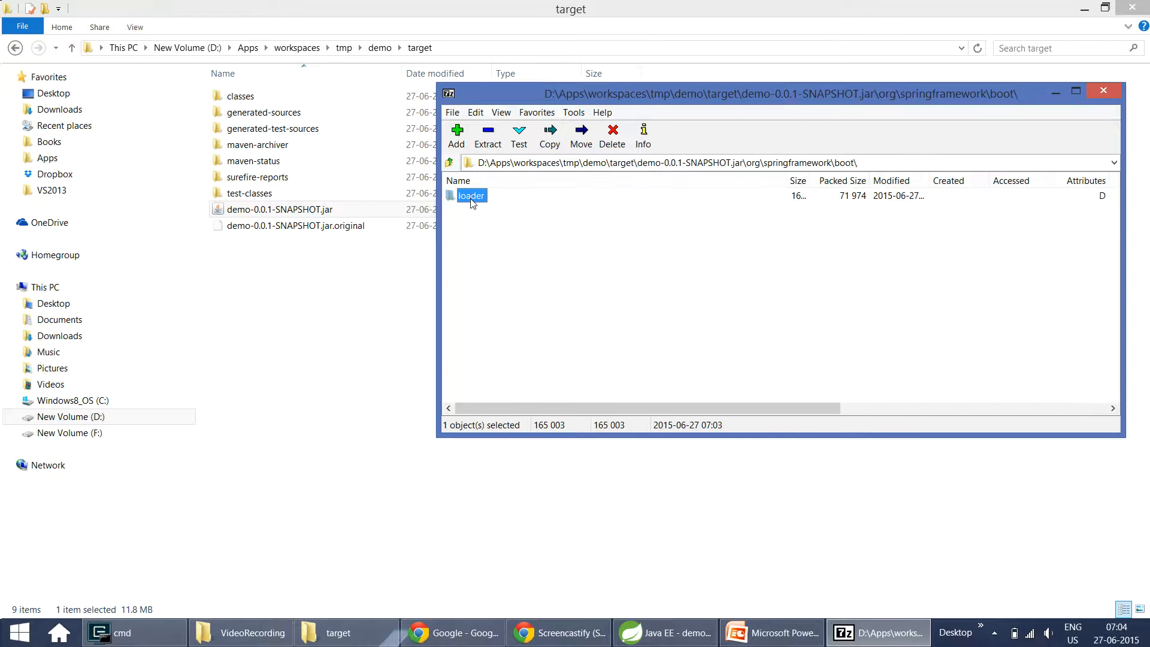
double_click(471, 195)
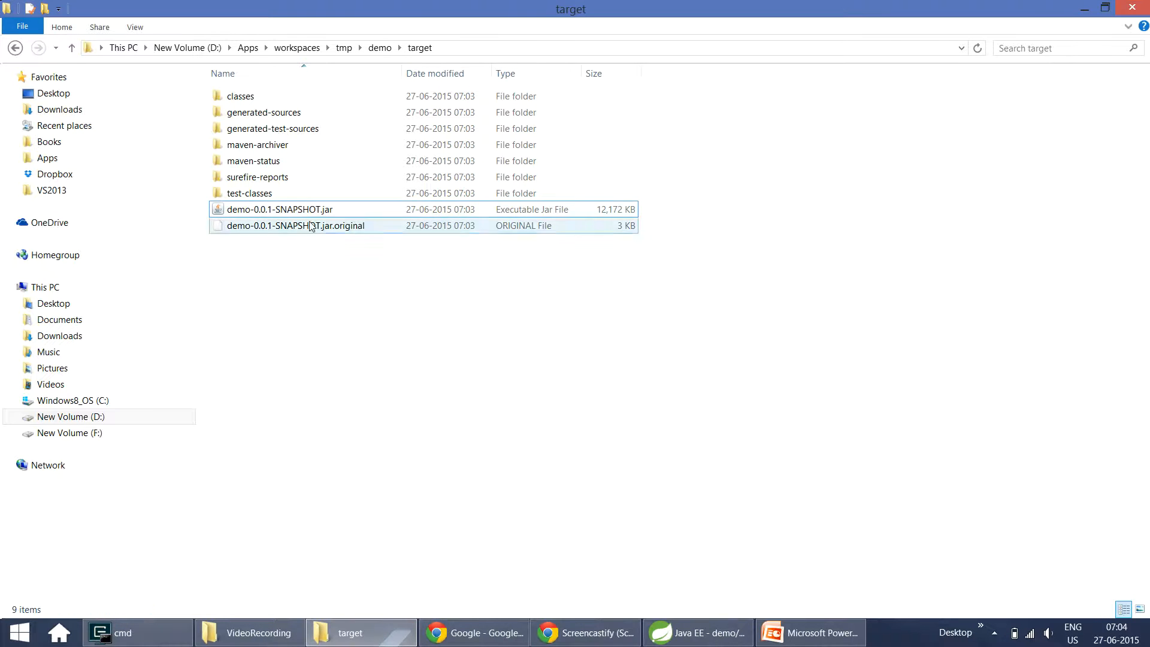
left_click(285, 208)
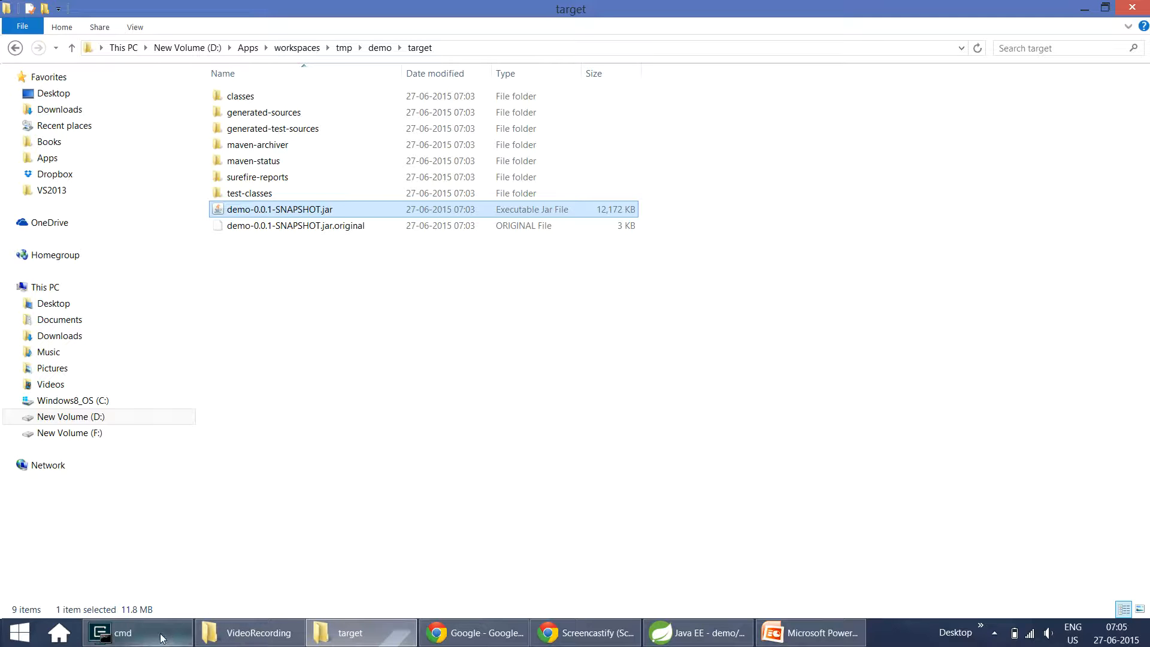
From the target folder, launch demo-0.0.1-SNAPSHOT.jar with java -jar and check localhost:8080 in the browser
left_click(119, 633)
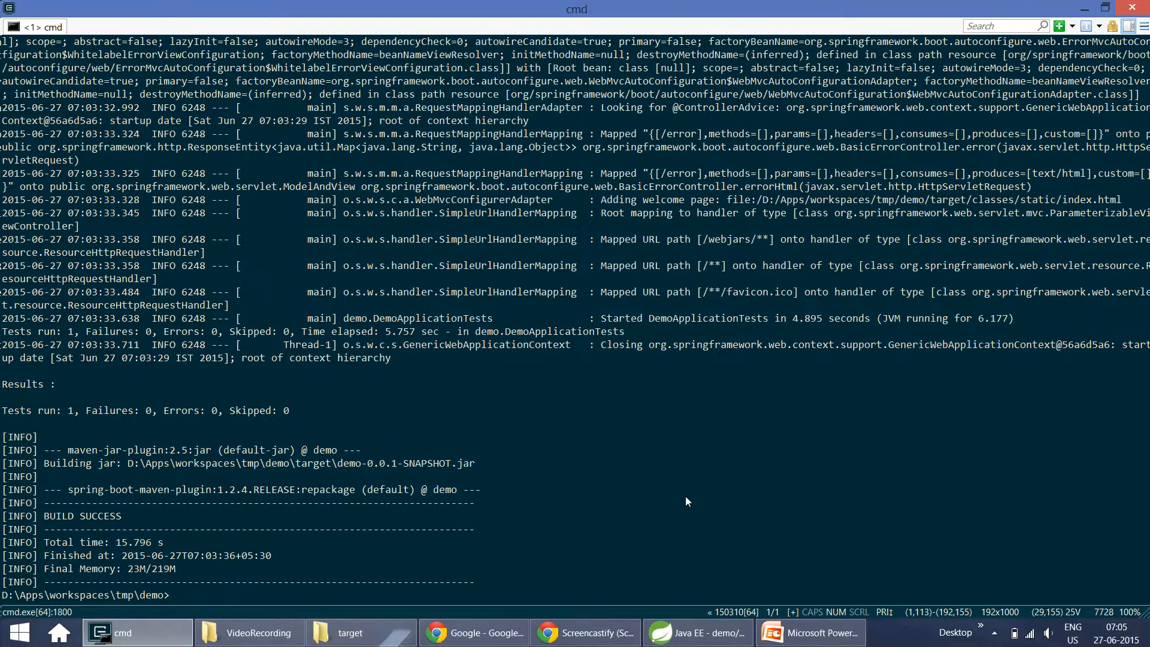
type("cd")
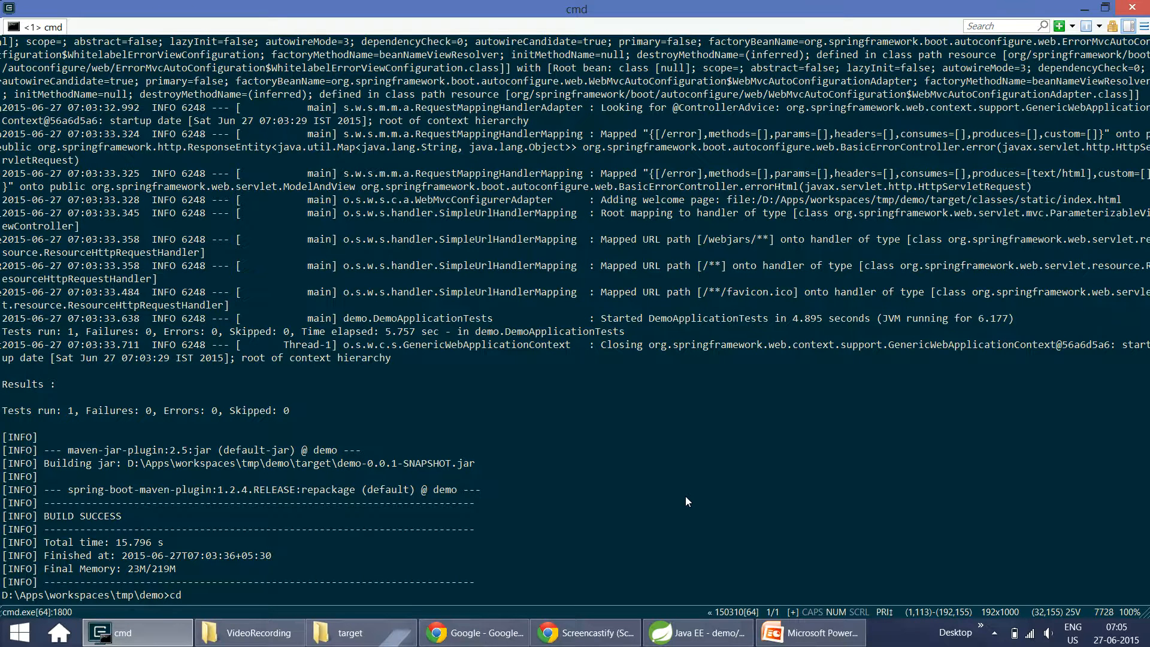
type("target")
type("dir")
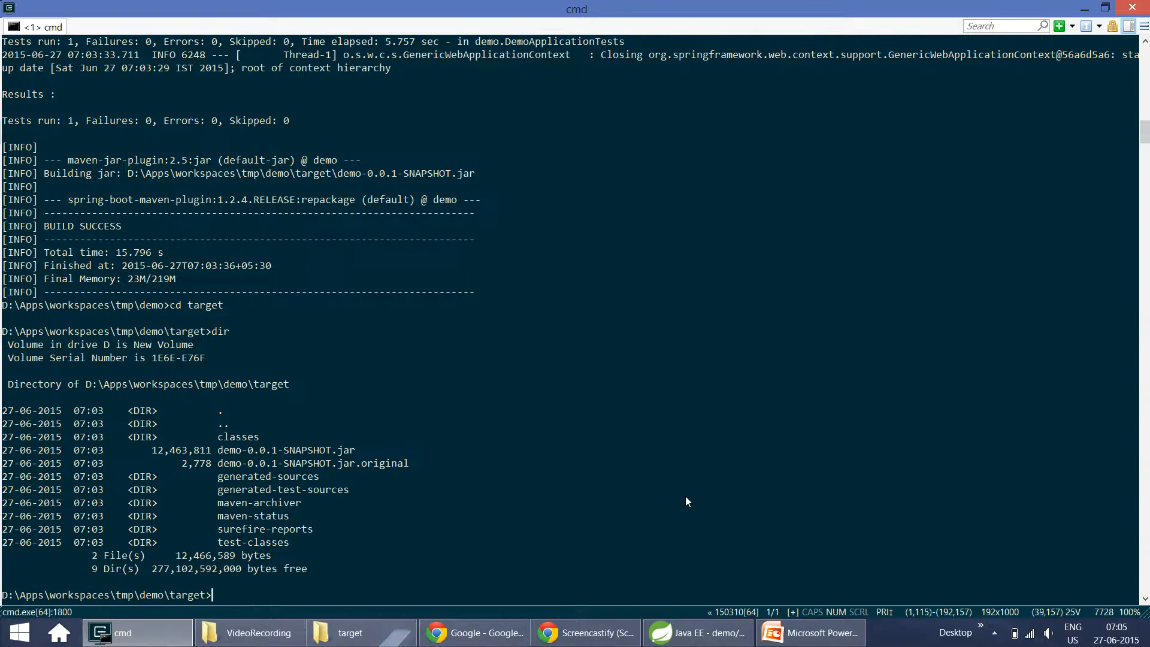
type("ja")
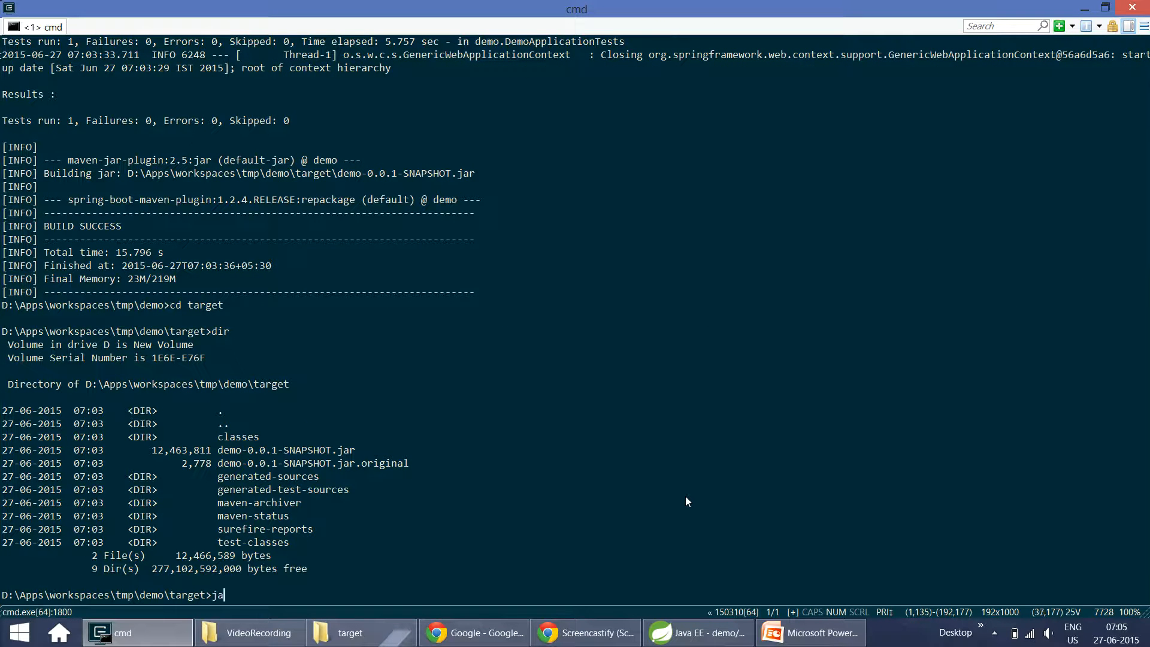
type("va -jar demo-0.0.1-SNAPSHOT.jar")
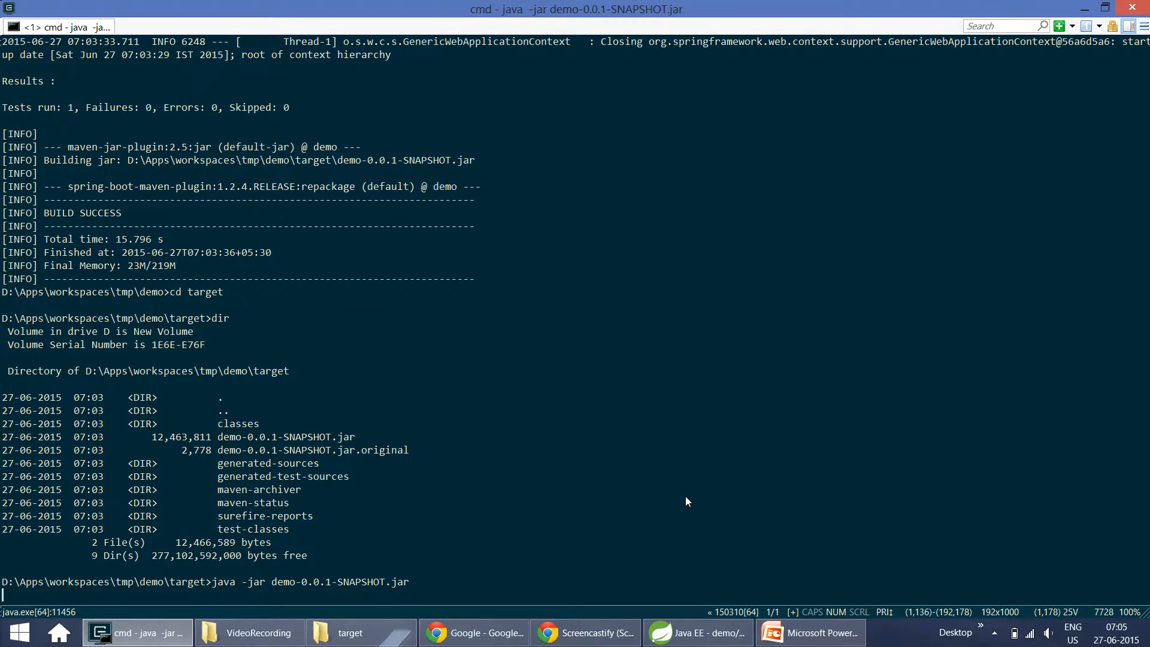
key("enter")
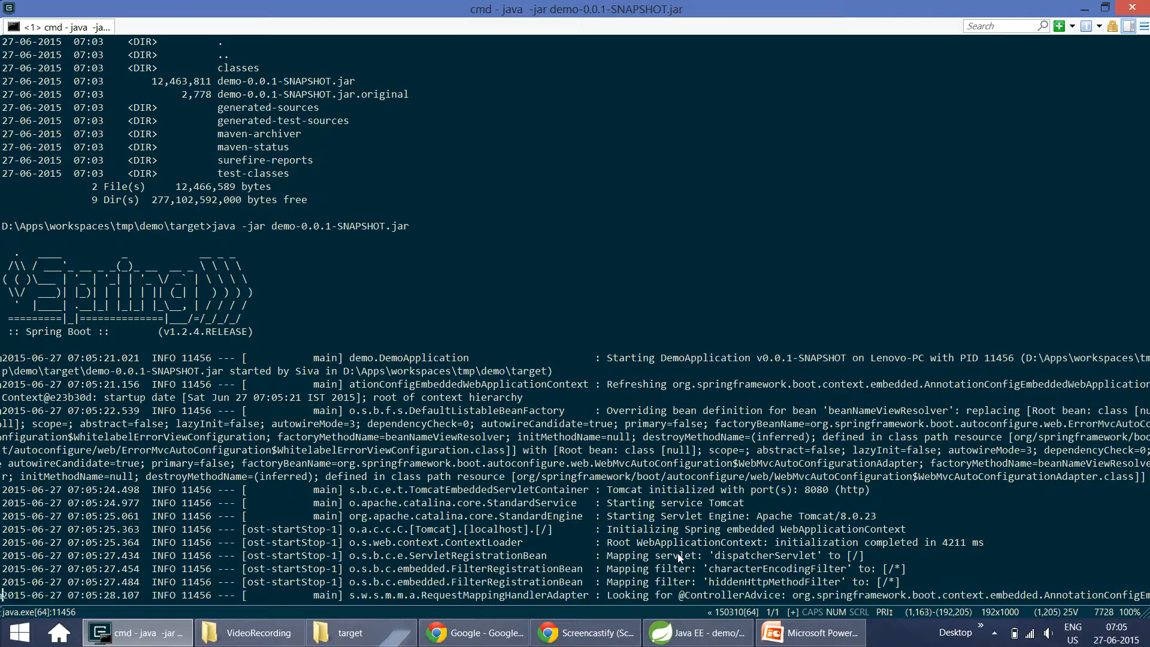
scroll("down", 3)
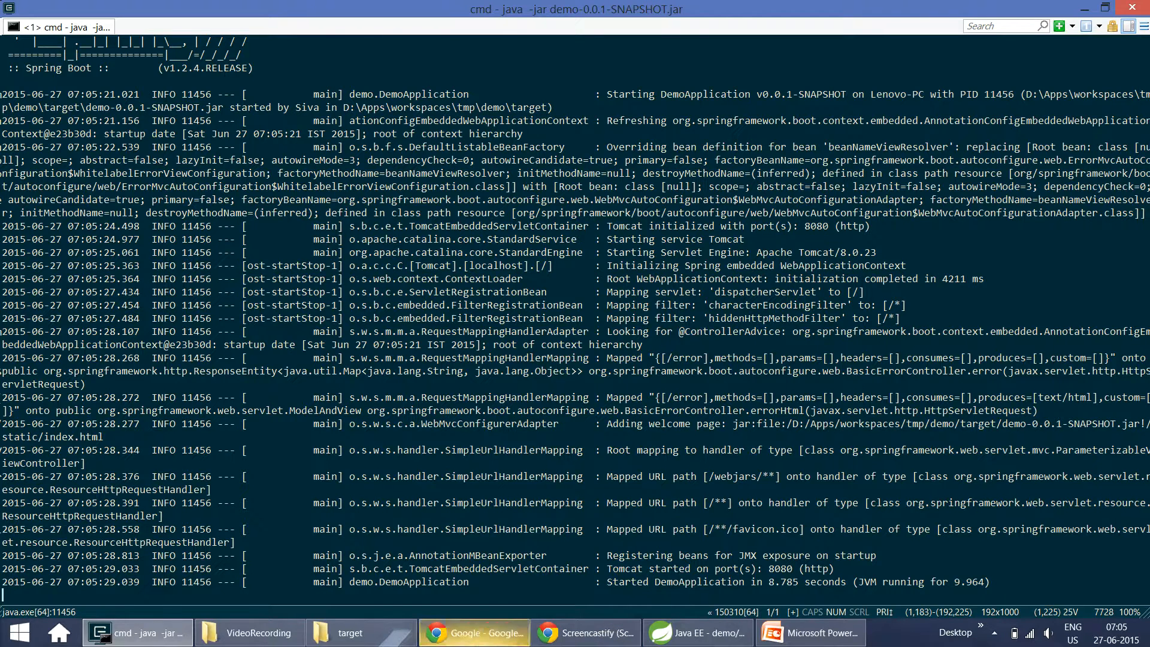
left_click(467, 632)
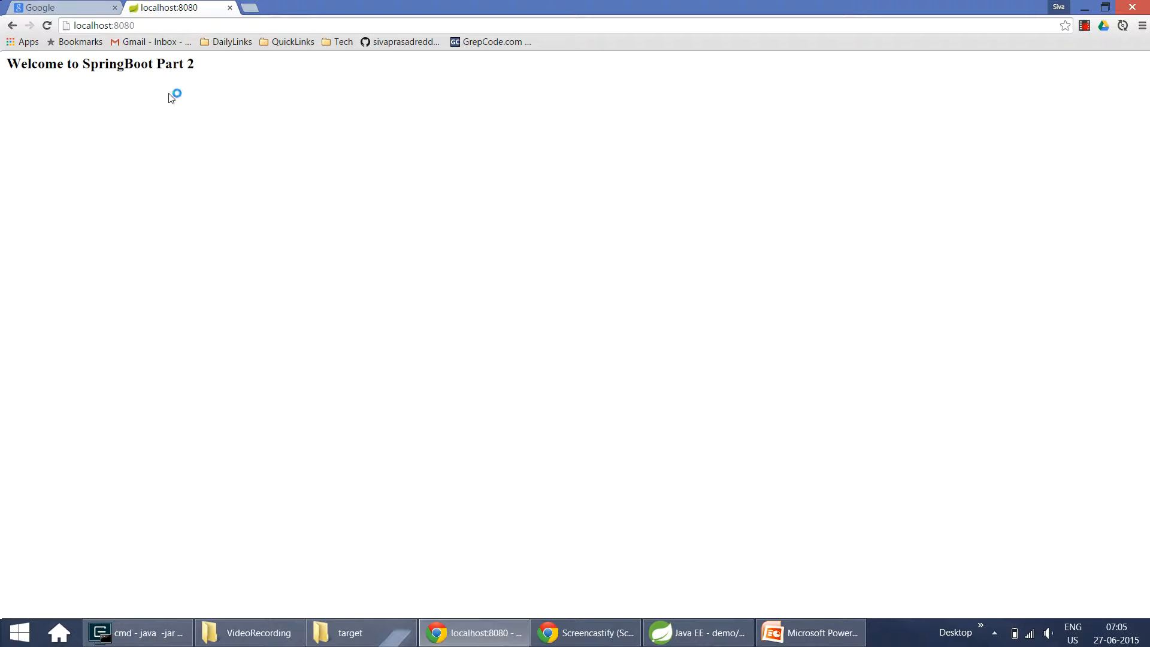
mouse_move(438, 410)
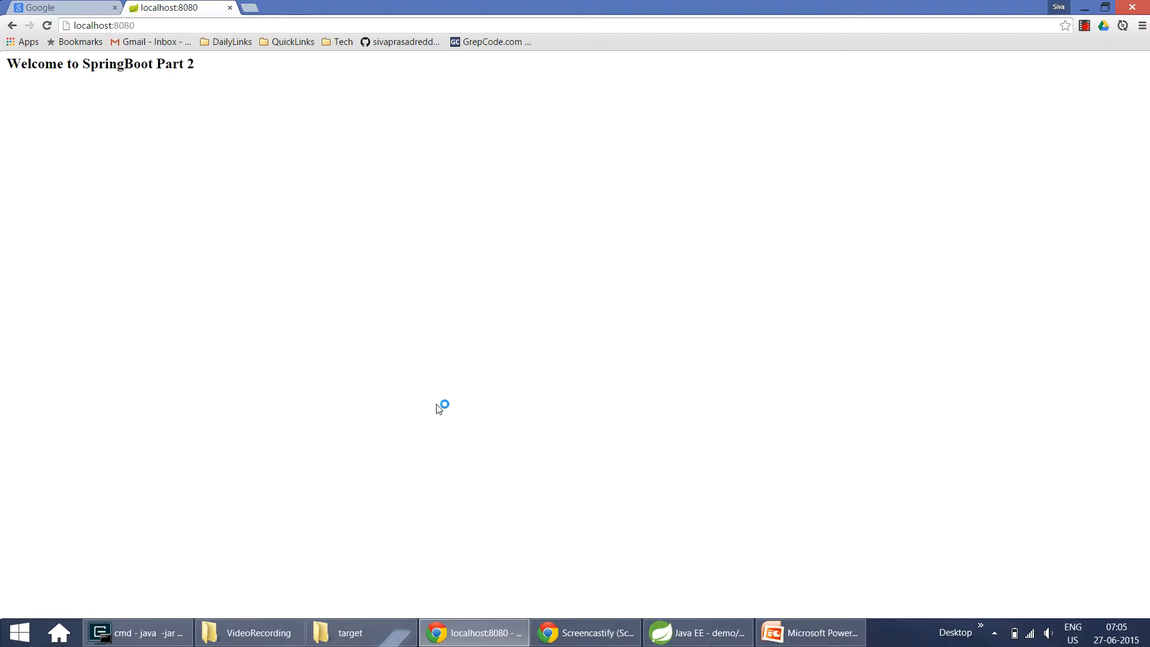
mouse_move(350, 633)
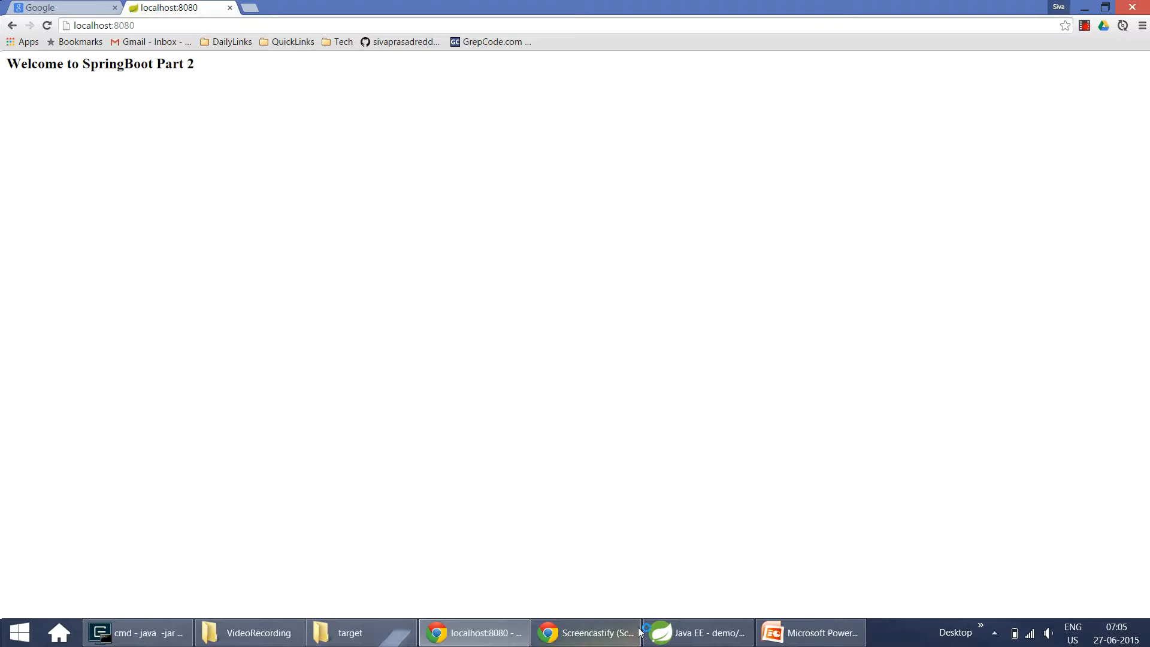
Stop the jar-launched app in the command window and return to the demo pom.xml in STS
left_click(695, 632)
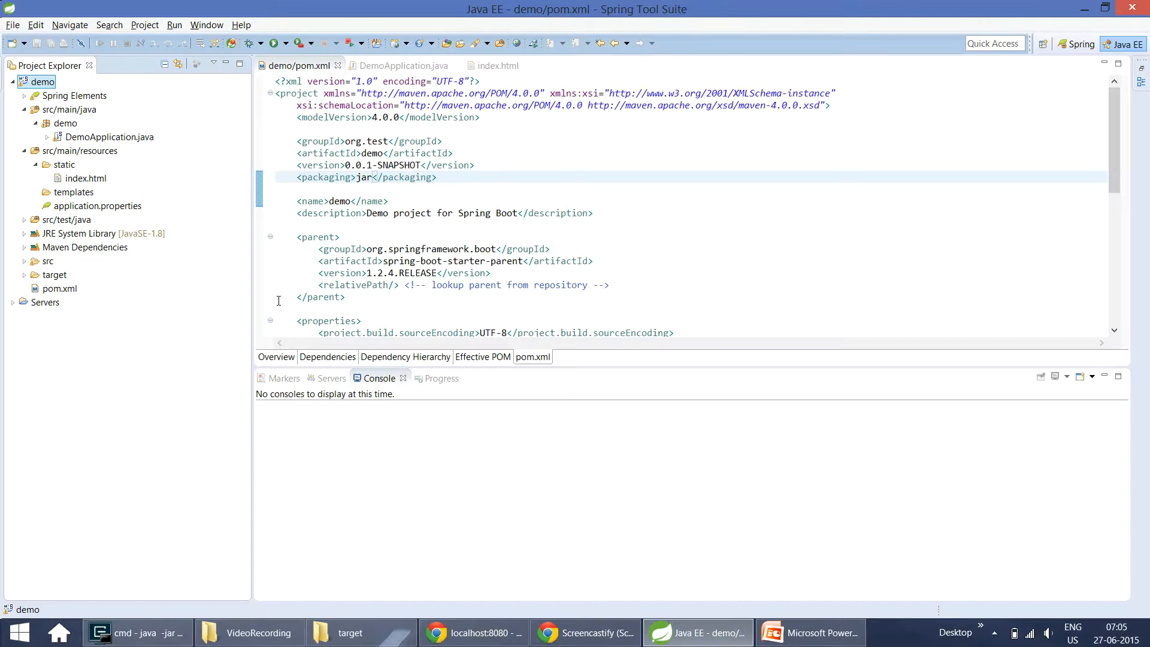
left_click(139, 633)
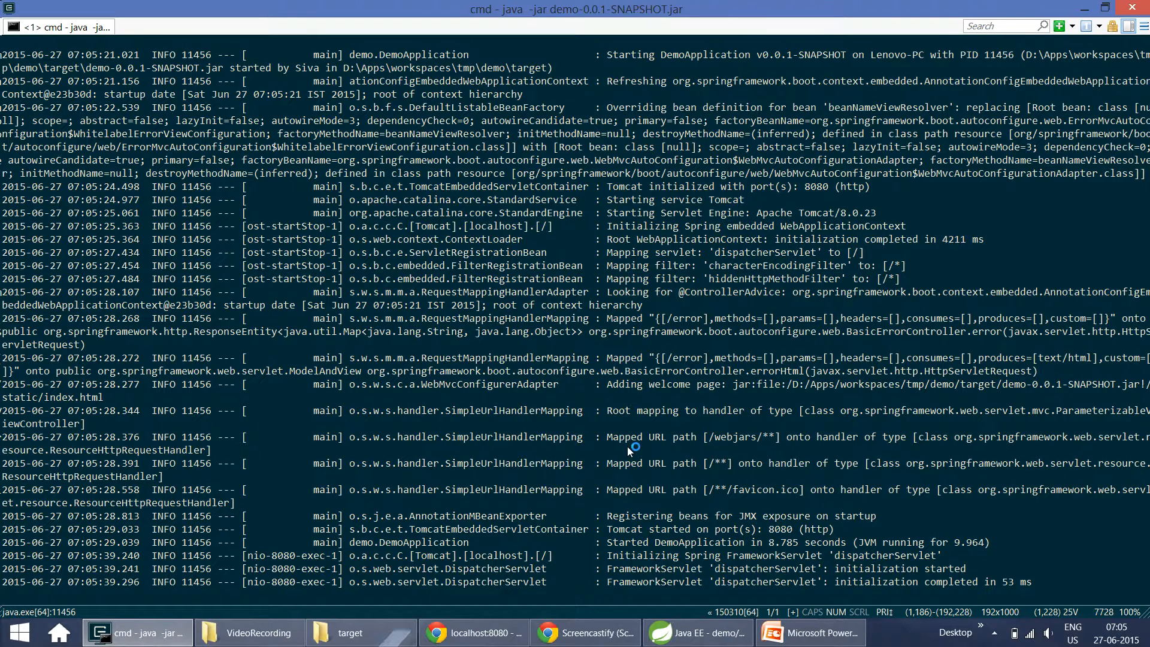
mouse_move(586, 496)
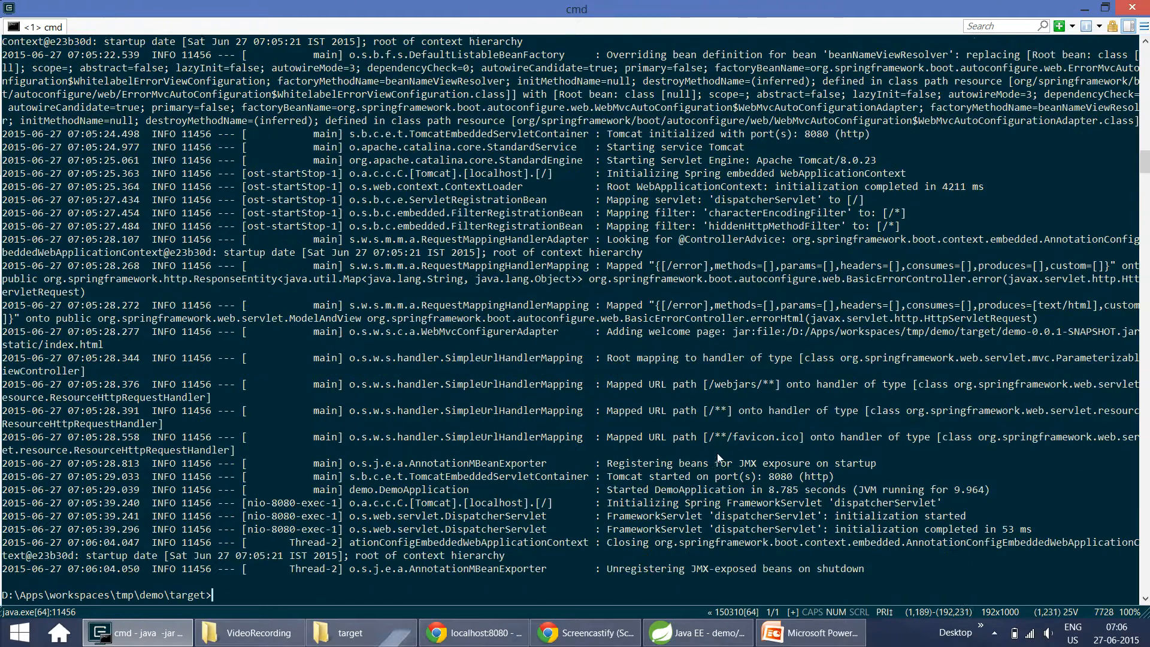
left_click(695, 633)
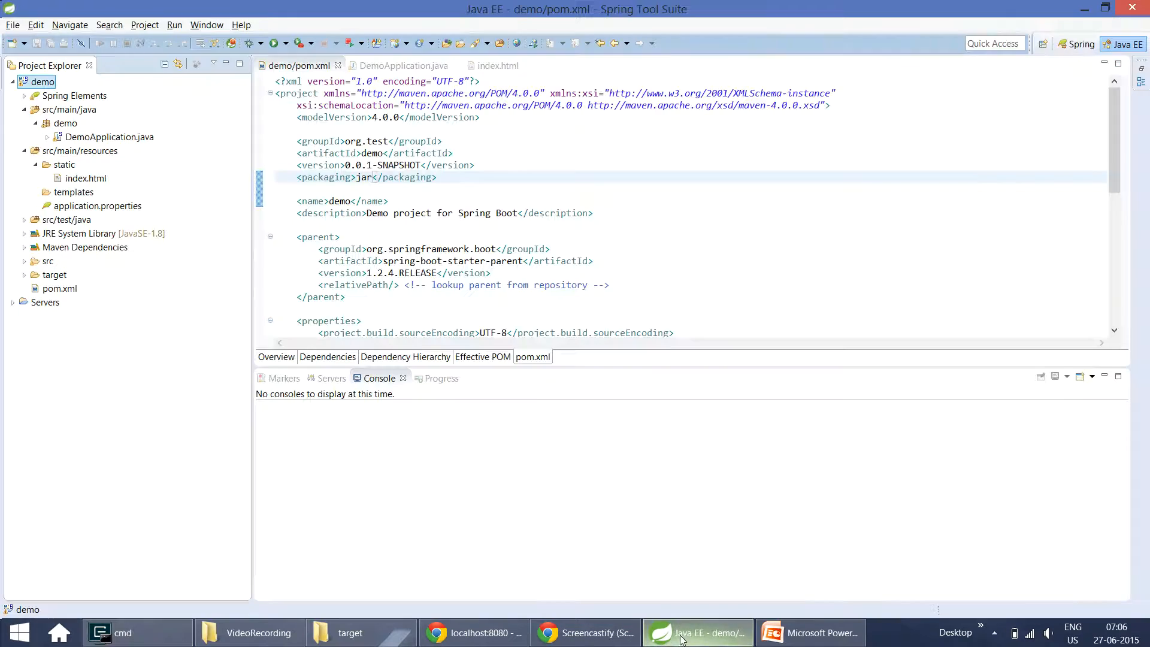
In the Dependency Hierarchy, exclude spring-boot-starter-tomcat from spring-boot-starter-web into the demo pom
left_click(404, 357)
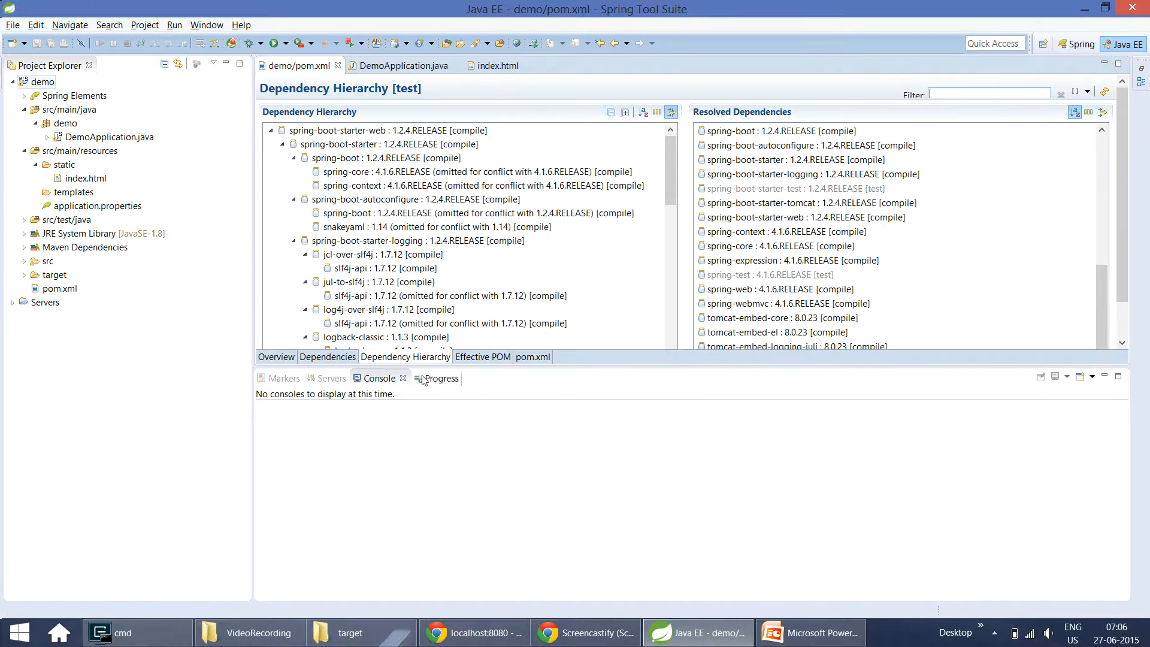
left_click(271, 131)
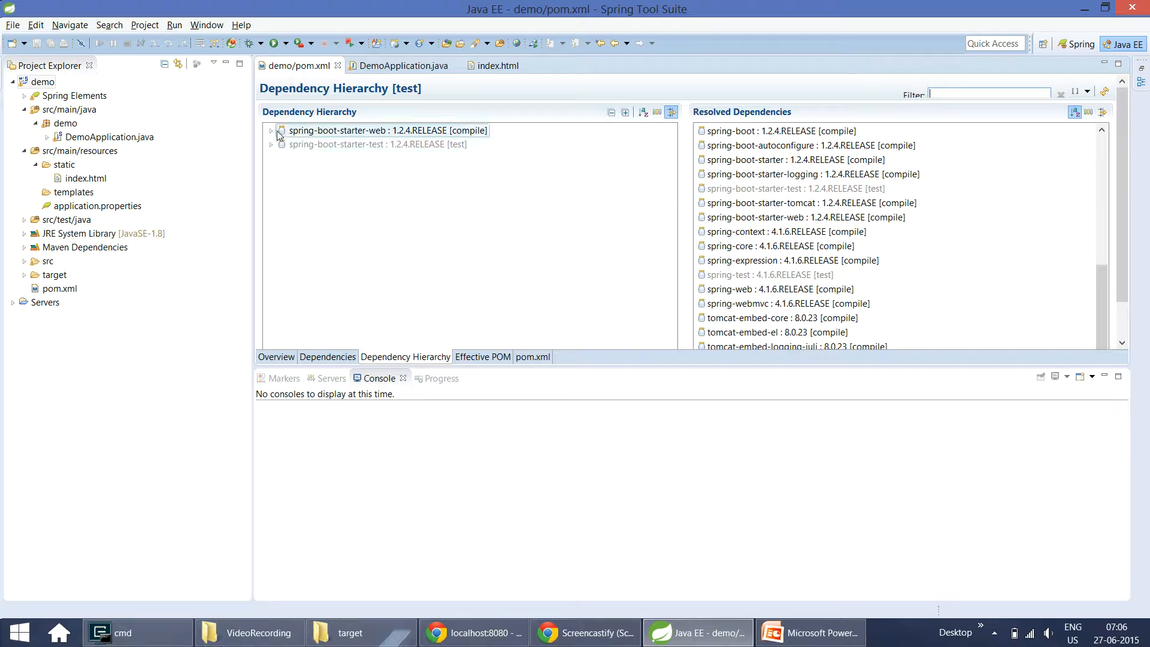
left_click(271, 130)
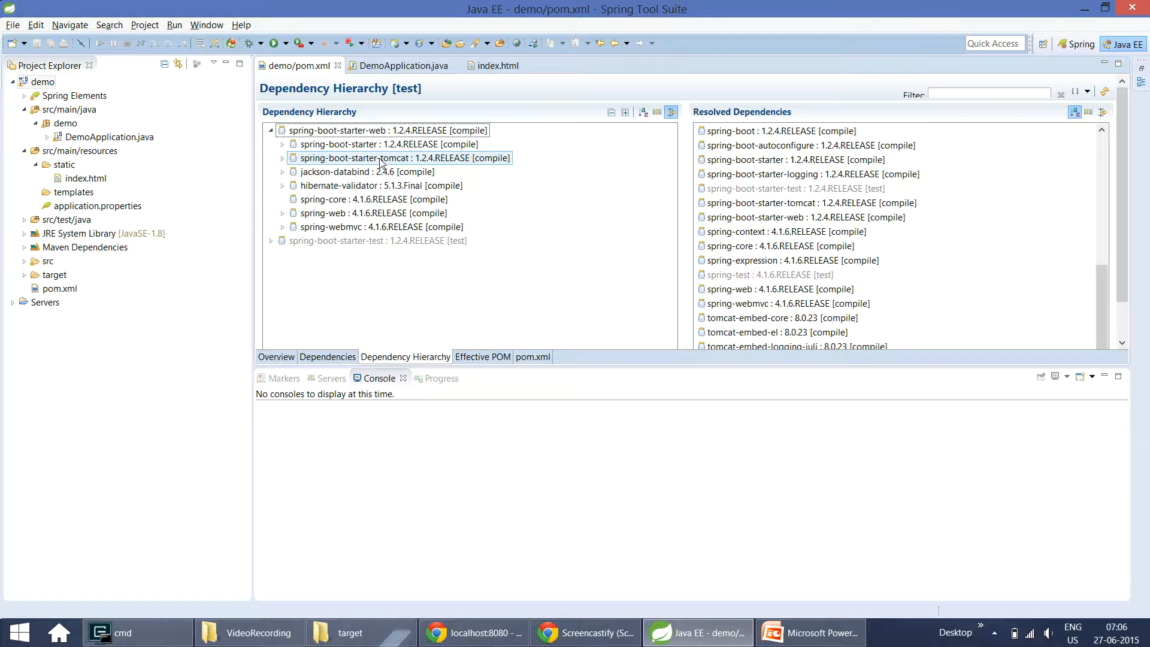
right_click(380, 158)
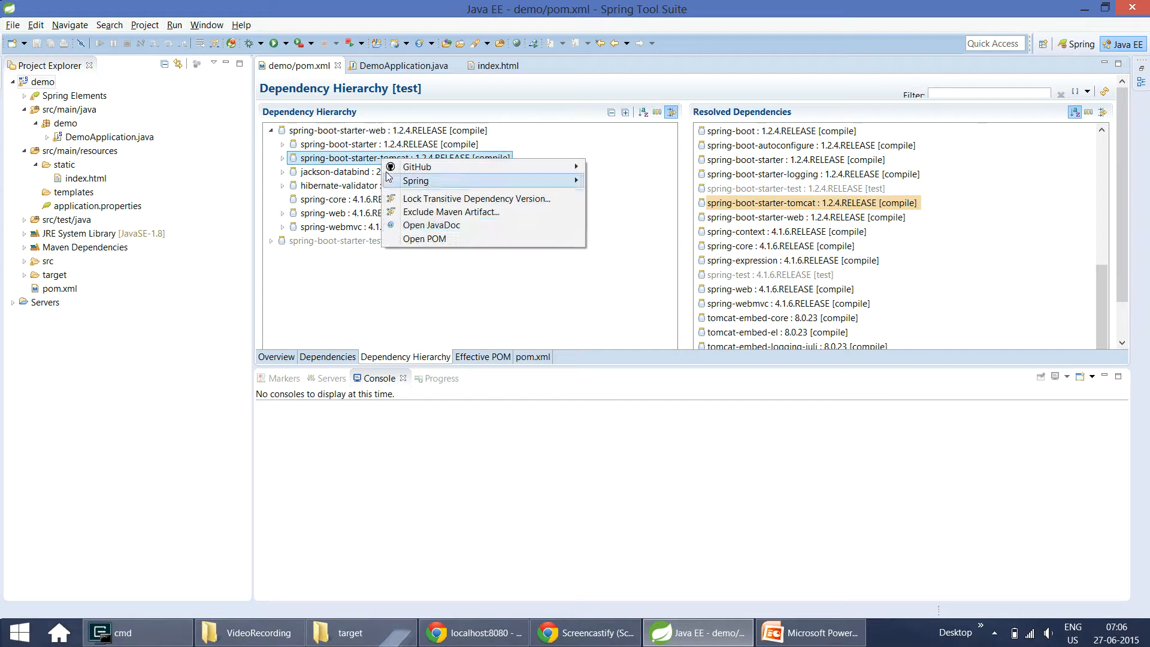
left_click(450, 212)
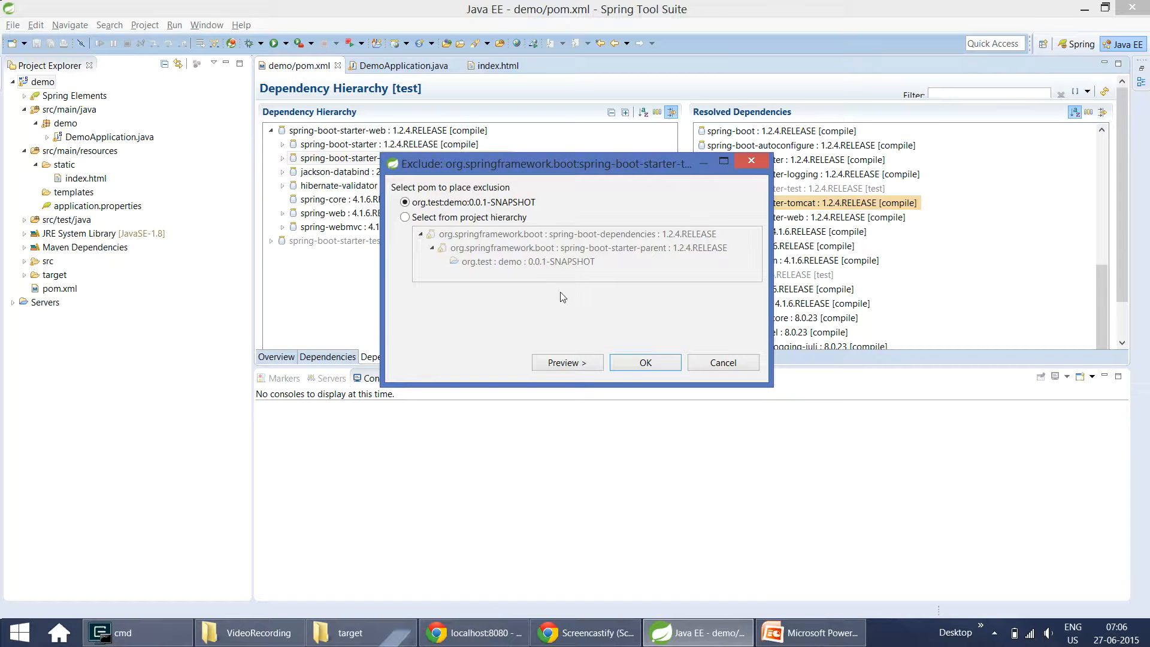
left_click(645, 361)
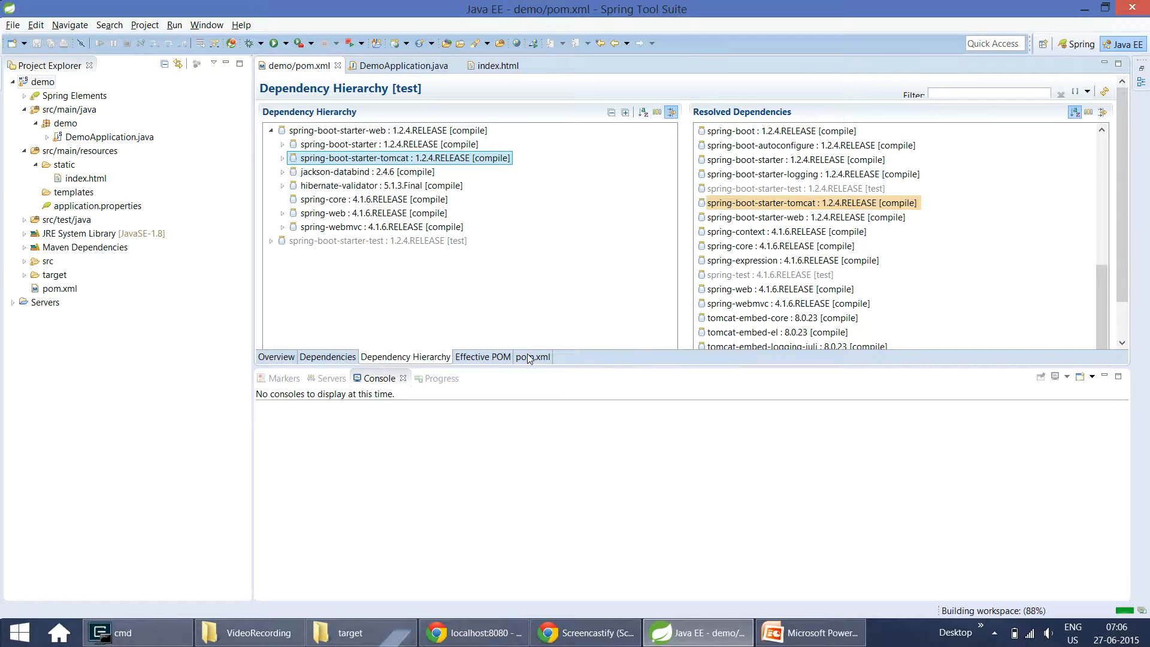
Add a spring-boot-starter-jetty dependency in the pom.xml source and refresh the dependency hierarchy
left_click(532, 357)
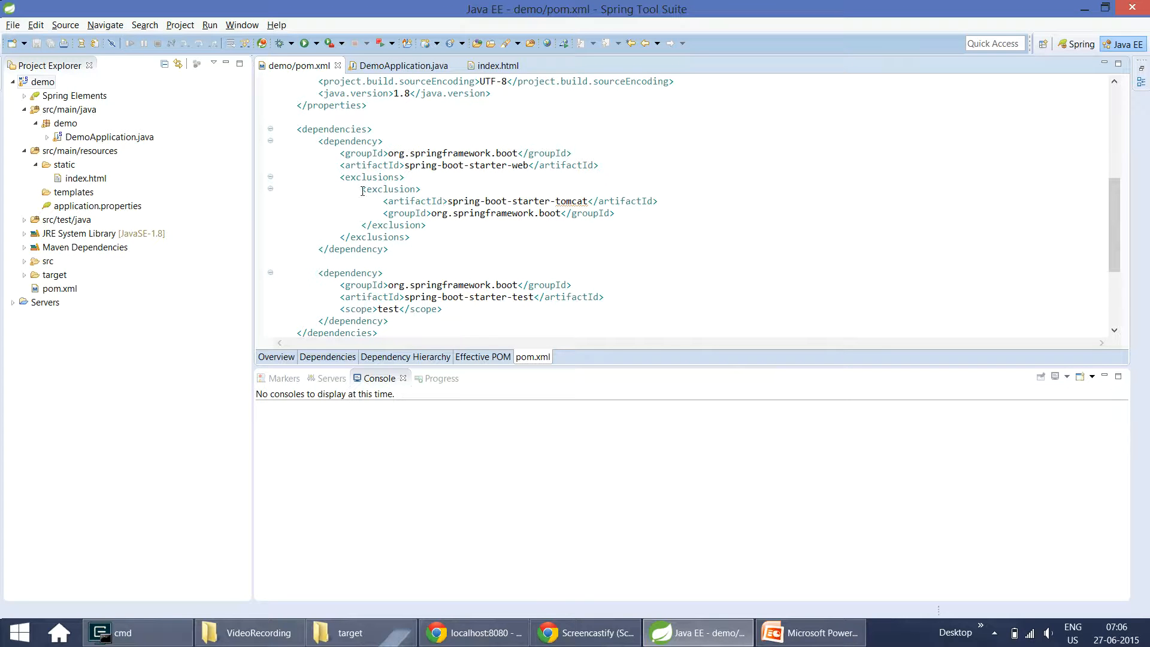
left_click(427, 225)
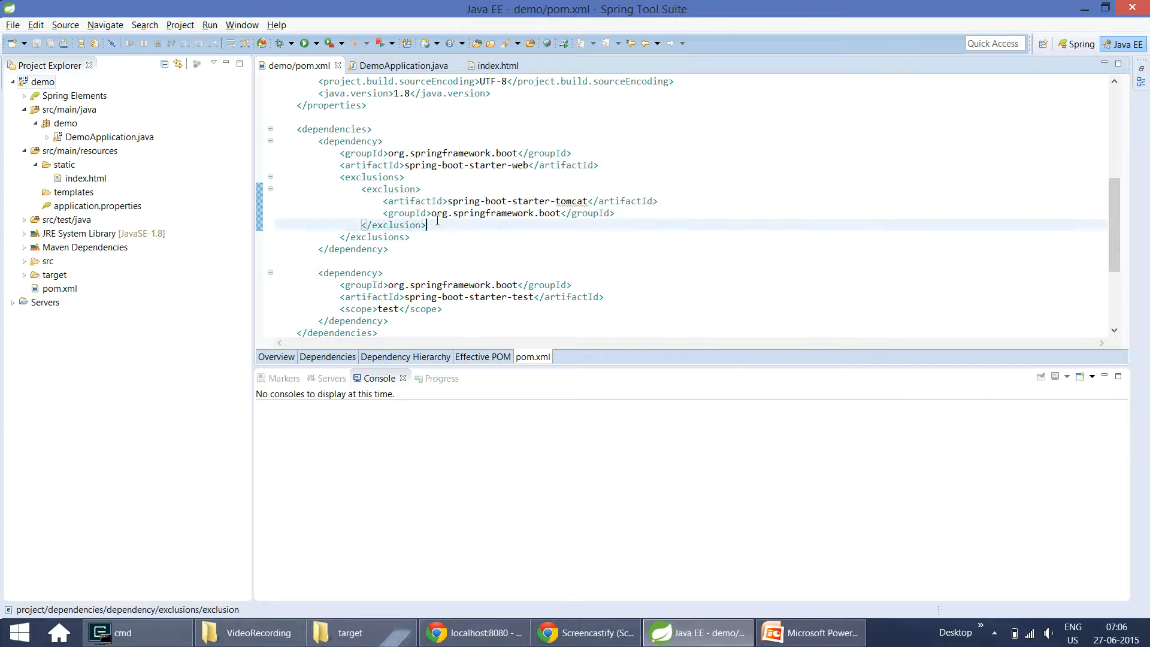
left_click_drag(384, 200, 614, 213)
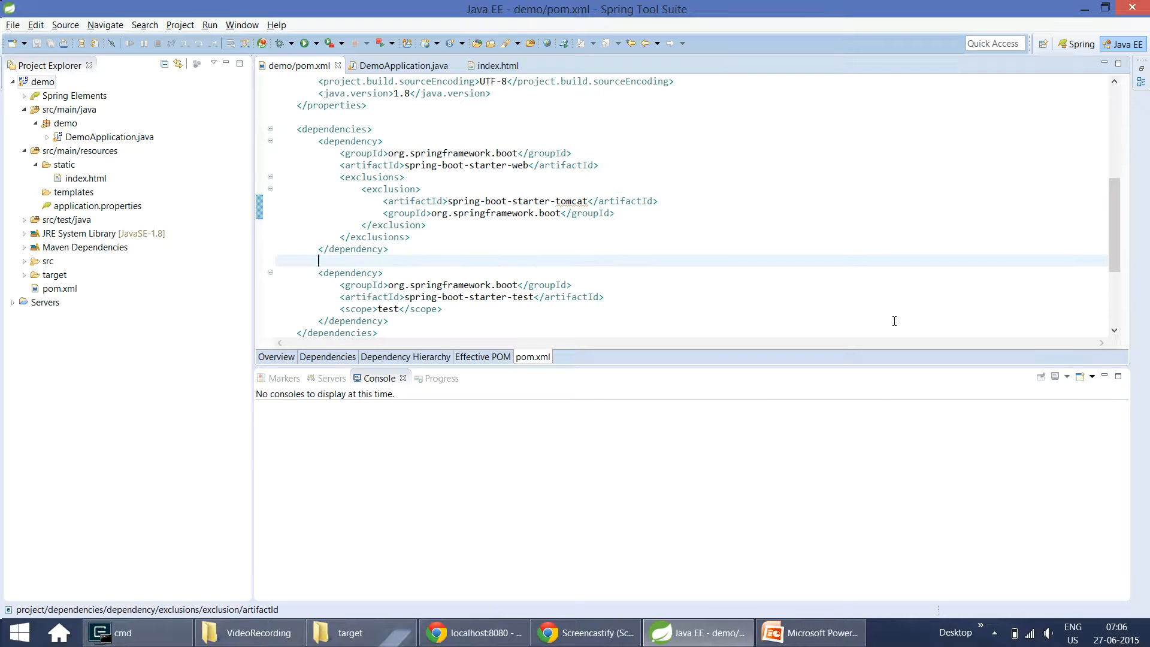
type("<dependency></dependency>")
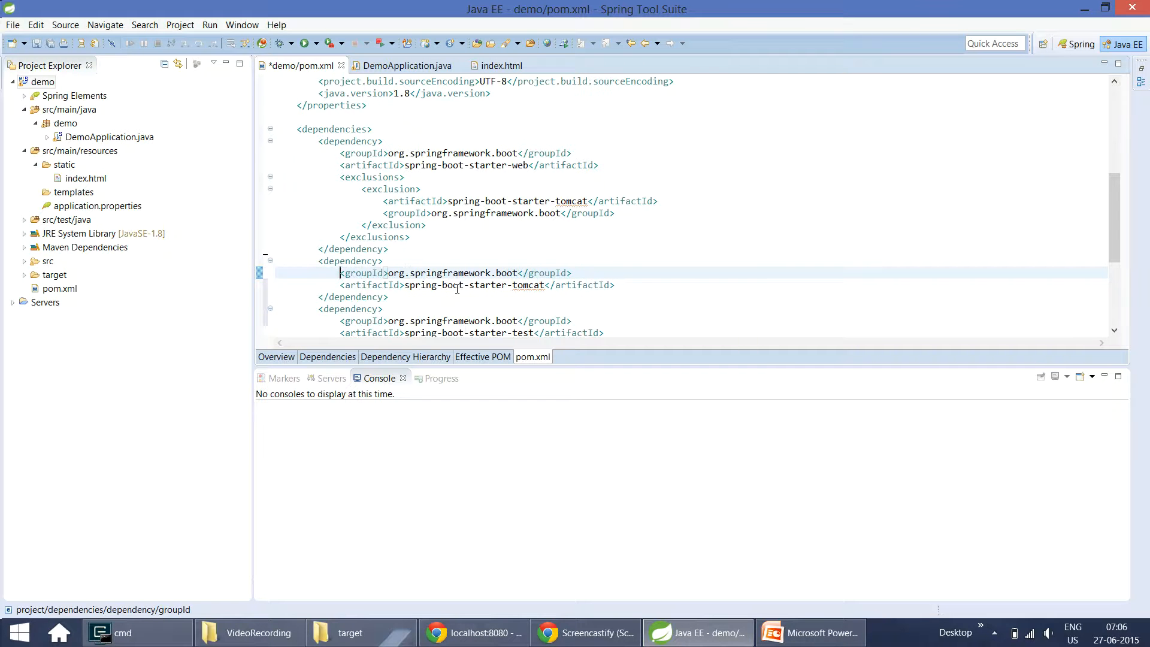
double_click(528, 285)
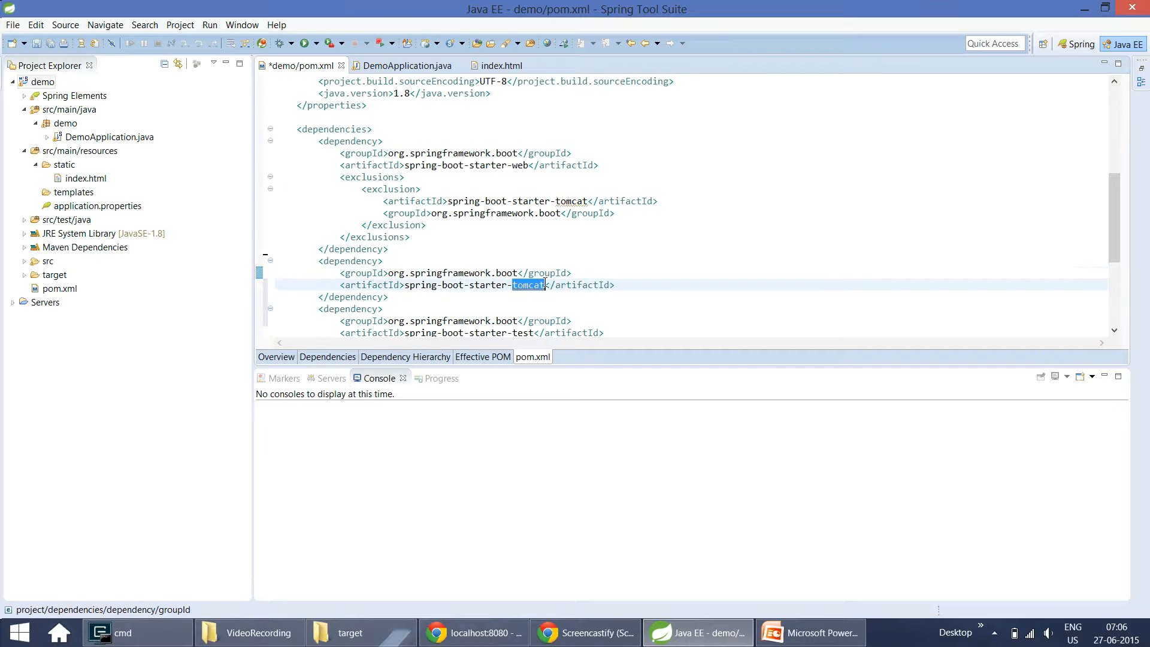
type("jetty")
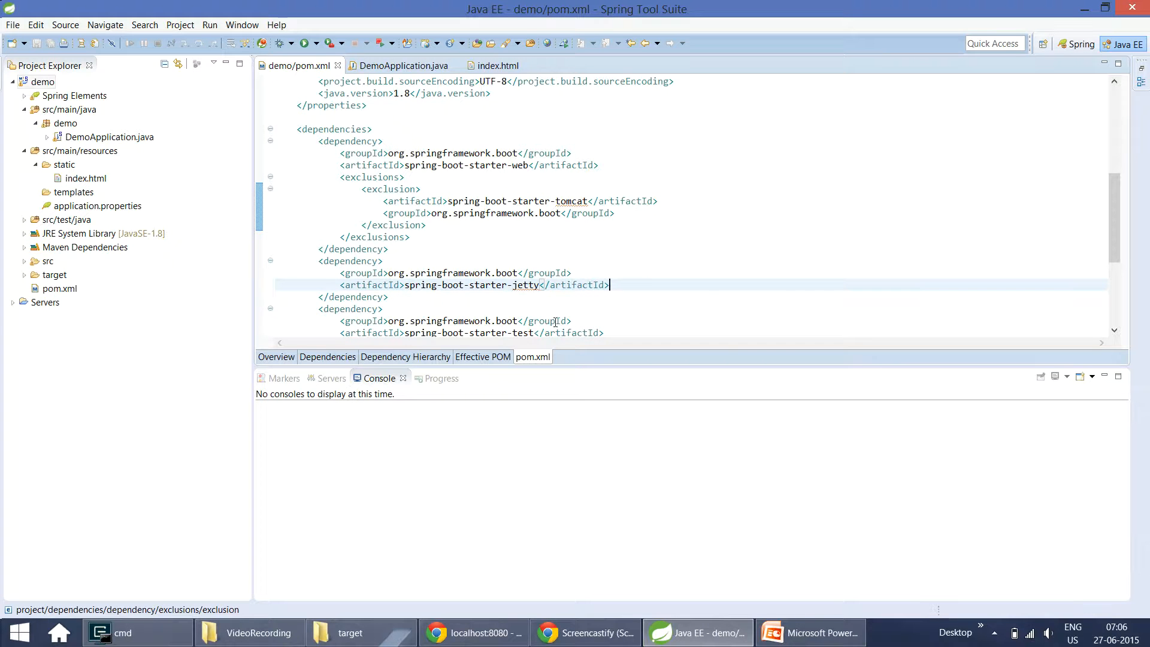
left_click(405, 357)
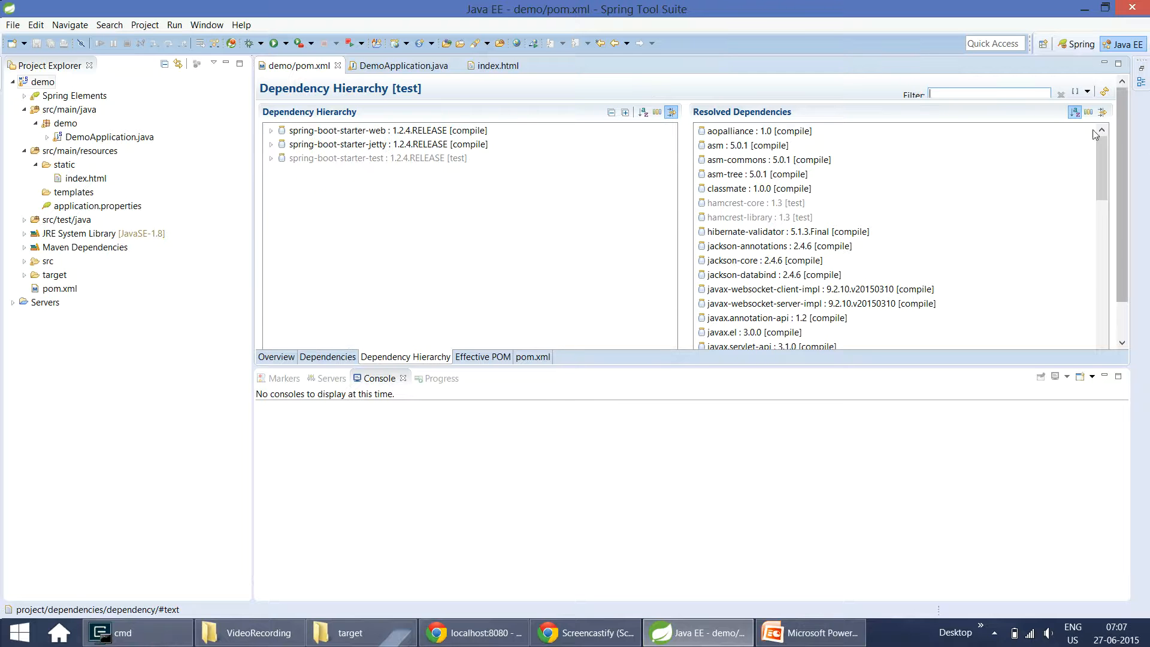
Scroll the Resolved Dependencies list to verify the jetty jars are present
scroll("down", 3)
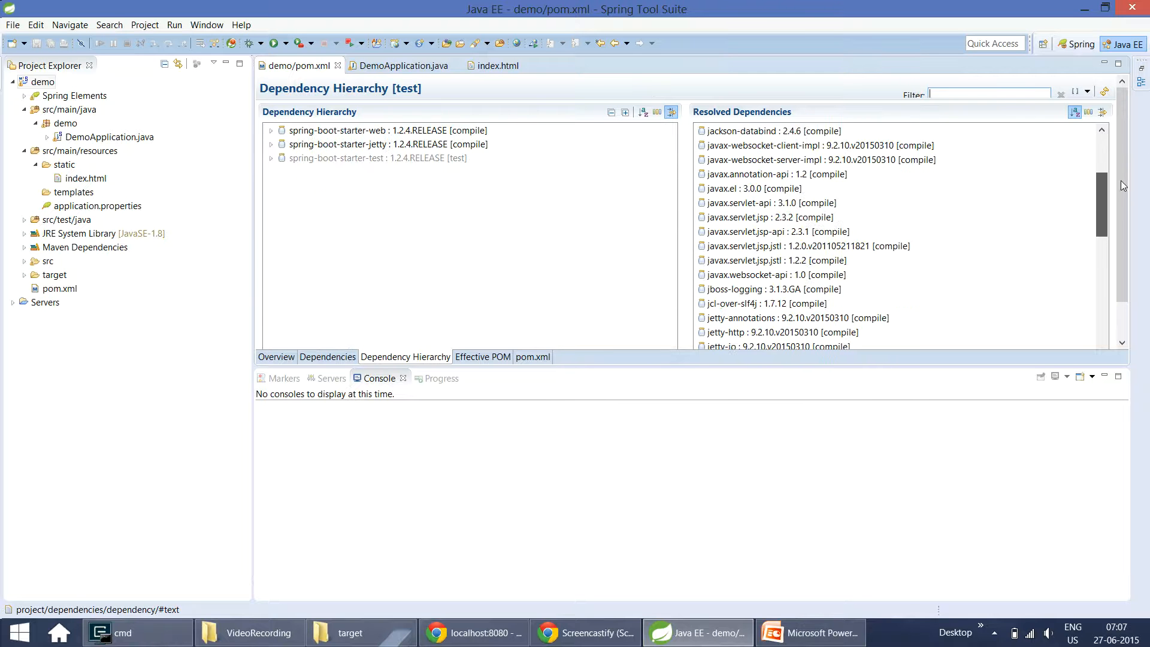
scroll("down", 3)
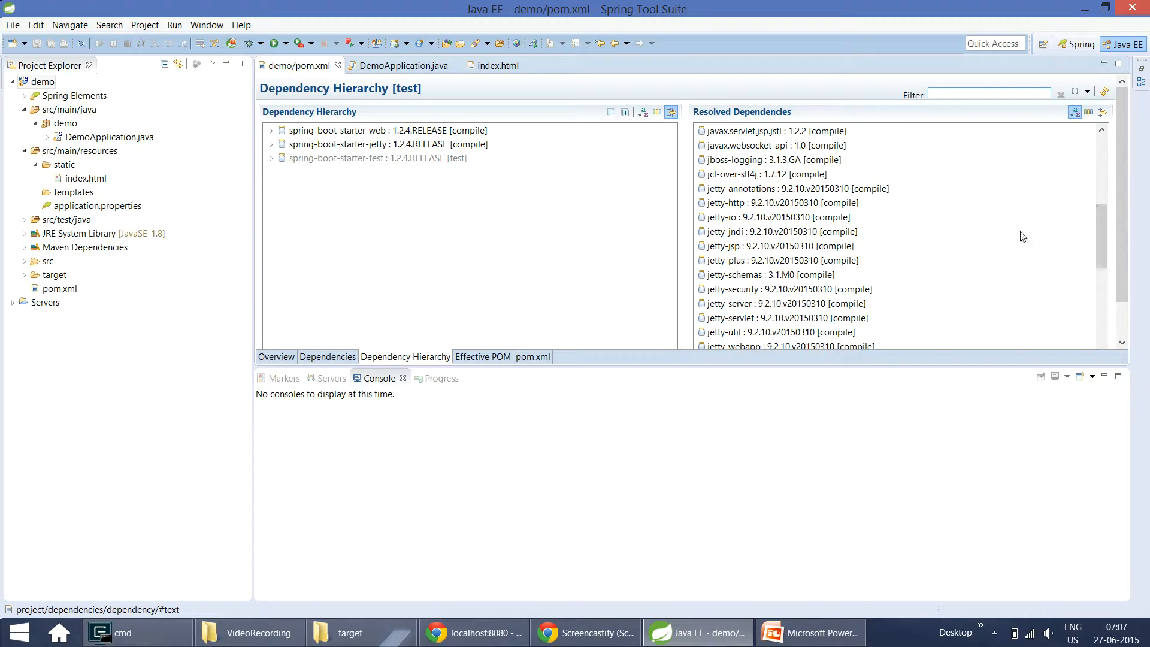
mouse_move(938, 372)
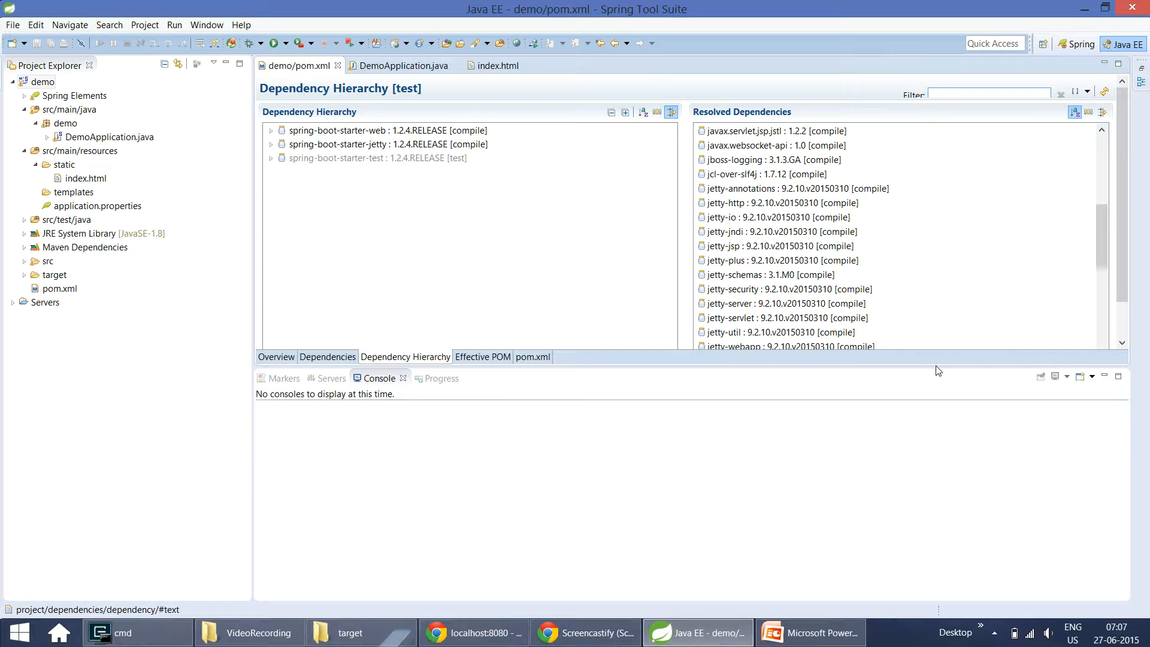
mouse_move(932, 368)
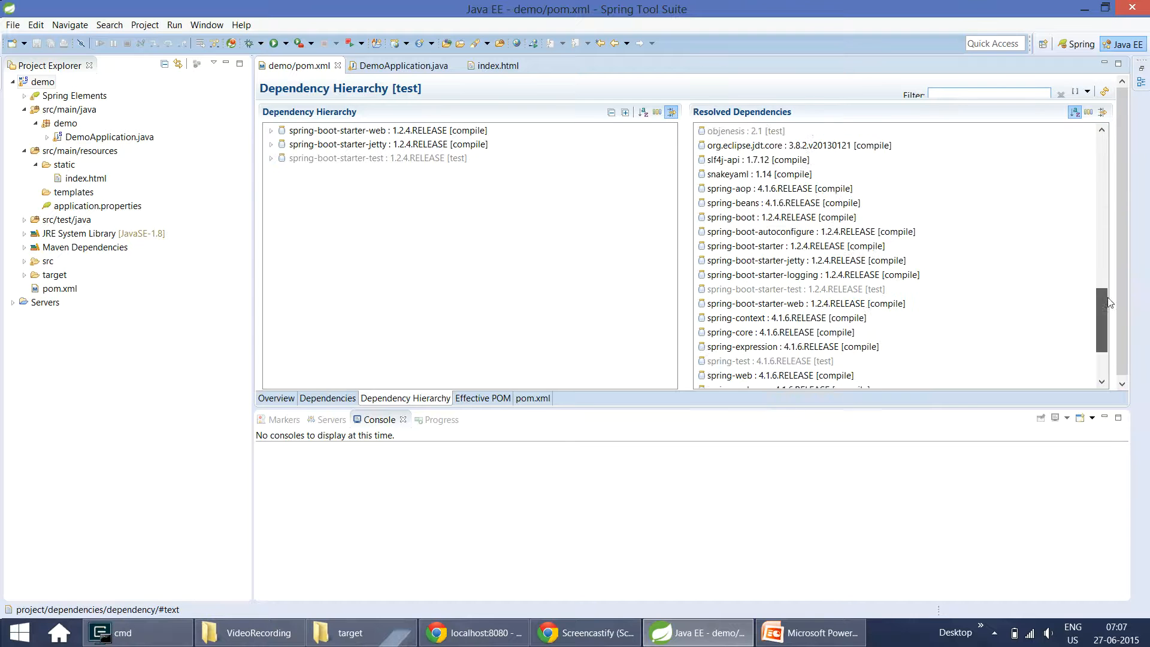
scroll("up", 3)
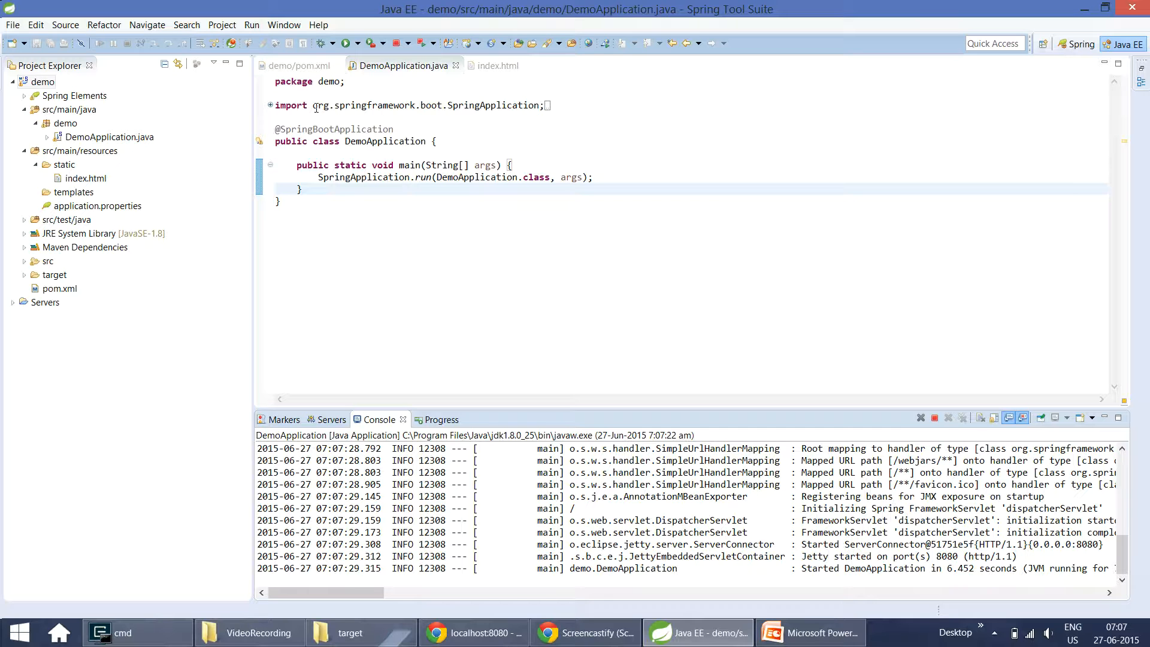
Terminate the Jetty app and change the dependency to spring-boot-starter-undertow, saving pom.xml
left_click(299, 65)
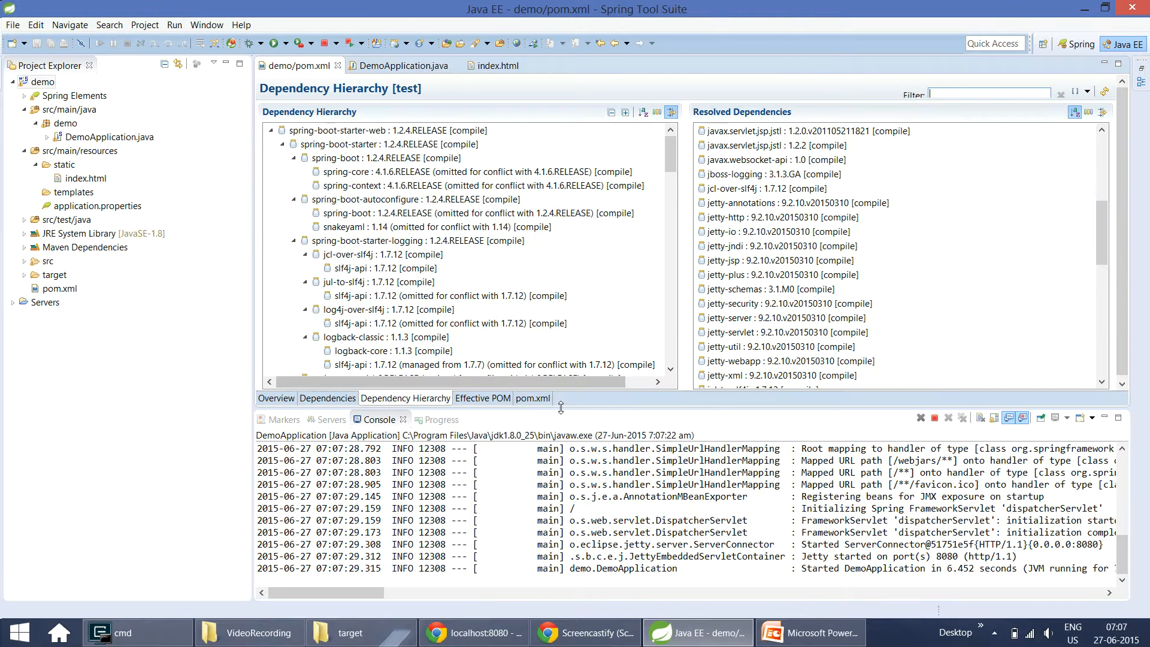
left_click(533, 398)
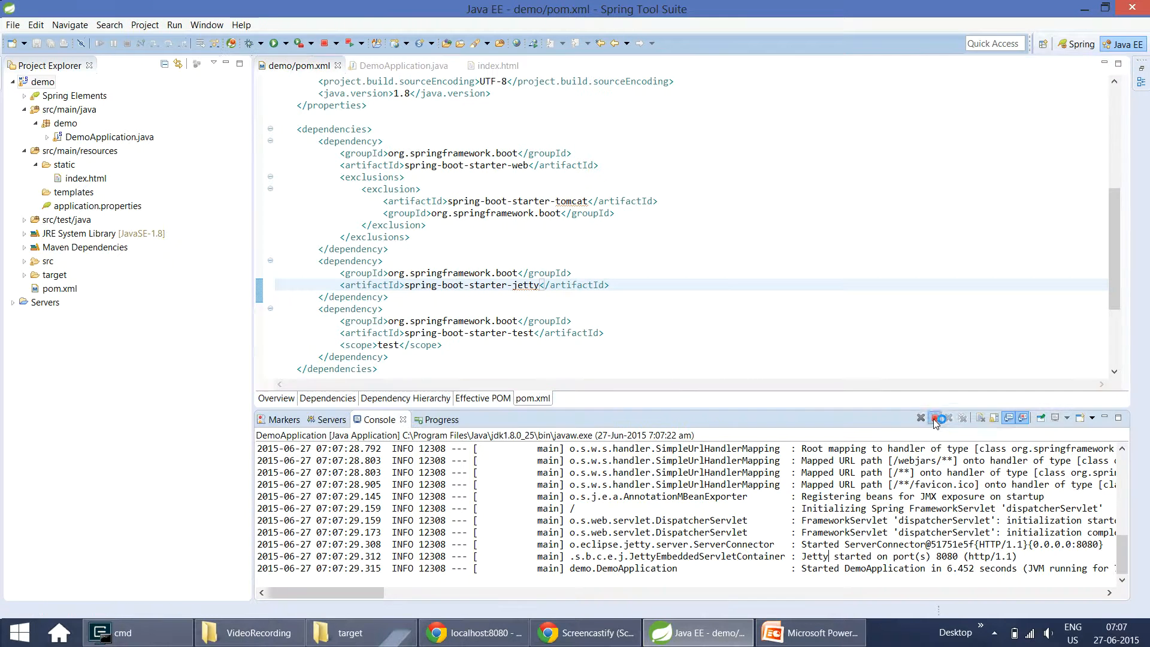
left_click(941, 417)
type("und")
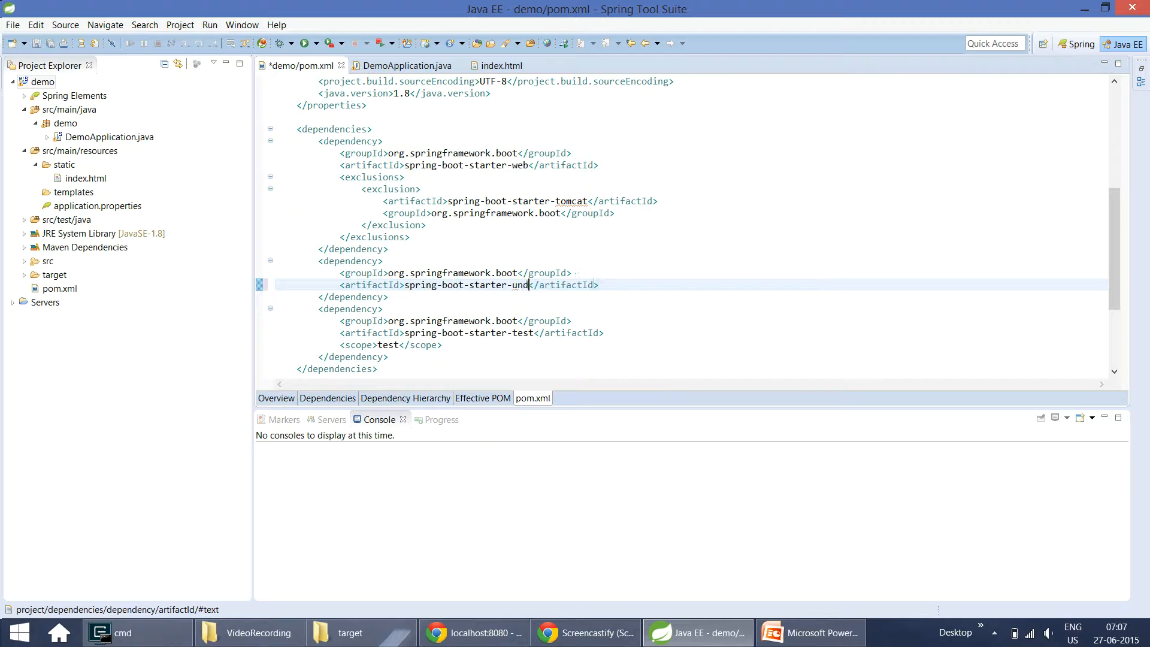
type("ertow")
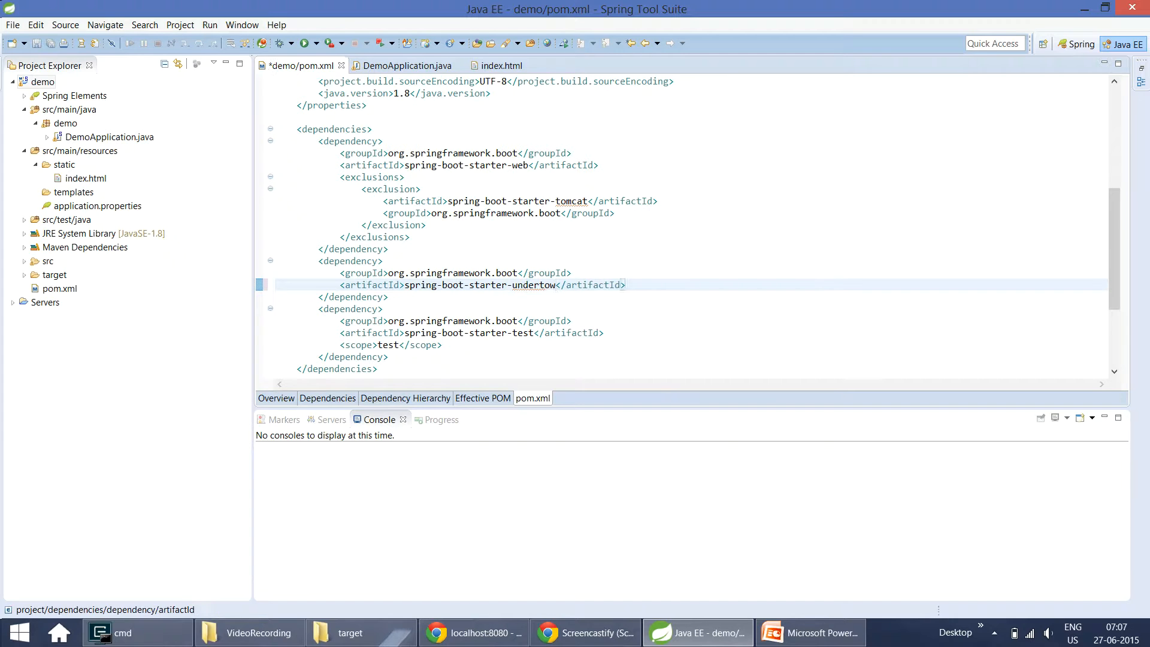
key("ctrl+s")
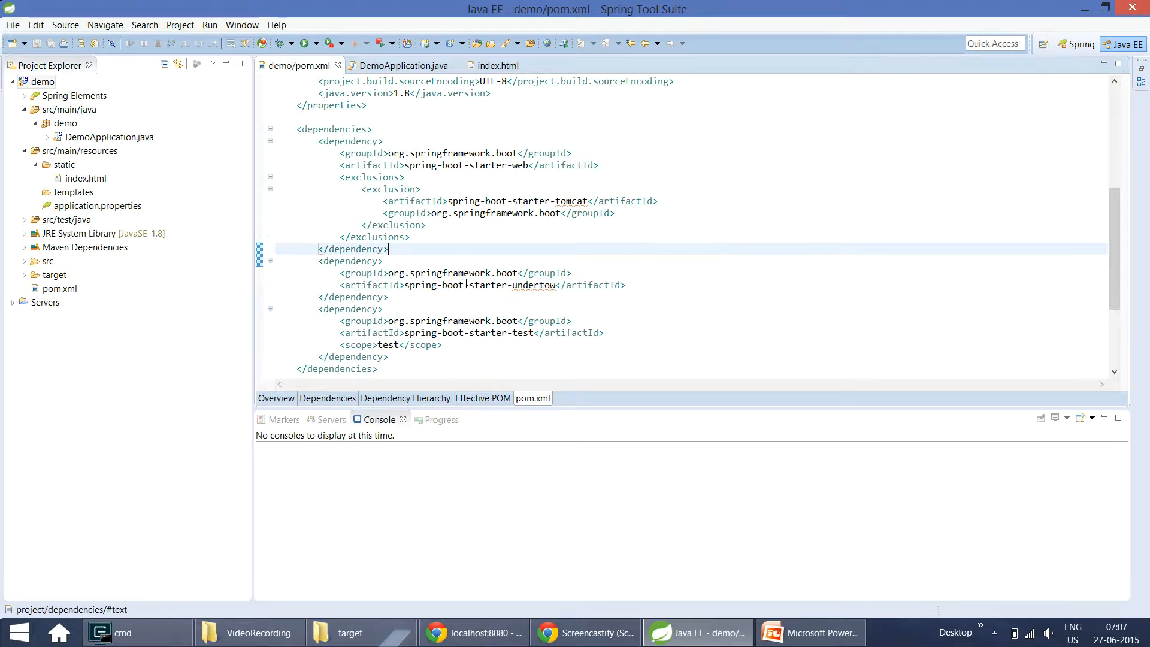
mouse_move(532, 285)
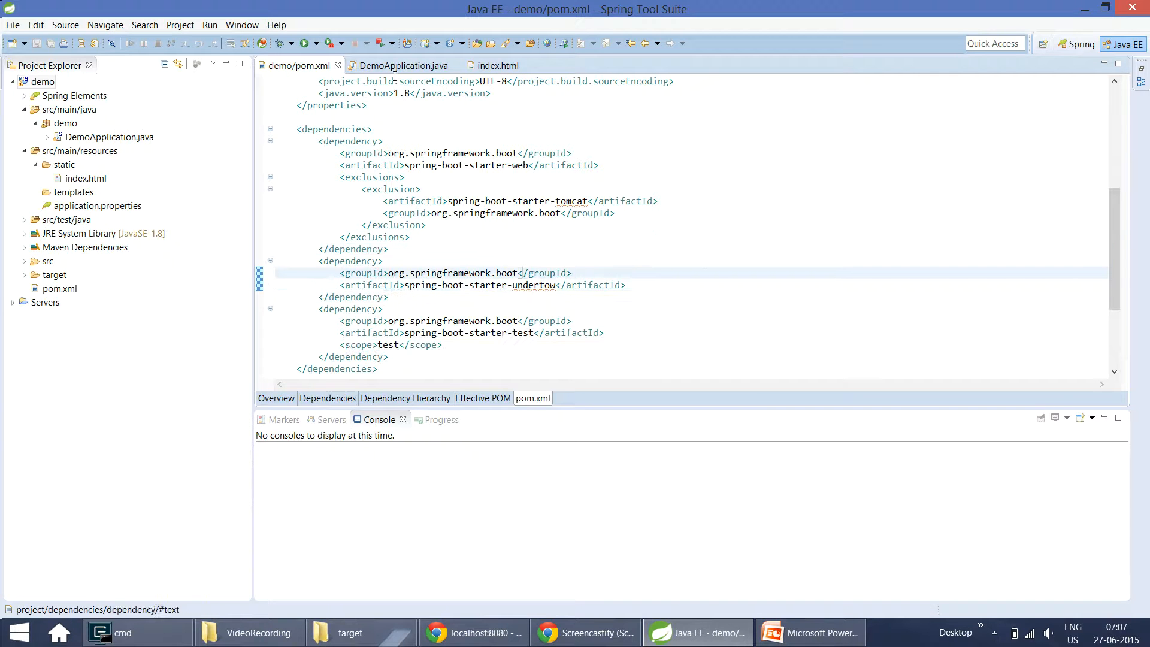
right_click(300, 189)
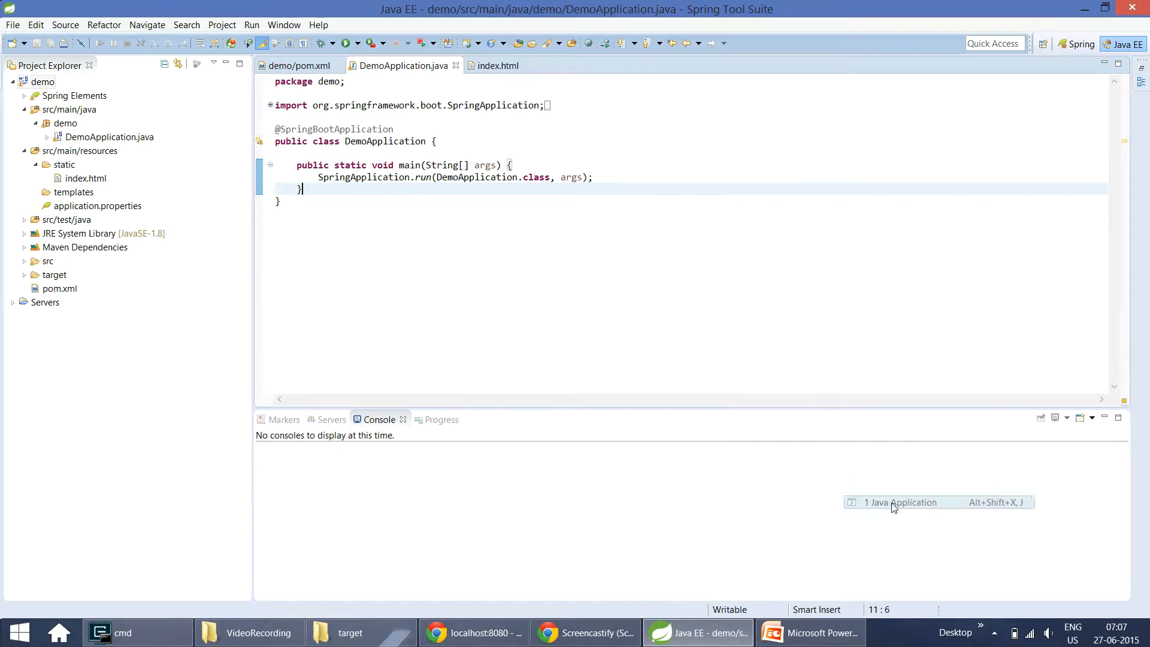
Run DemoApplication as a Java application and highlight the Undertow started on port 8080 line
left_click(900, 502)
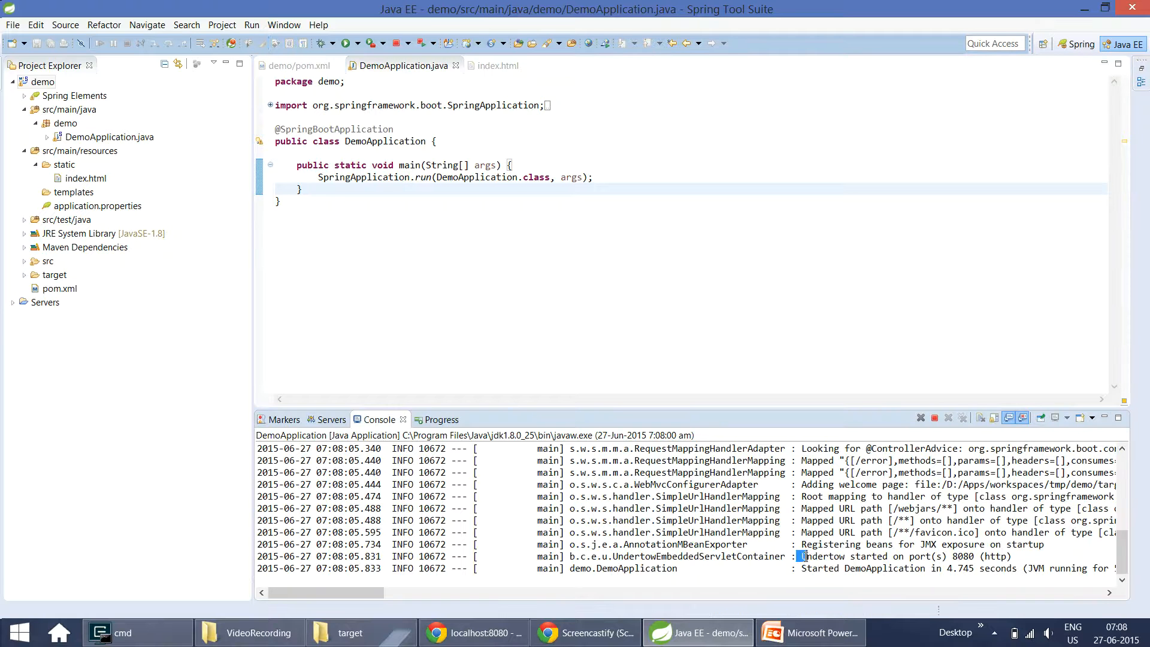
left_click_drag(802, 556, 1012, 556)
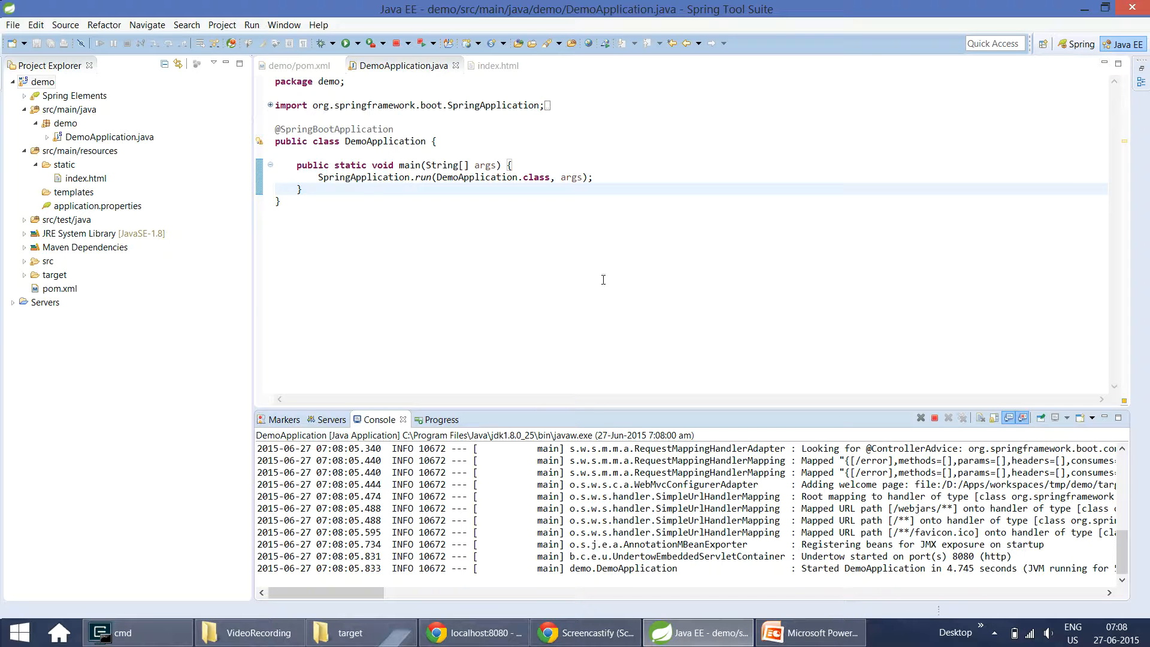
mouse_move(619, 245)
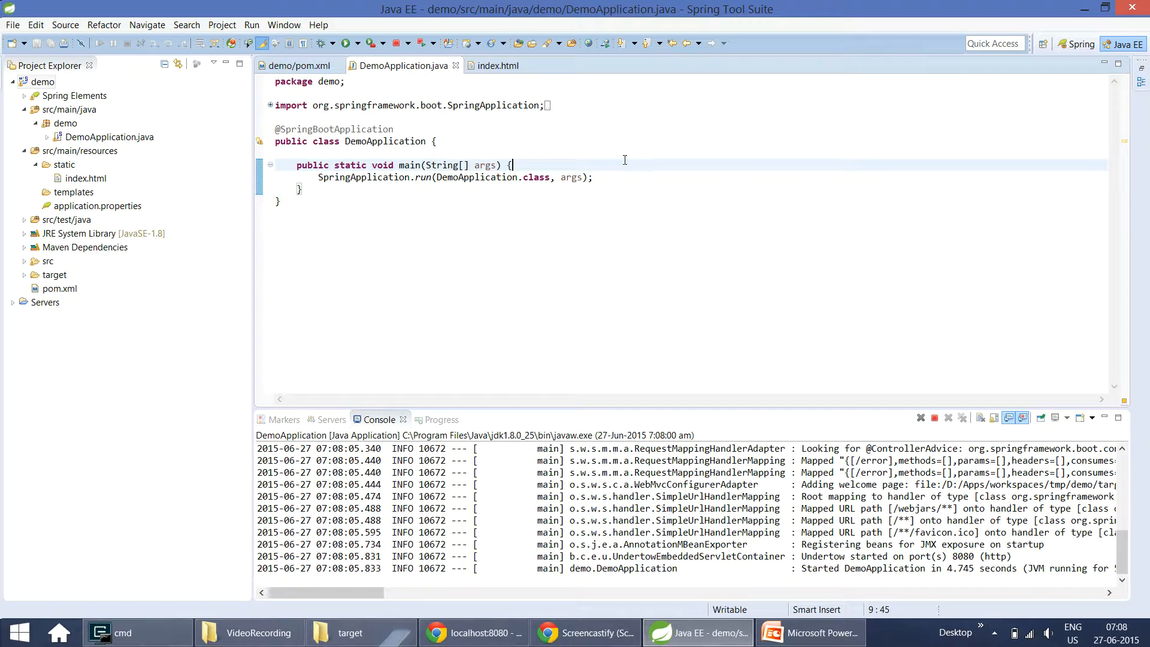
mouse_move(633, 150)
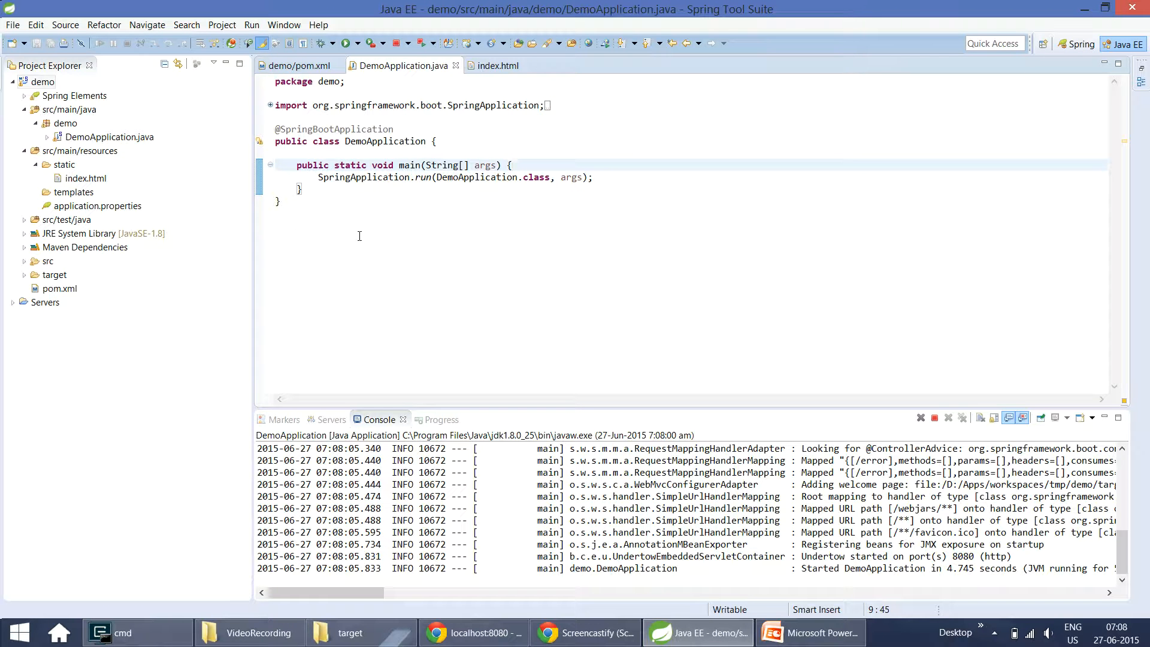
Open the empty application.properties file and terminate the running Undertow application
double_click(97, 206)
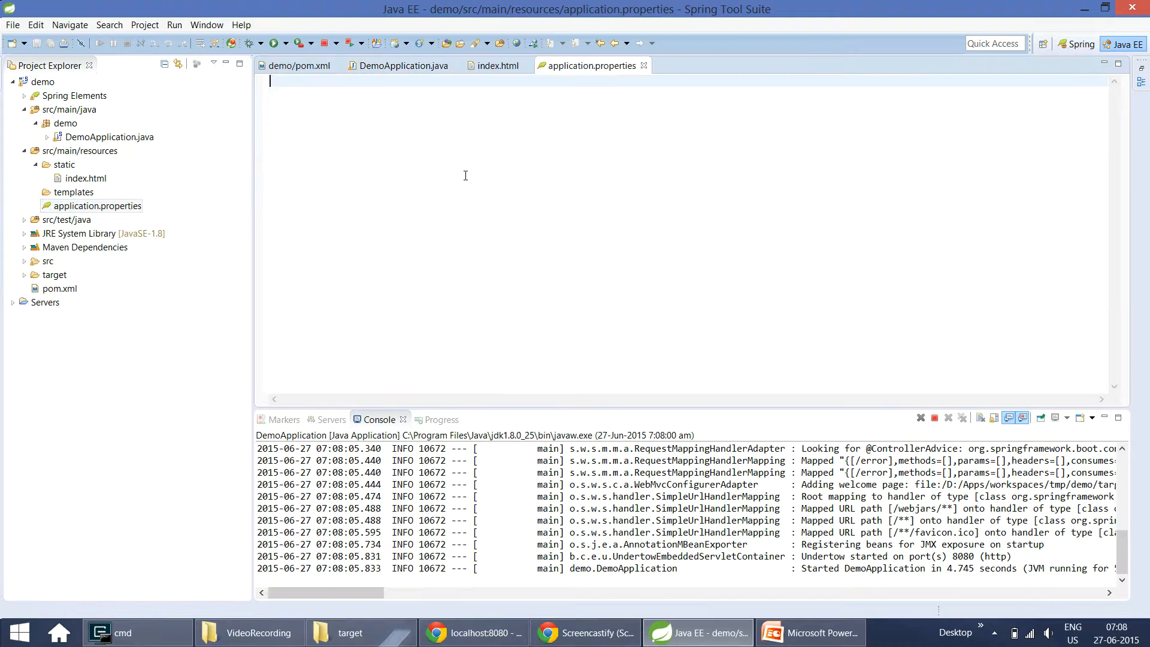
mouse_move(366, 142)
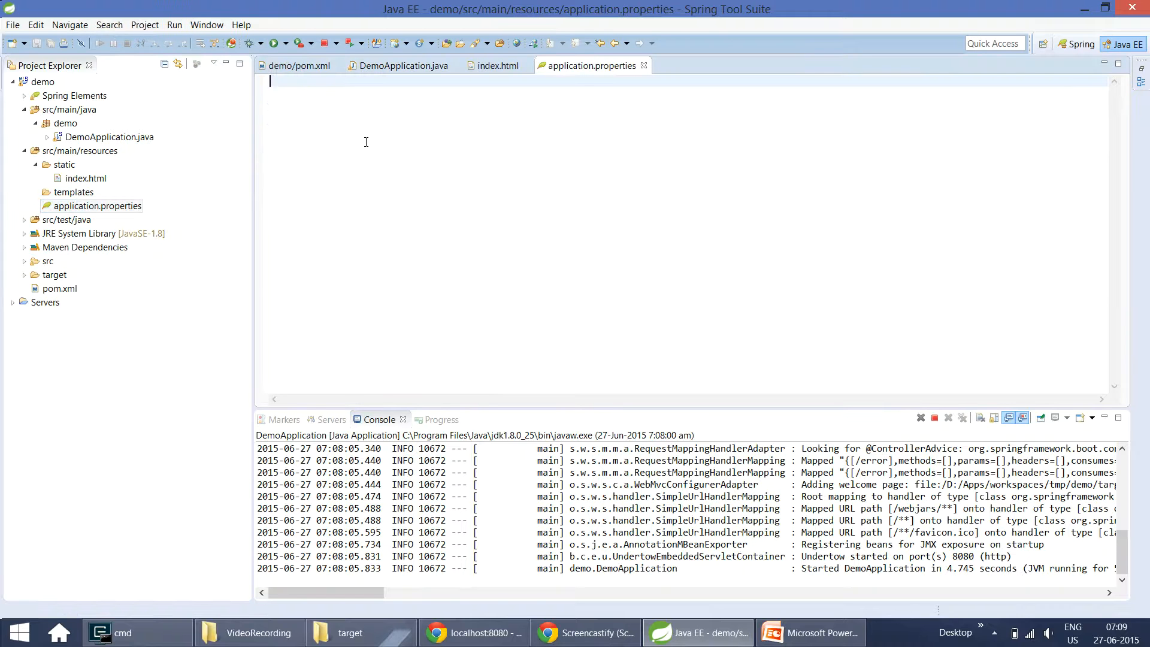
mouse_move(369, 141)
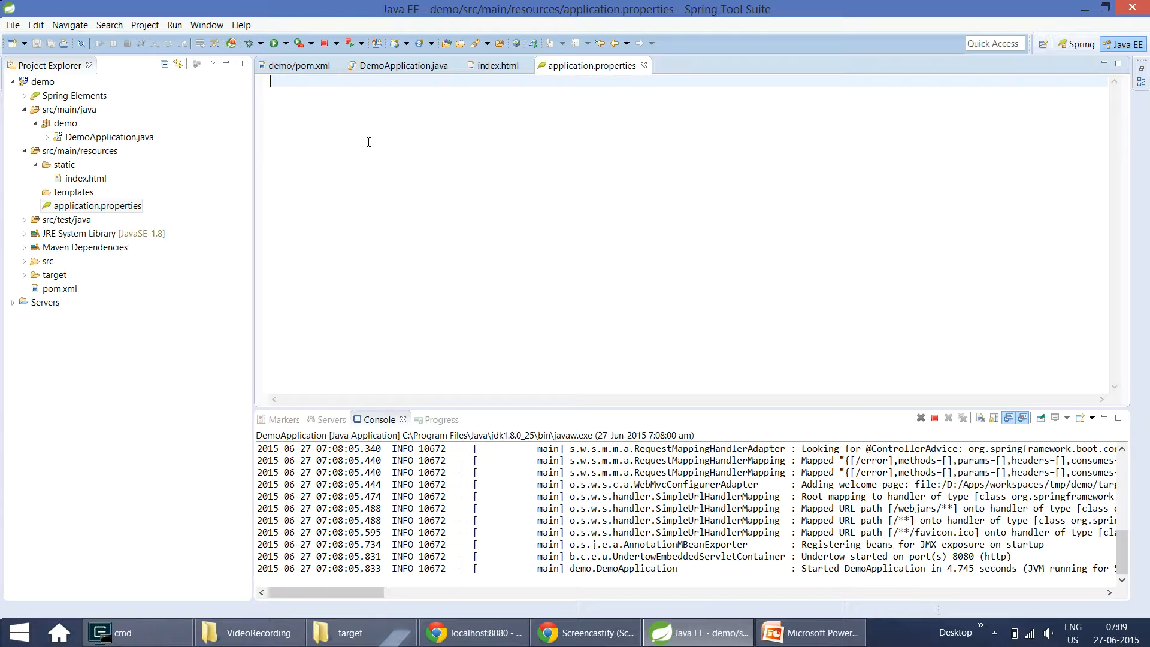
mouse_move(440, 218)
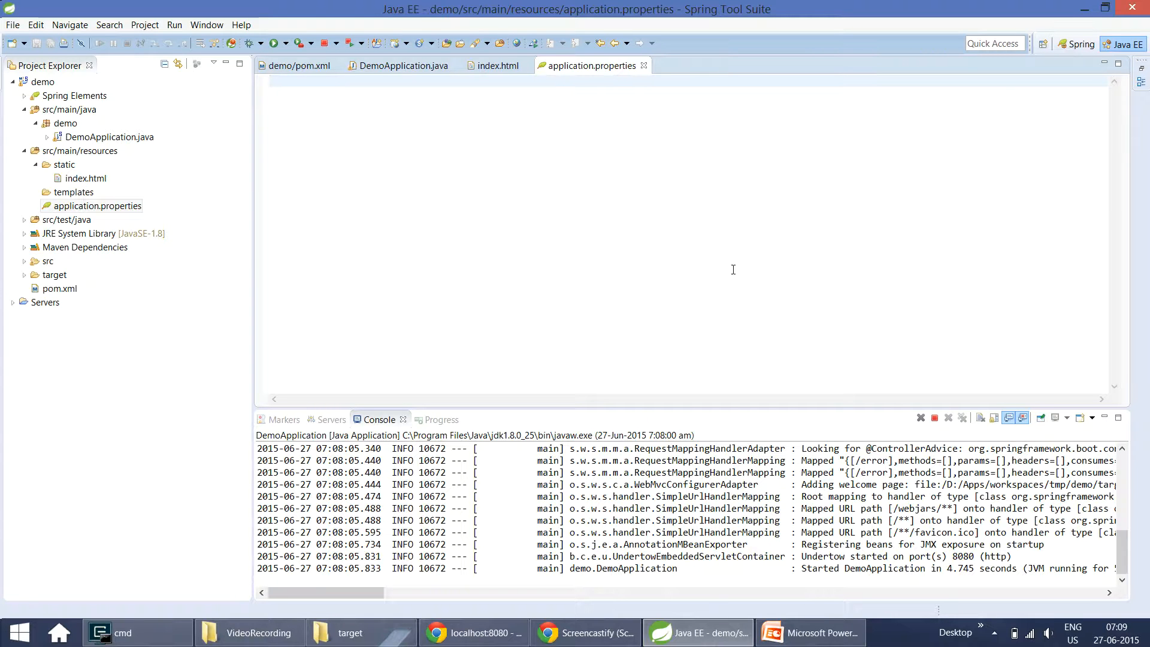
mouse_move(935, 418)
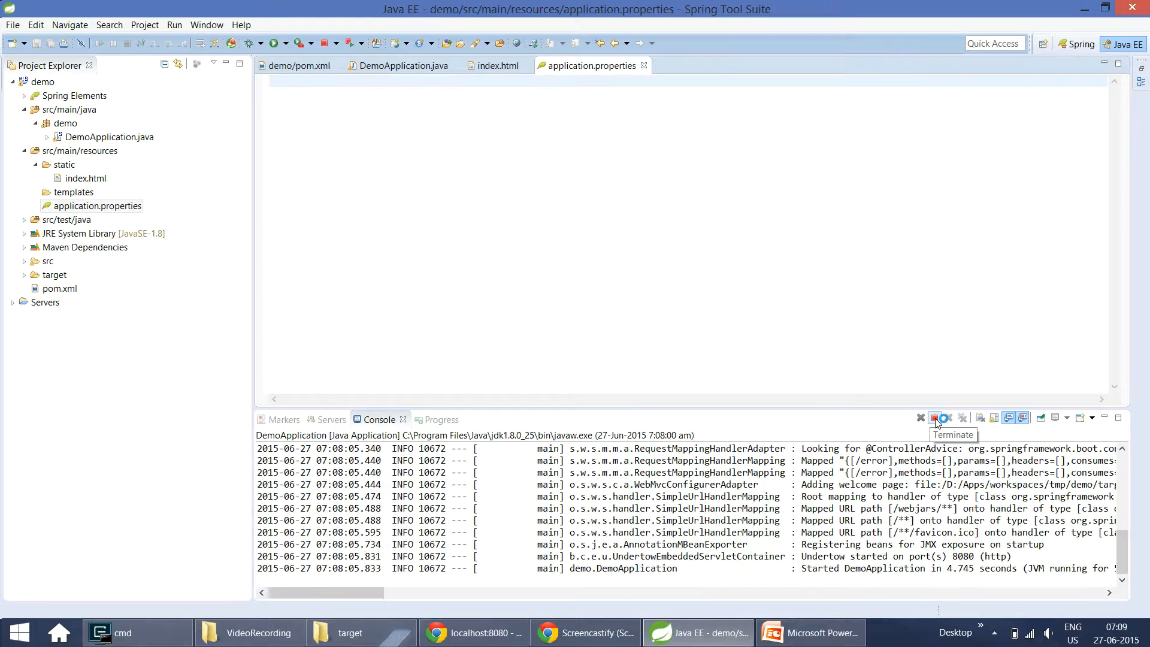
left_click(935, 417)
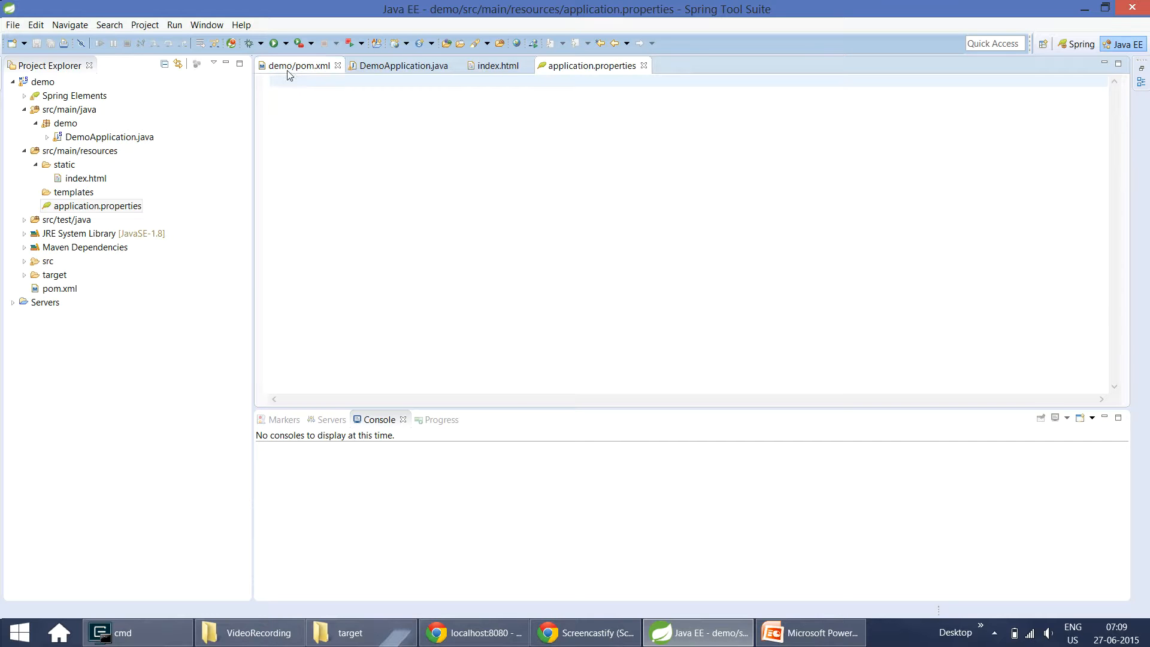
Change the dependency to spring-boot-starter-tomcat with <scope>provided</scope> in pom.xml
left_click(298, 65)
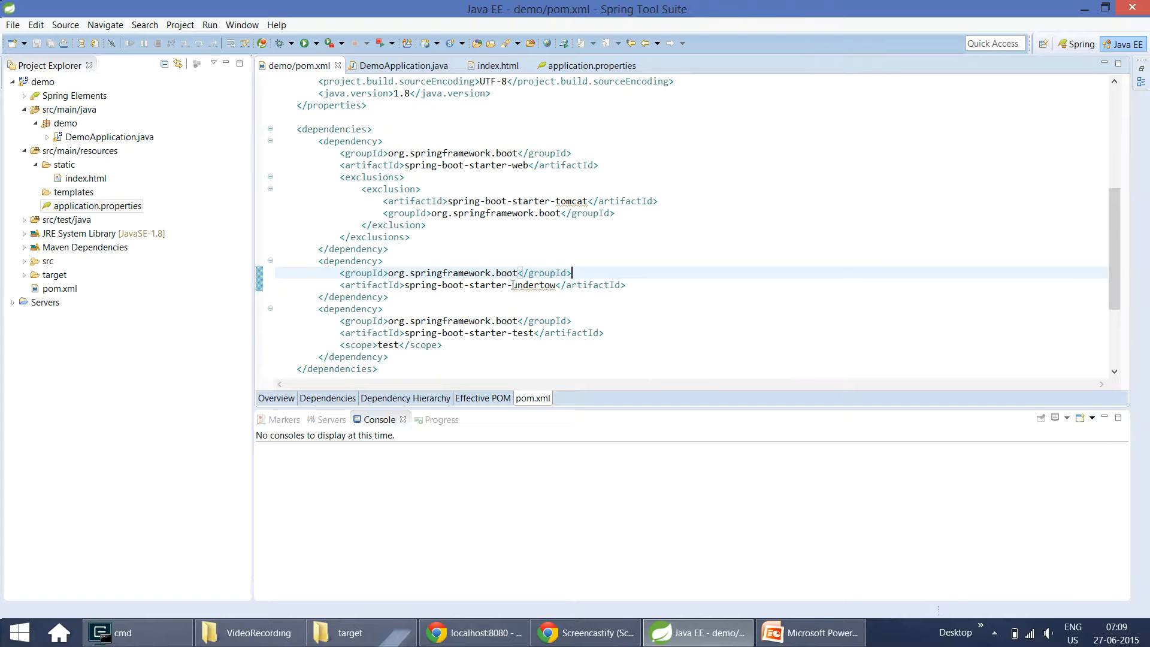
double_click(534, 285)
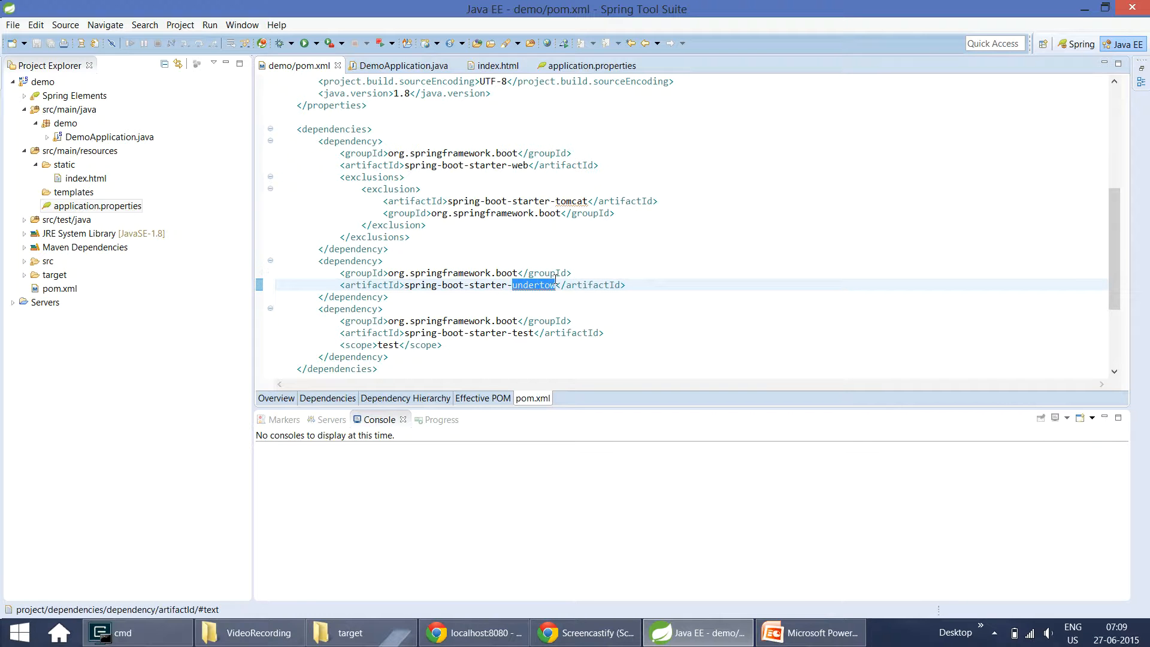
type("t")
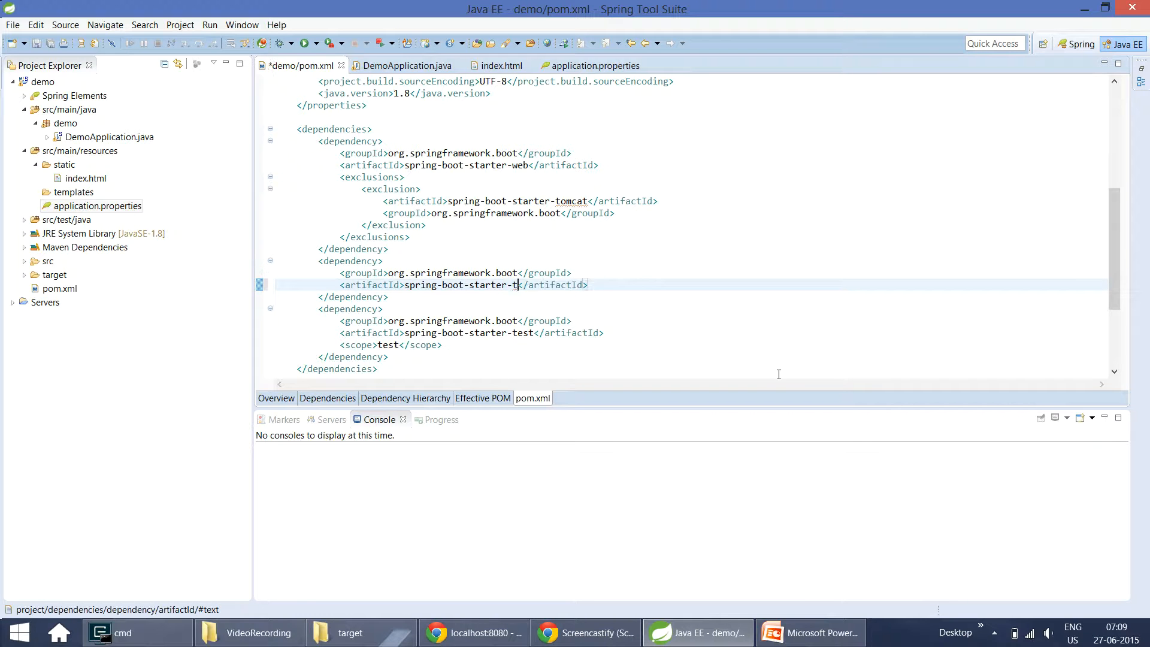
type("omcat")
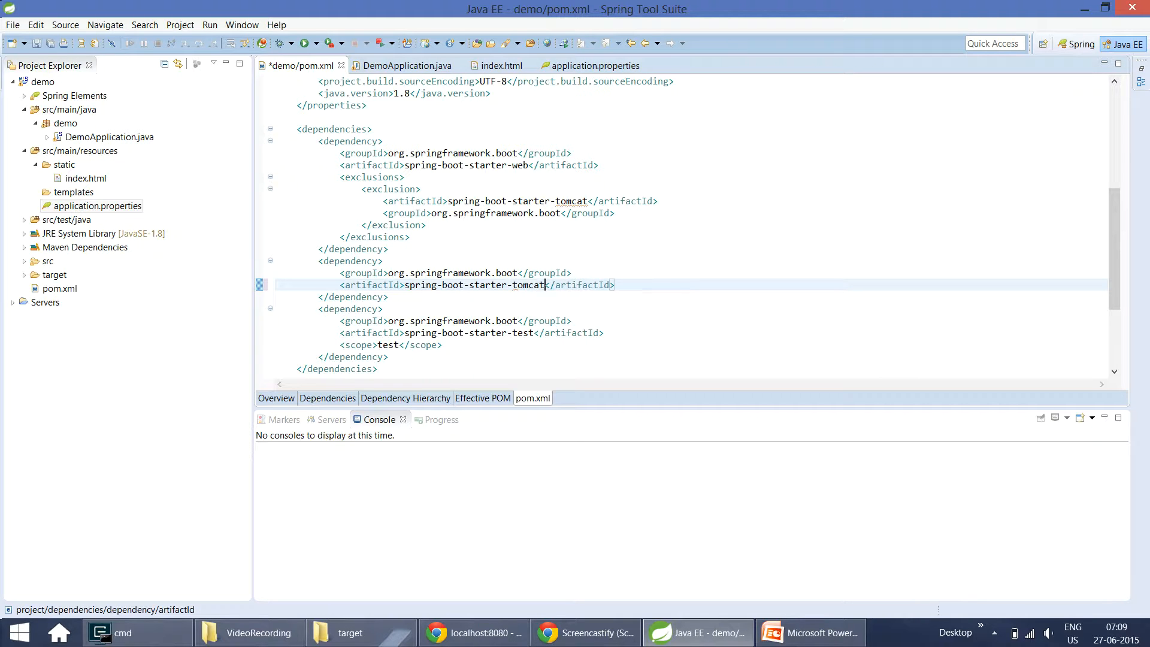
type("<scope>pro</scope>")
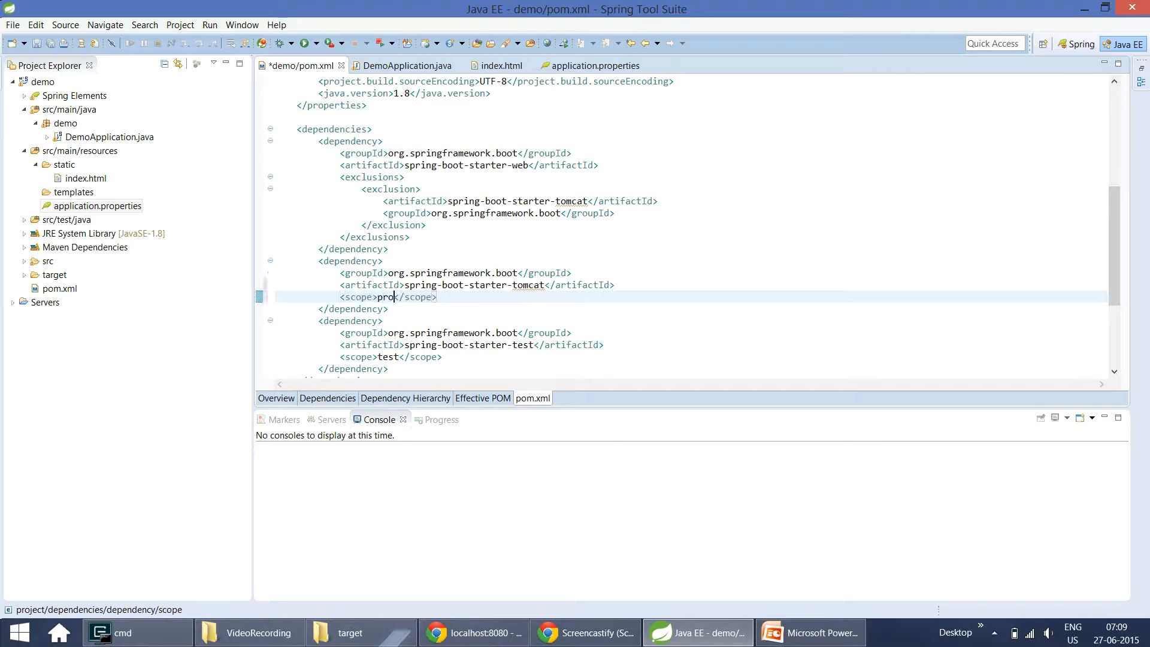
type("vided")
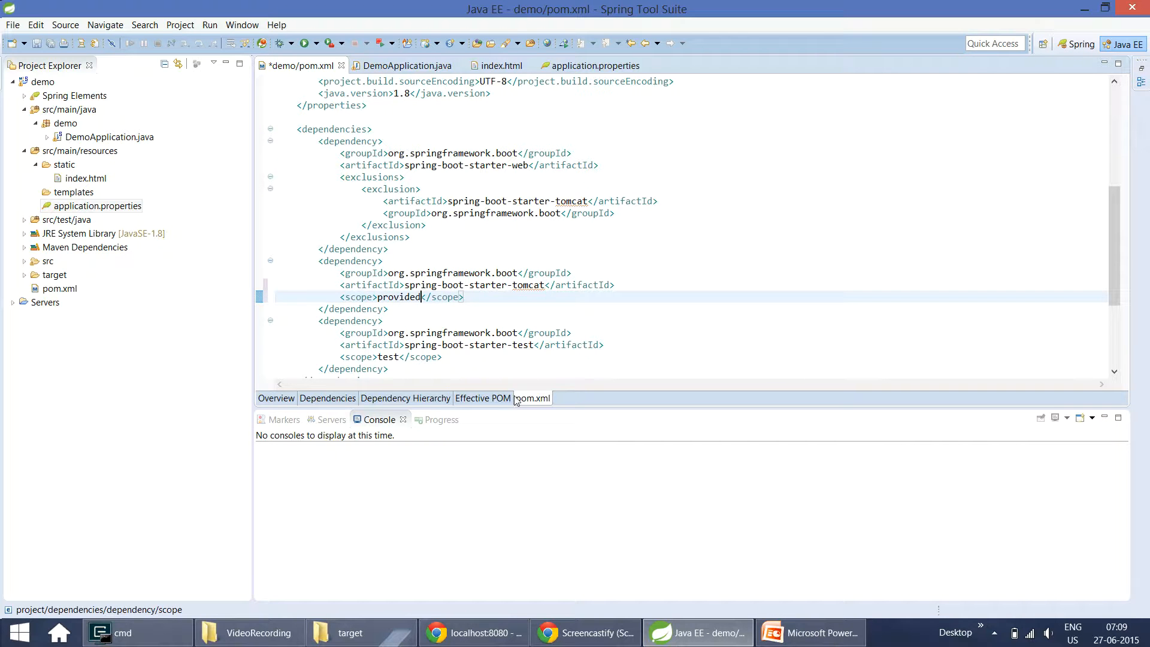
Tidy the tomcat dependency block and select the packaging value for editing
left_click_drag(318, 260, 392, 309)
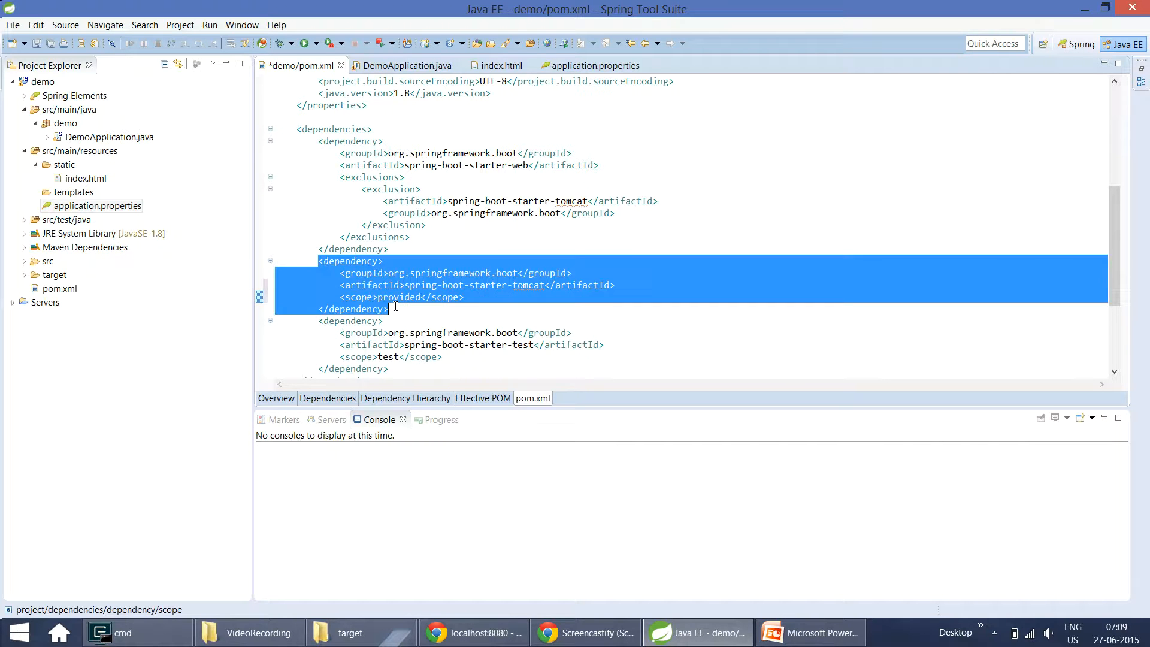
key("Delete")
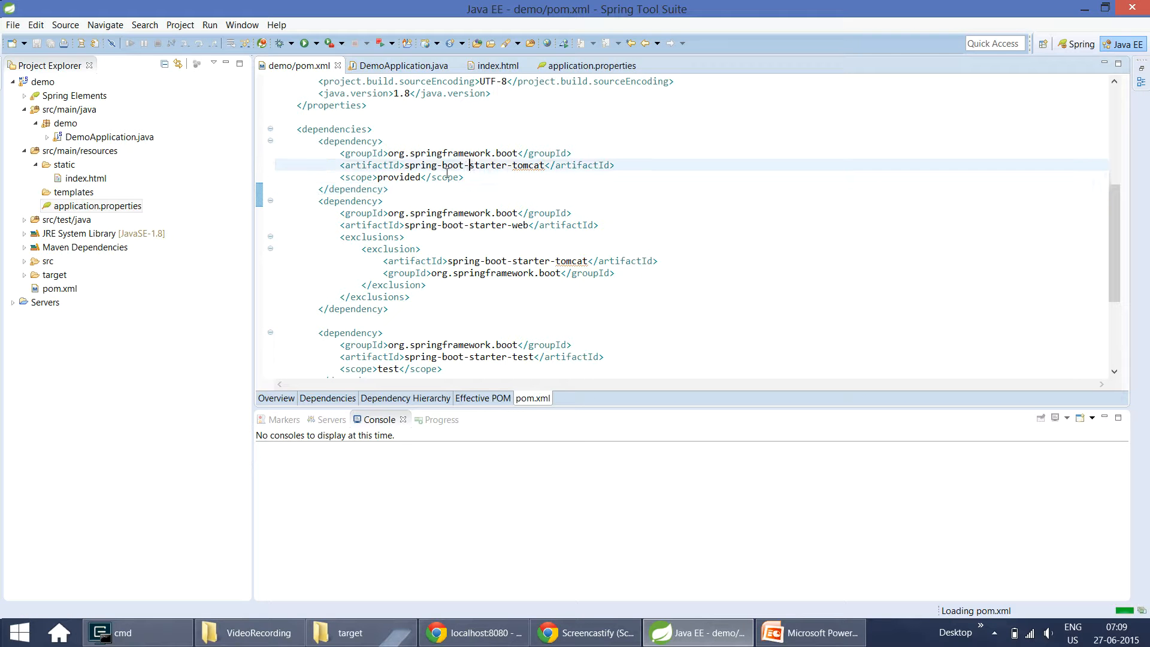
double_click(398, 177)
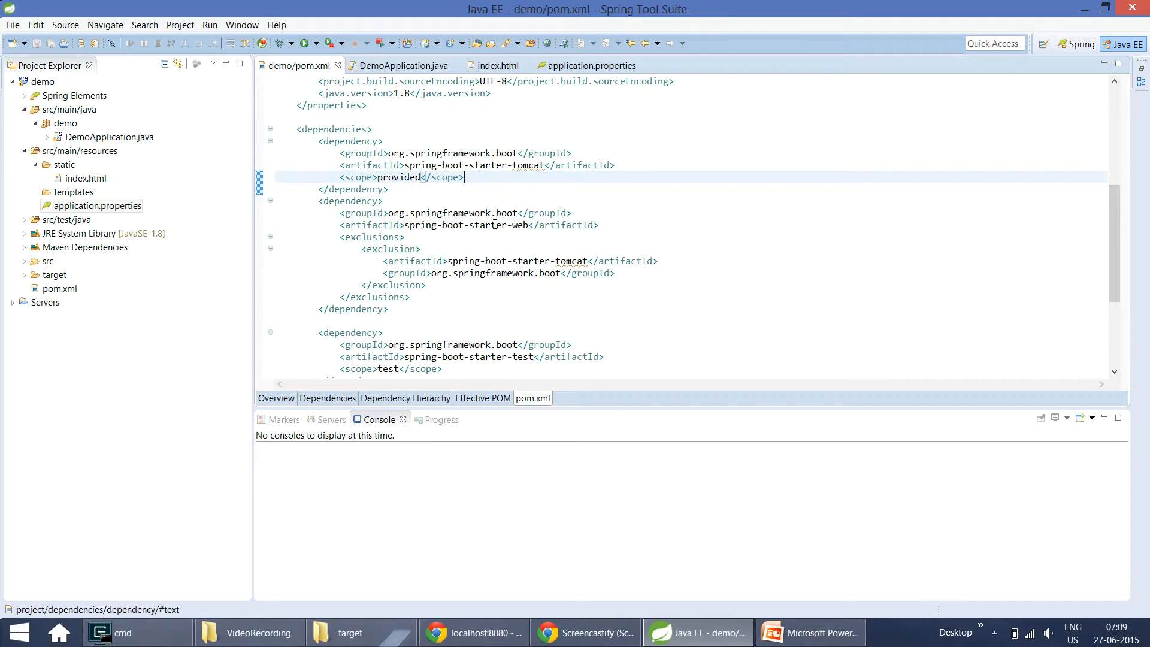
left_click(506, 225)
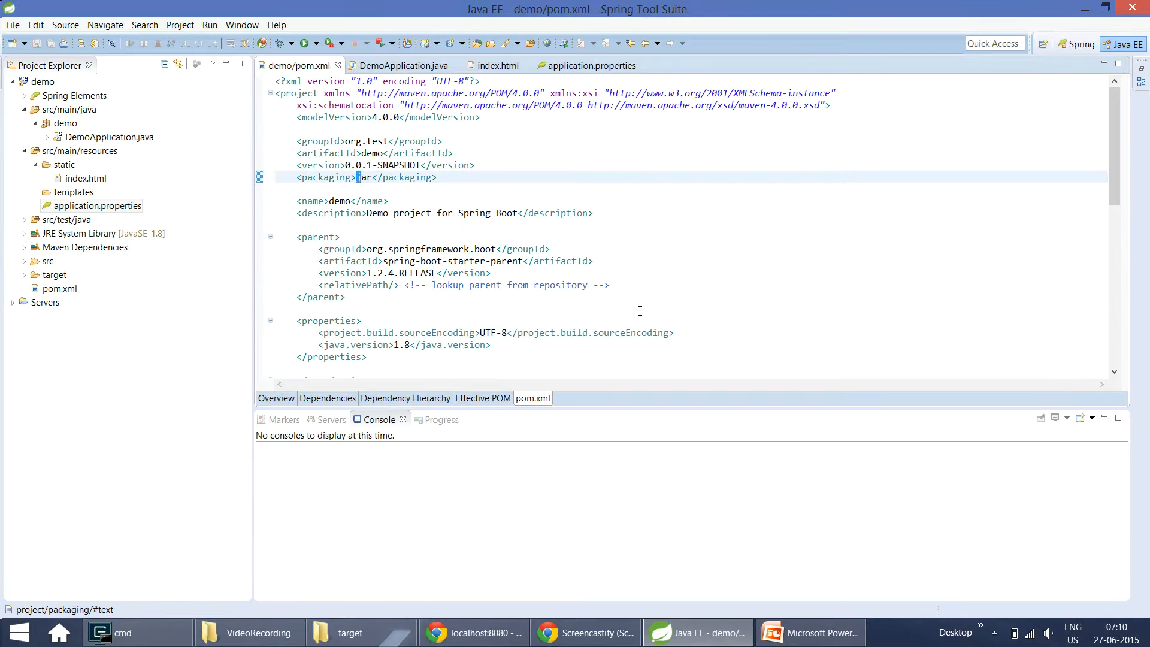
Set the pom.xml packaging to war and select index.html in the static folder
type("war")
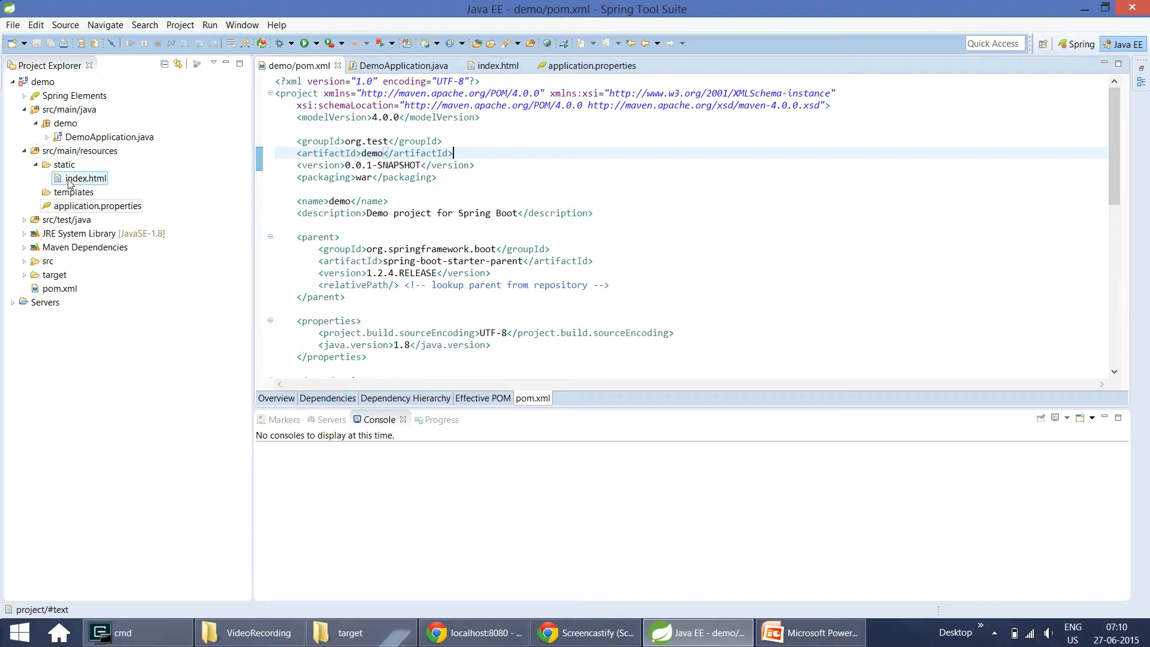
left_click(84, 177)
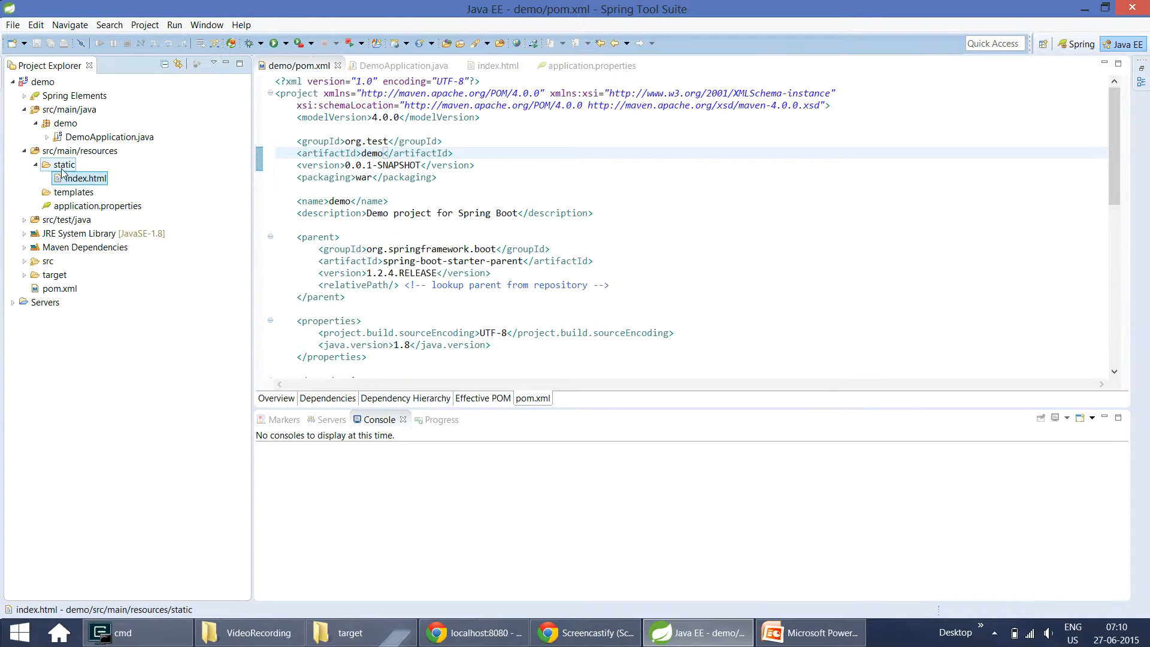
mouse_move(62, 172)
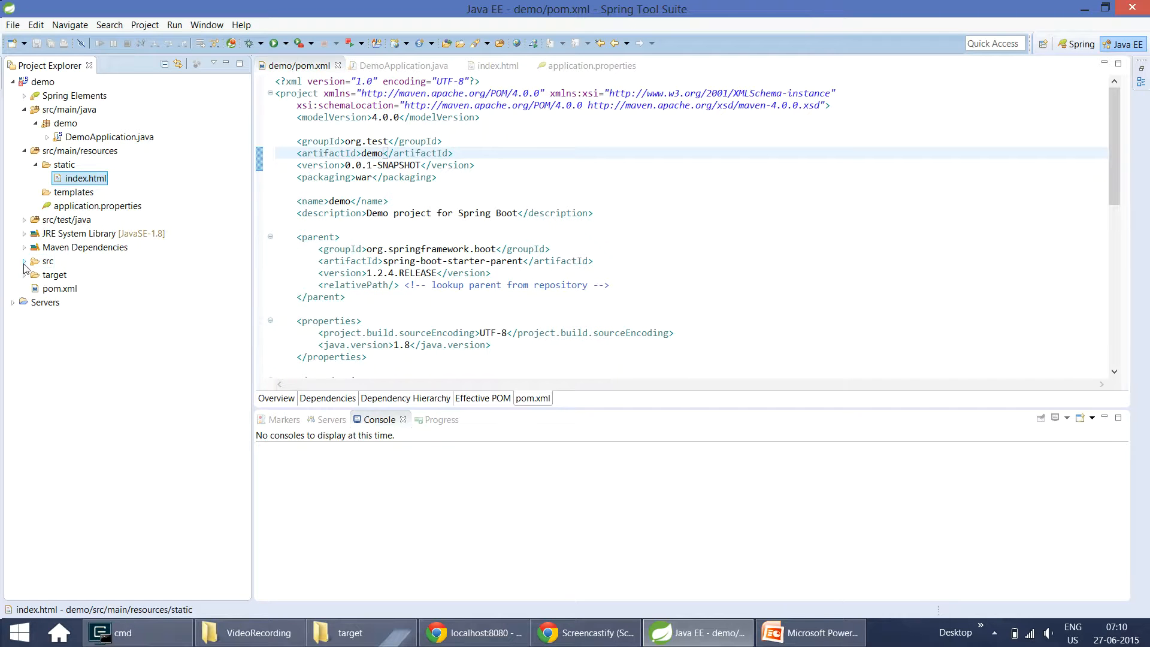
Create a new webapp folder under src/main
right_click(48, 261)
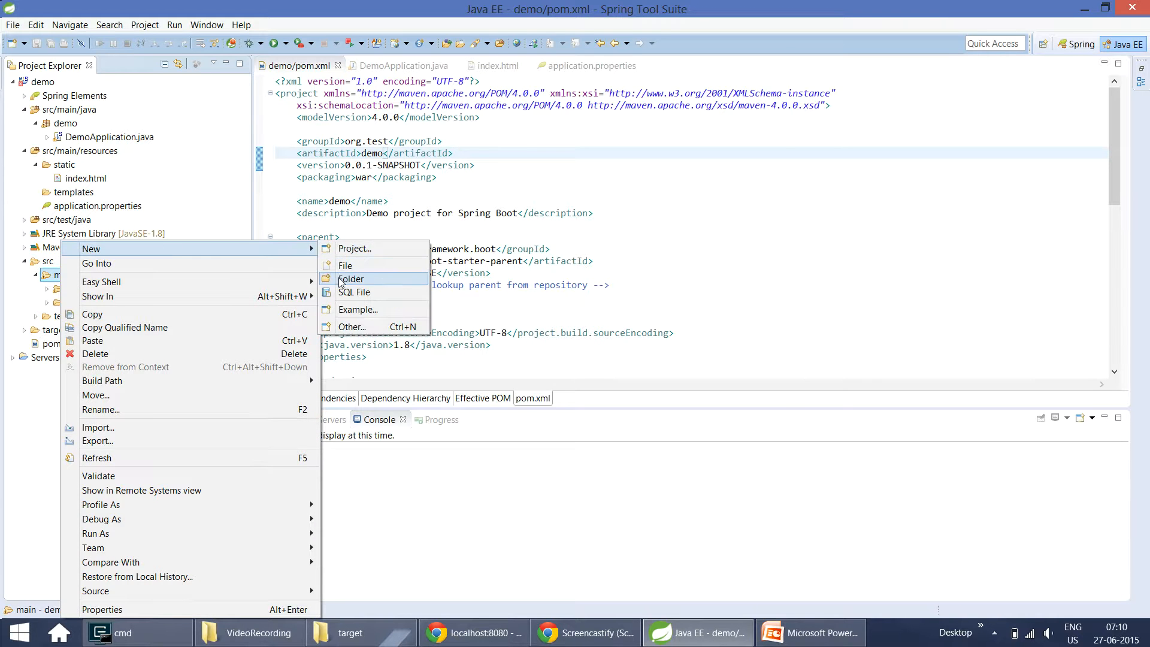
left_click(350, 278)
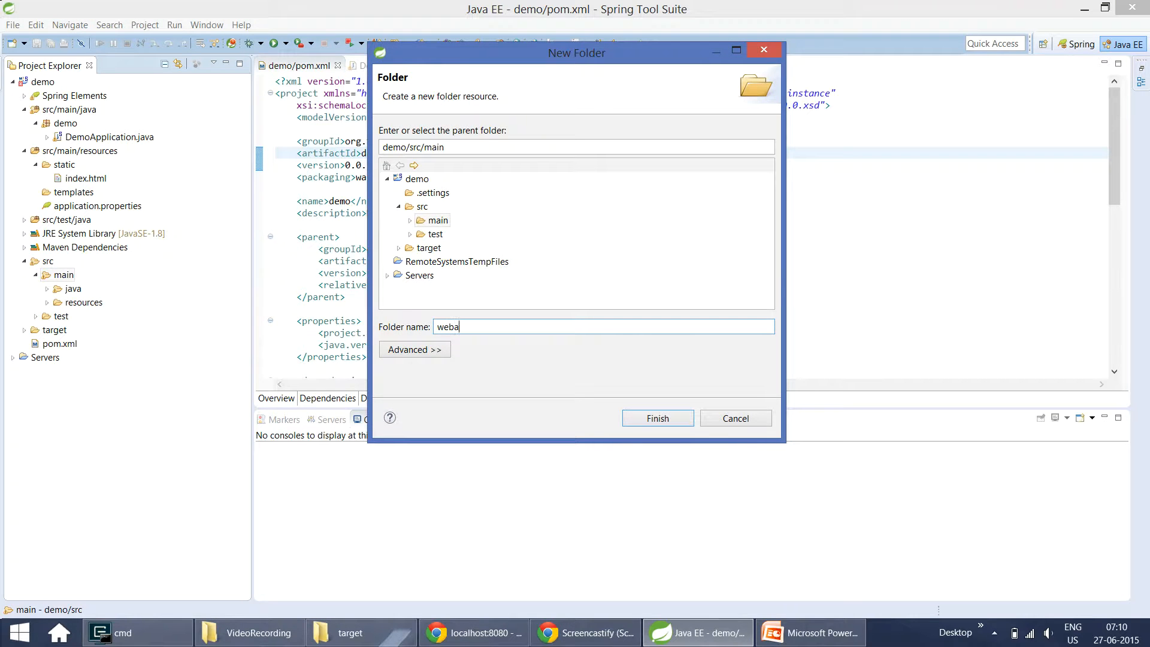
left_click(657, 418)
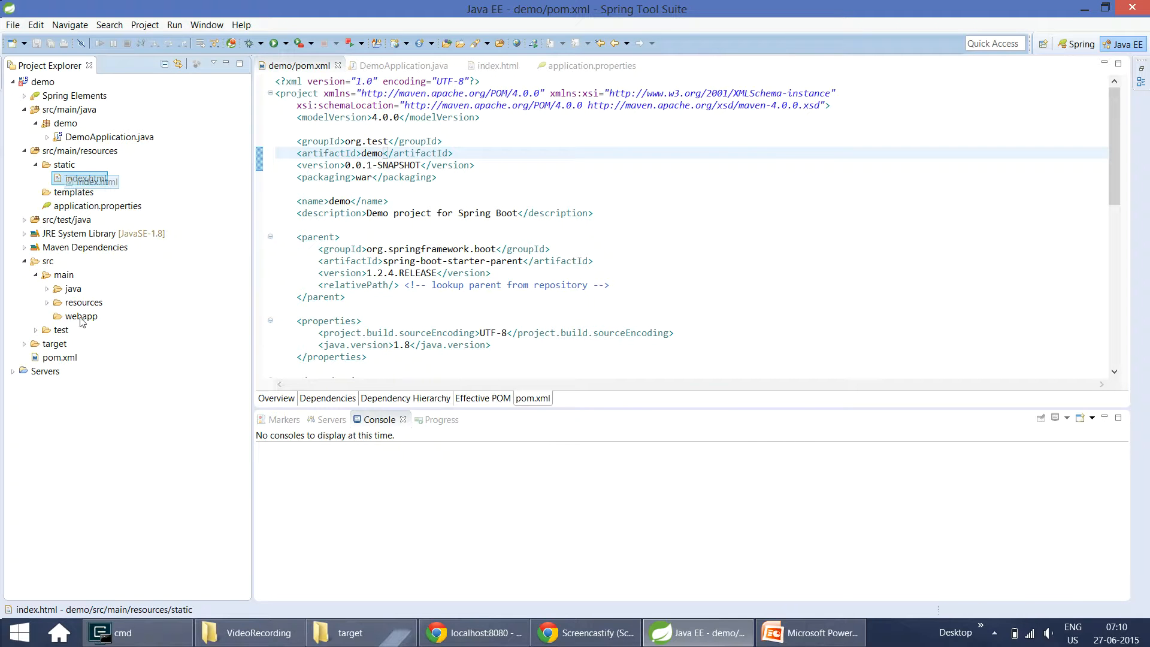
Append (WAR) to the index.html heading so it reads Welcome to SpringBoot Part 2 (WAR)
left_click(49, 316)
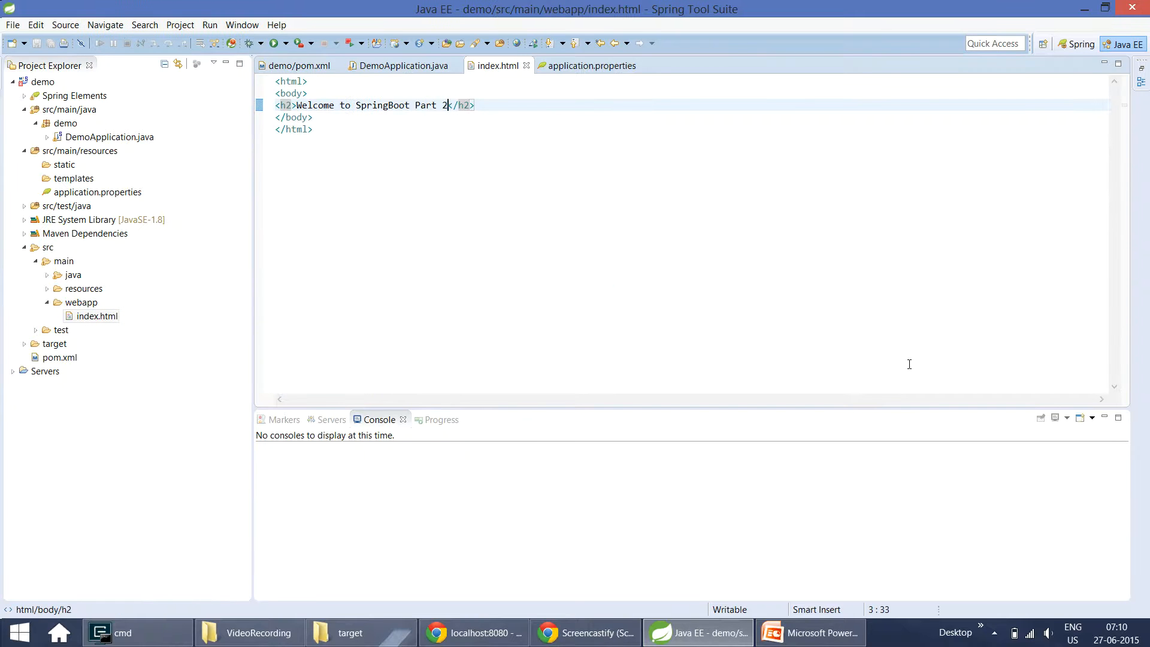
type("(W")
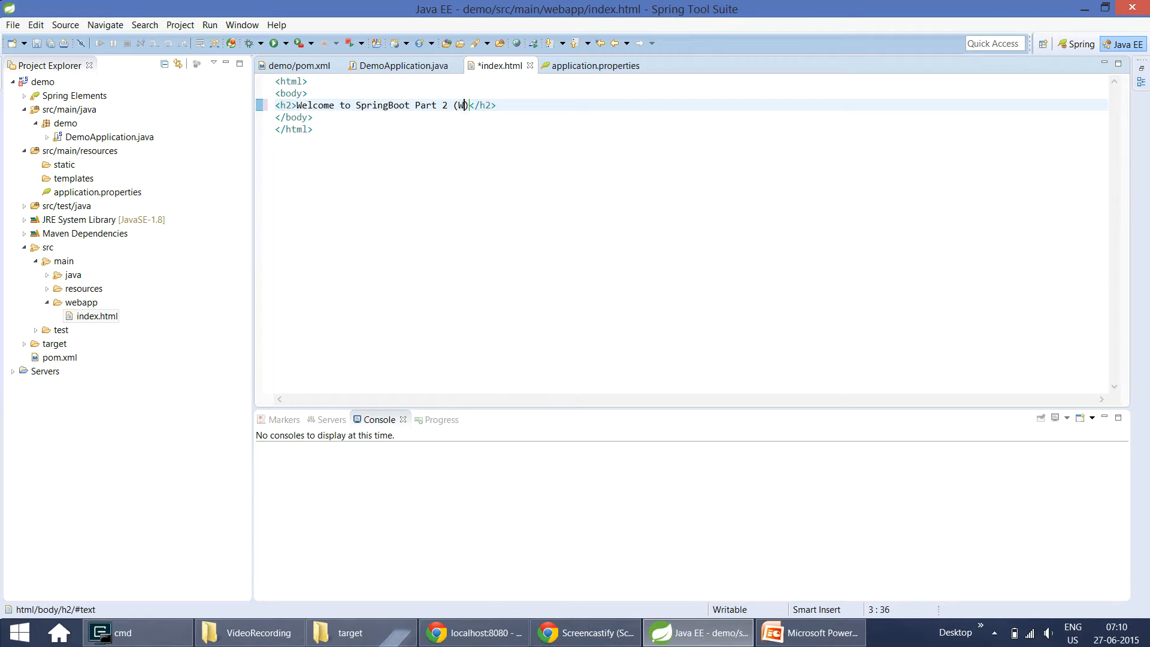
type("AR)")
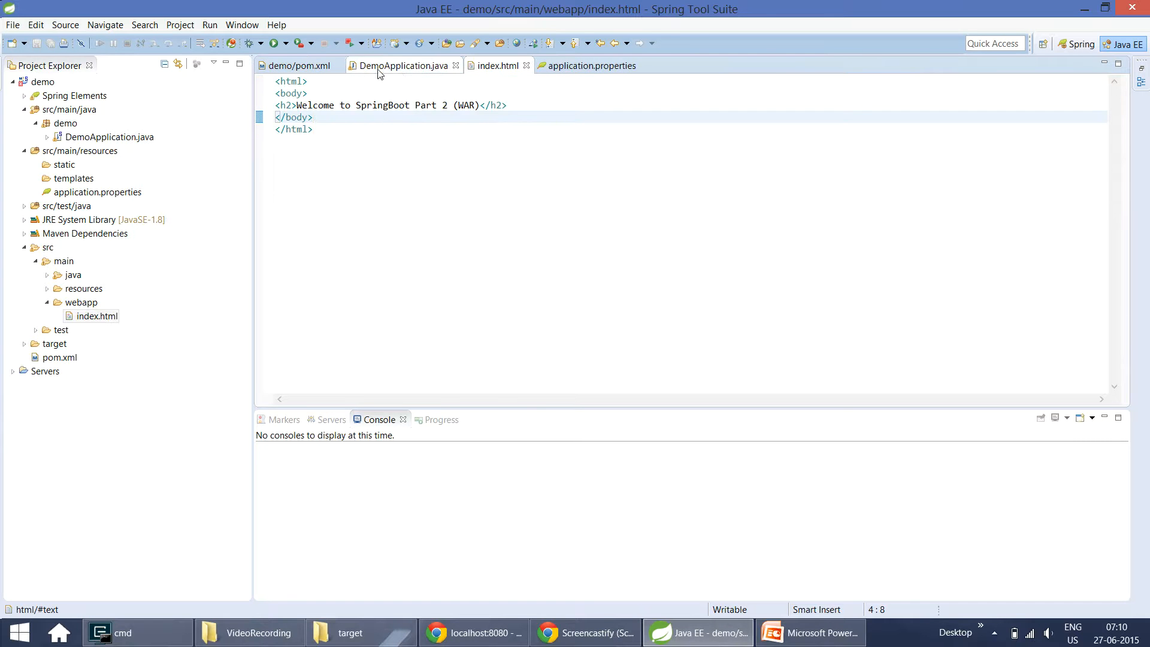
Apply Maven > Update Project to demo and show the Servers view with the stopped Tomcat v8.0
left_click(400, 65)
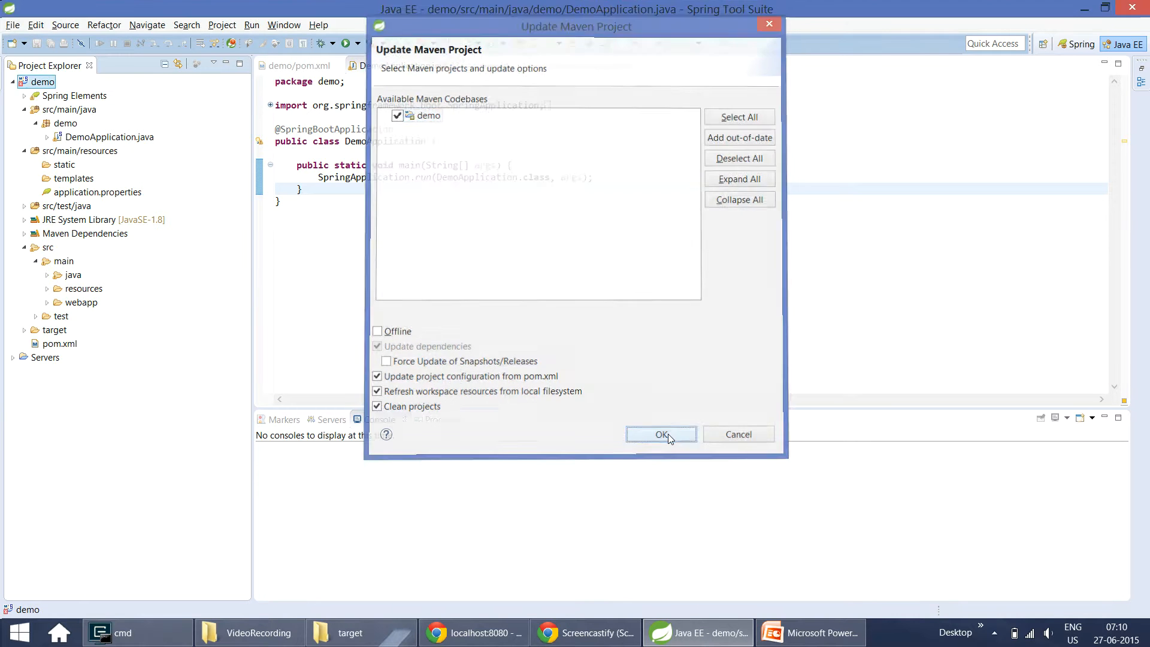
left_click(662, 435)
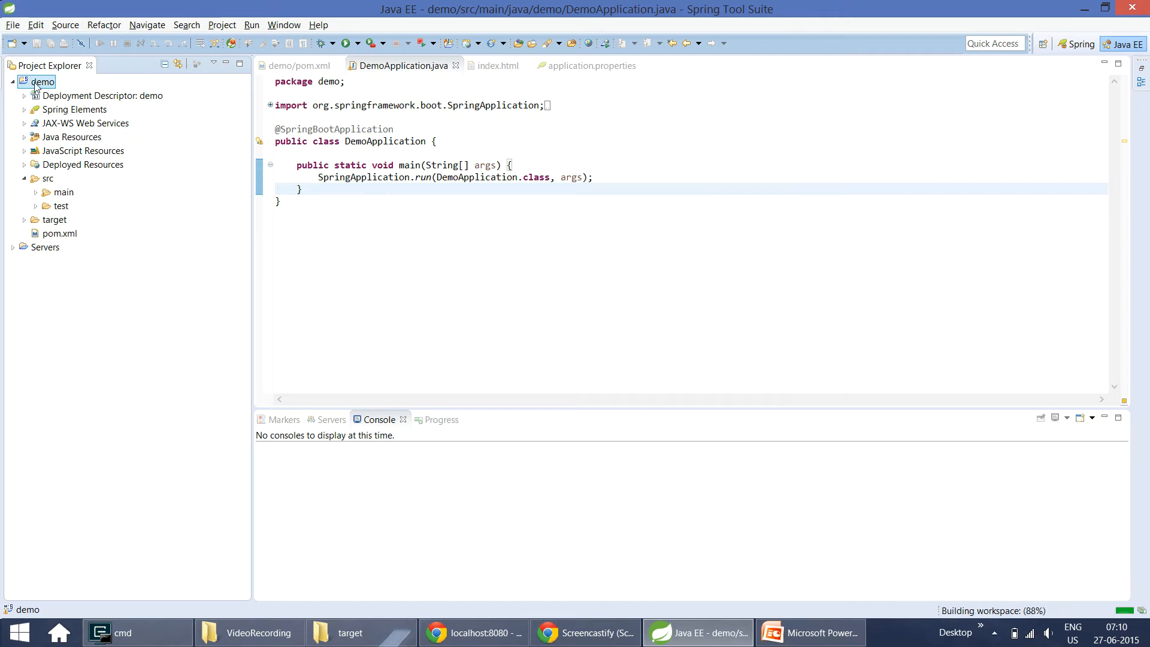
left_click(330, 419)
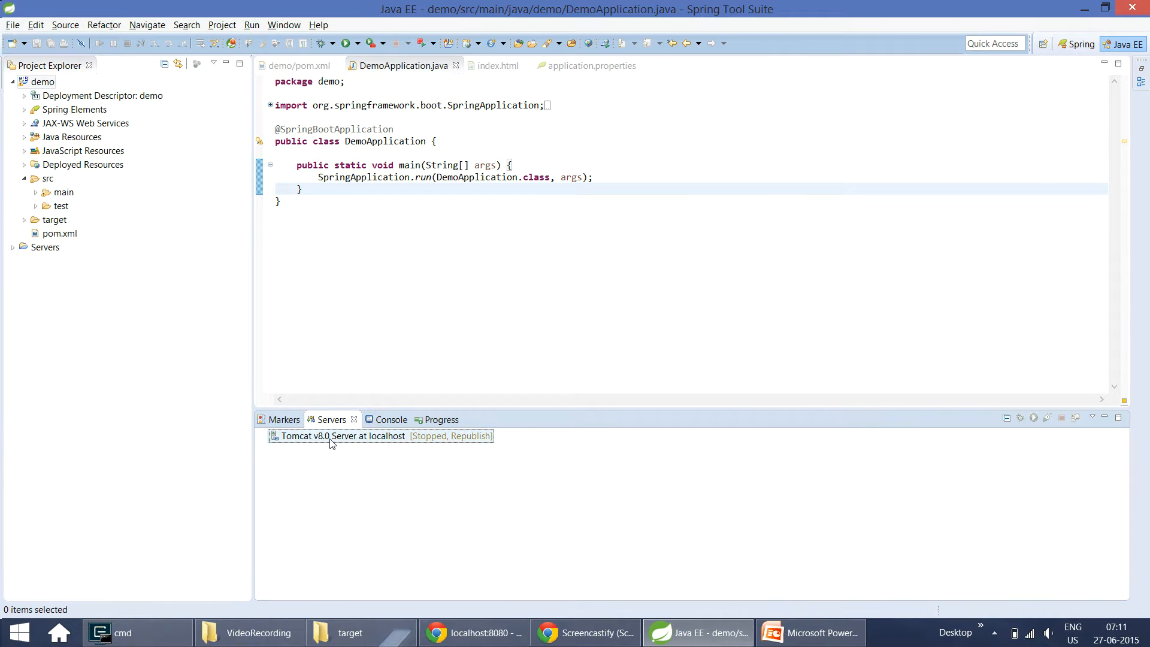
left_click(38, 82)
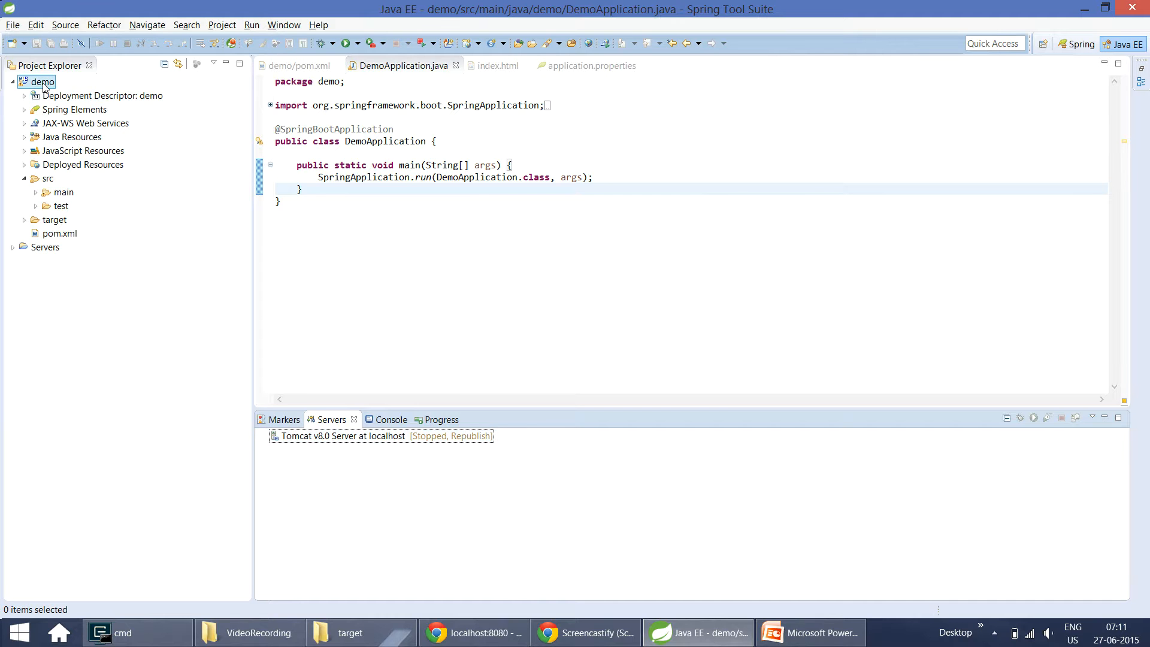
Run demo on the Tomcat v8.0 server so localhost:8080/demo/ shows Welcome to SpringBoot Part 2 (WAR)
right_click(37, 81)
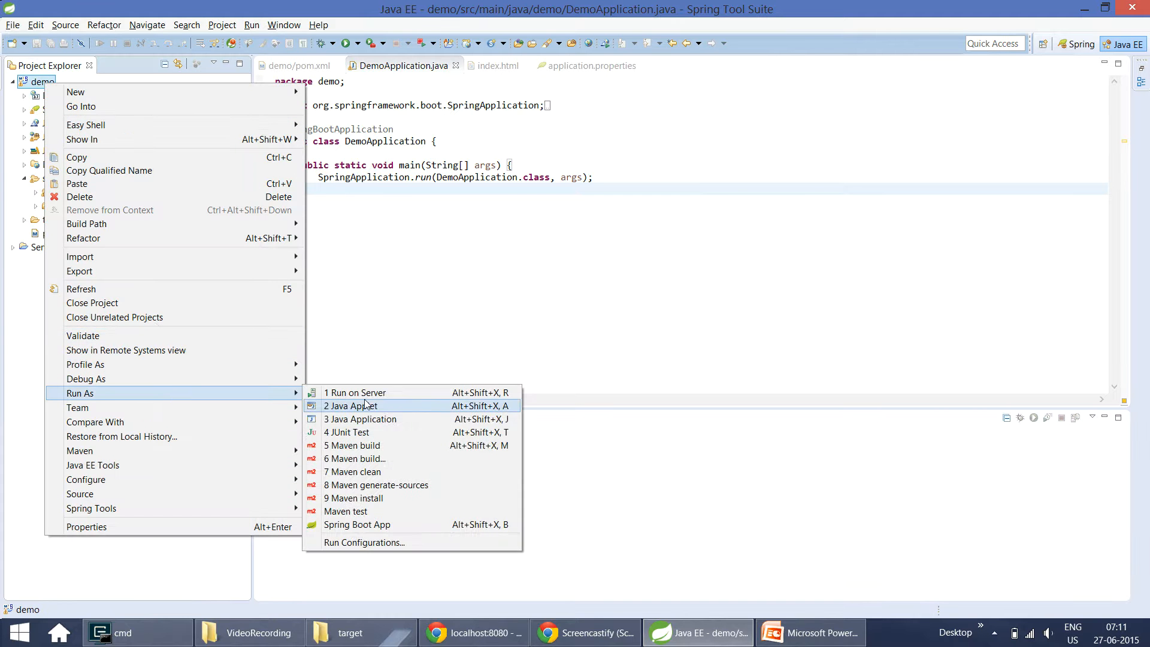
left_click(354, 392)
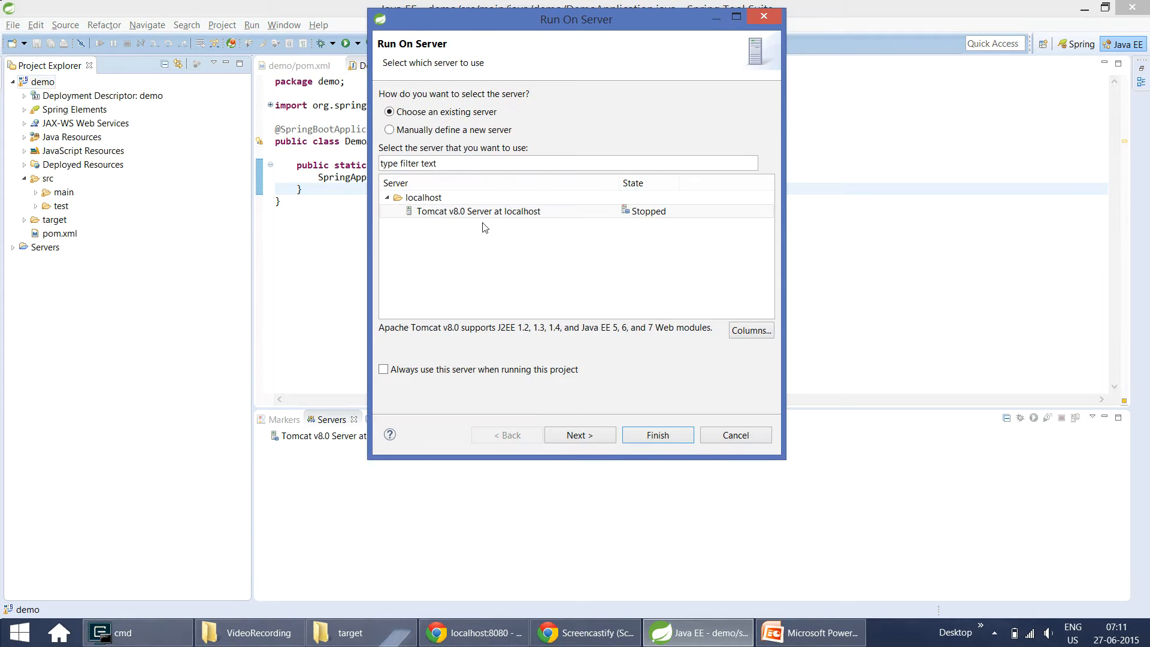
left_click(580, 435)
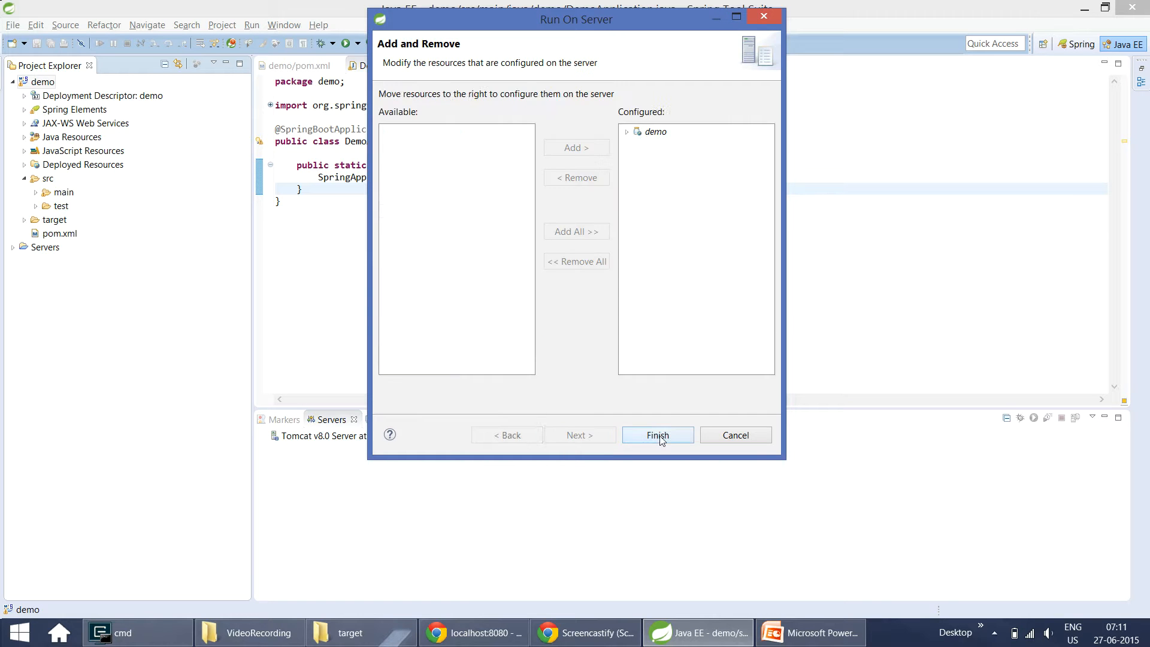
left_click(657, 435)
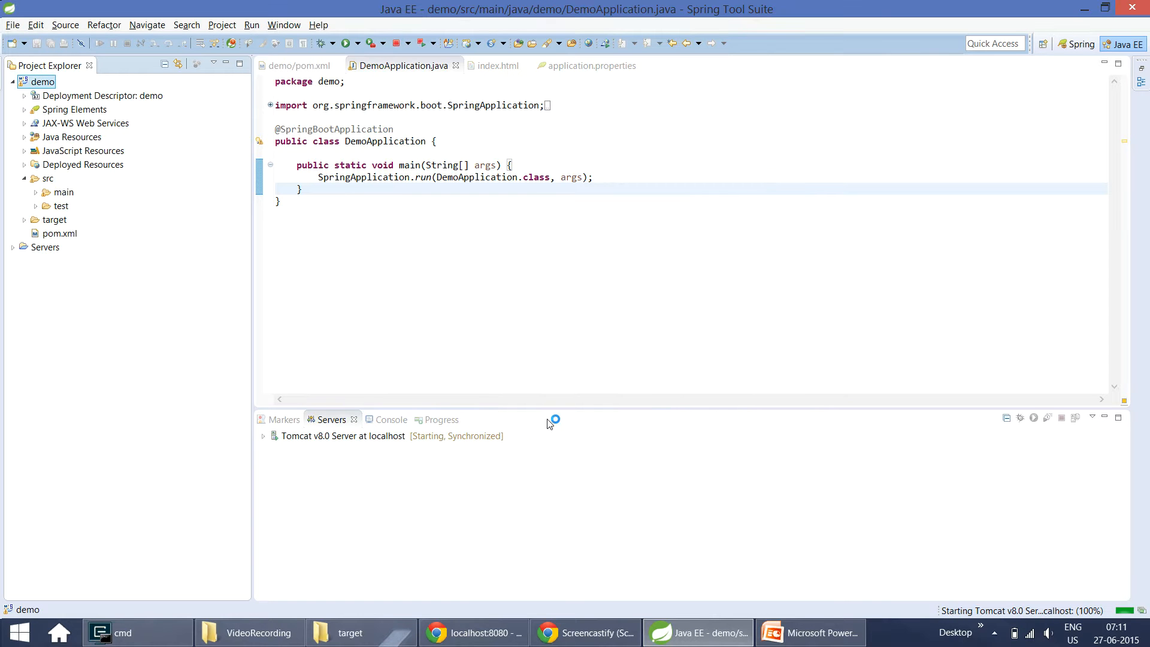
left_click(380, 419)
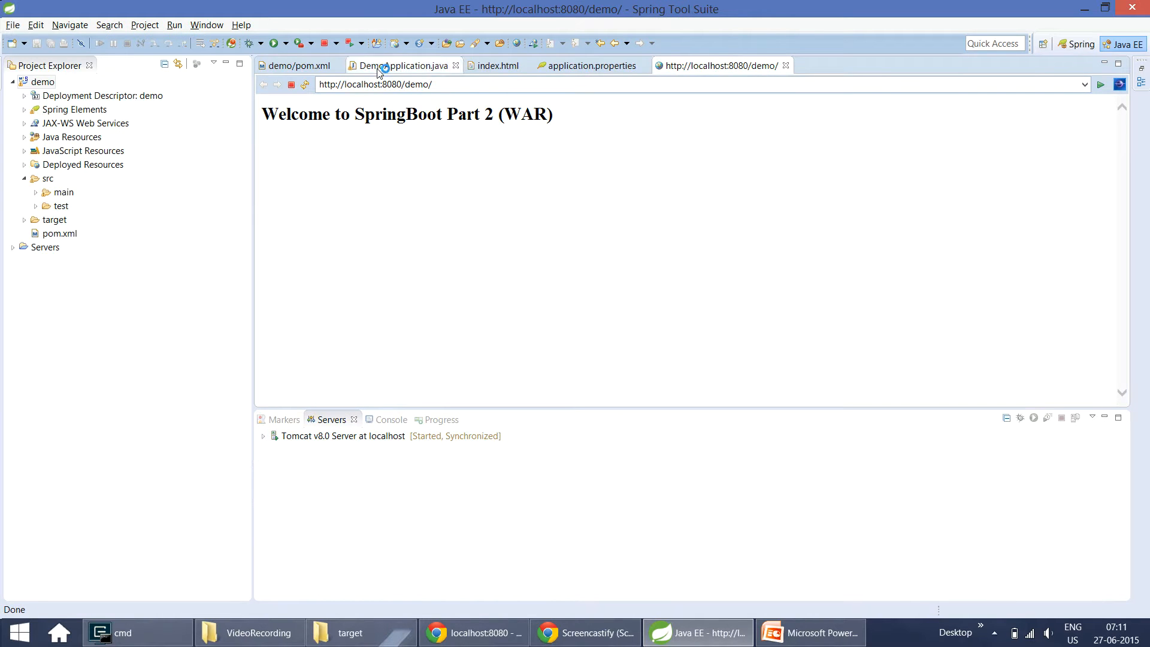
left_click(344, 436)
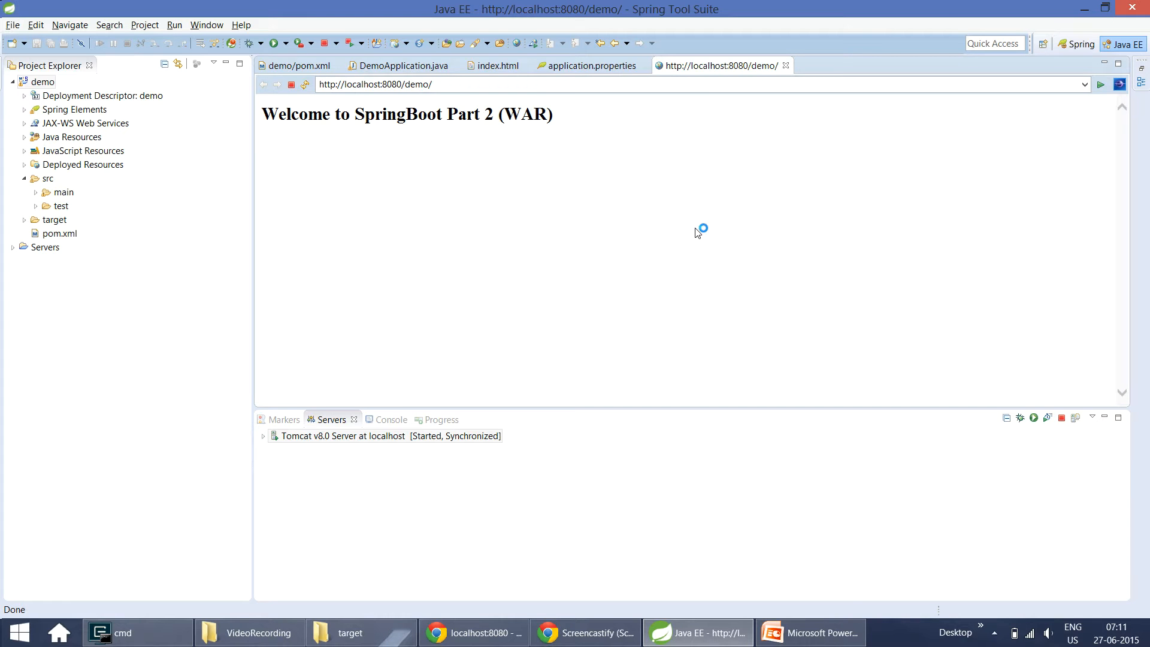
mouse_move(693, 236)
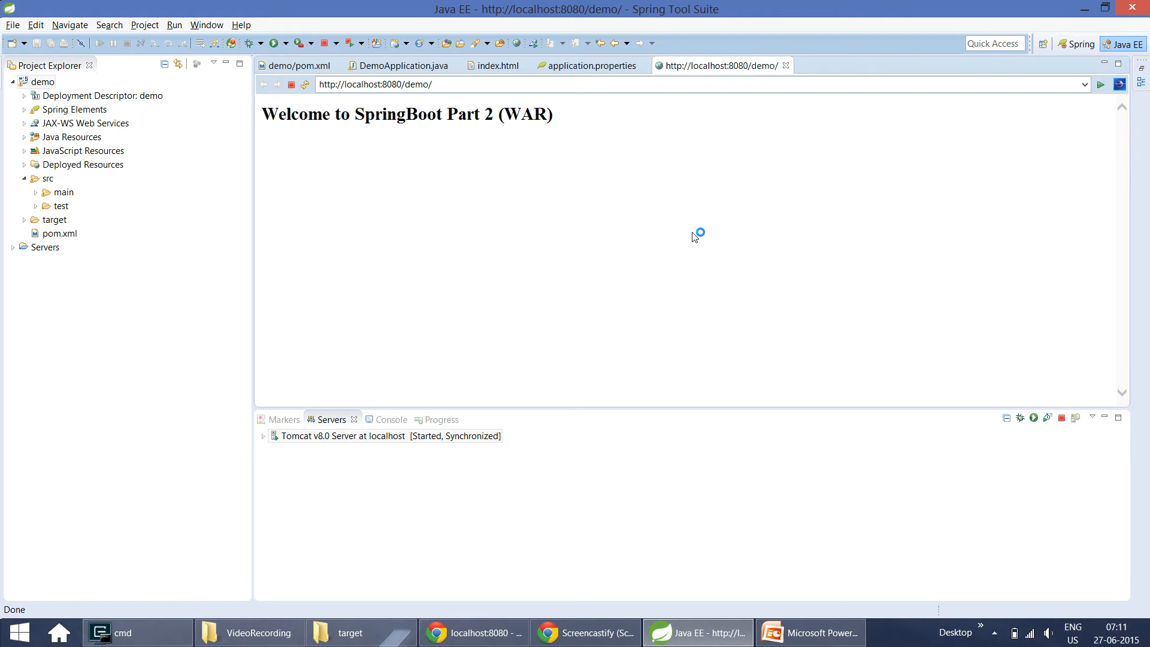
mouse_move(693, 240)
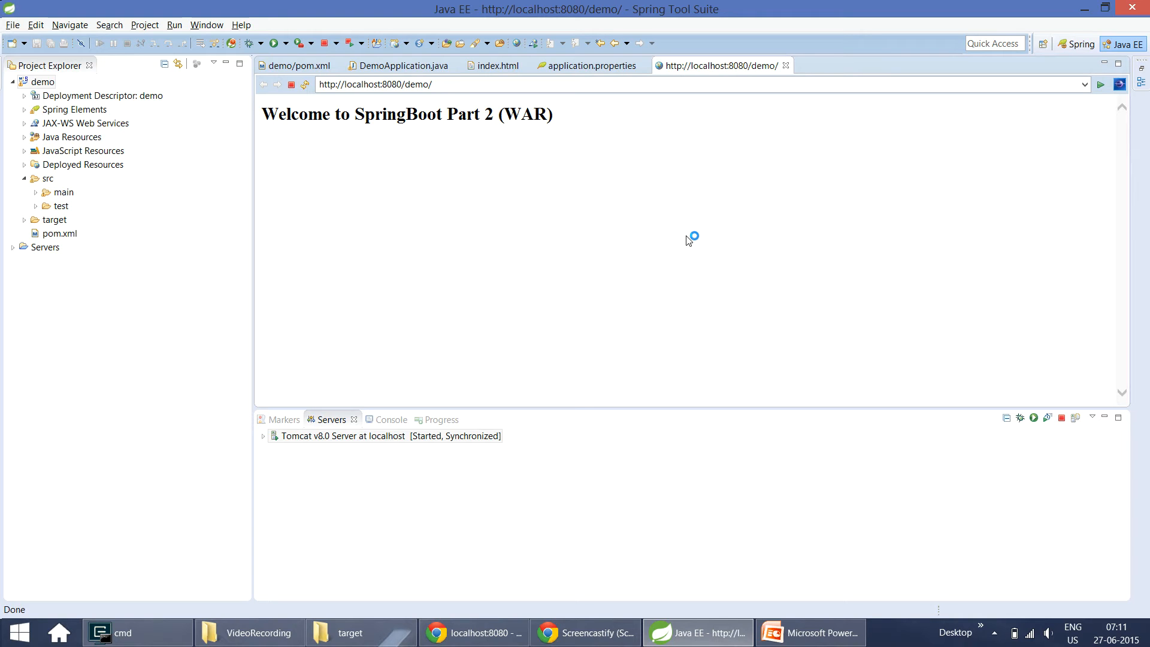
mouse_move(684, 242)
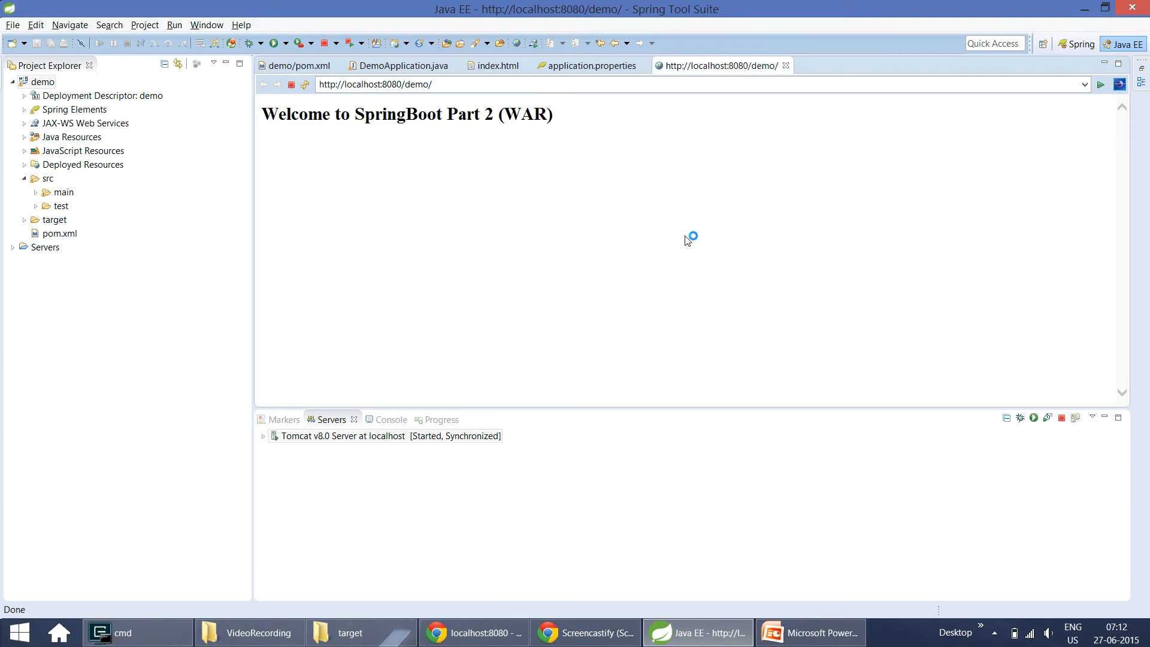
mouse_move(359, 181)
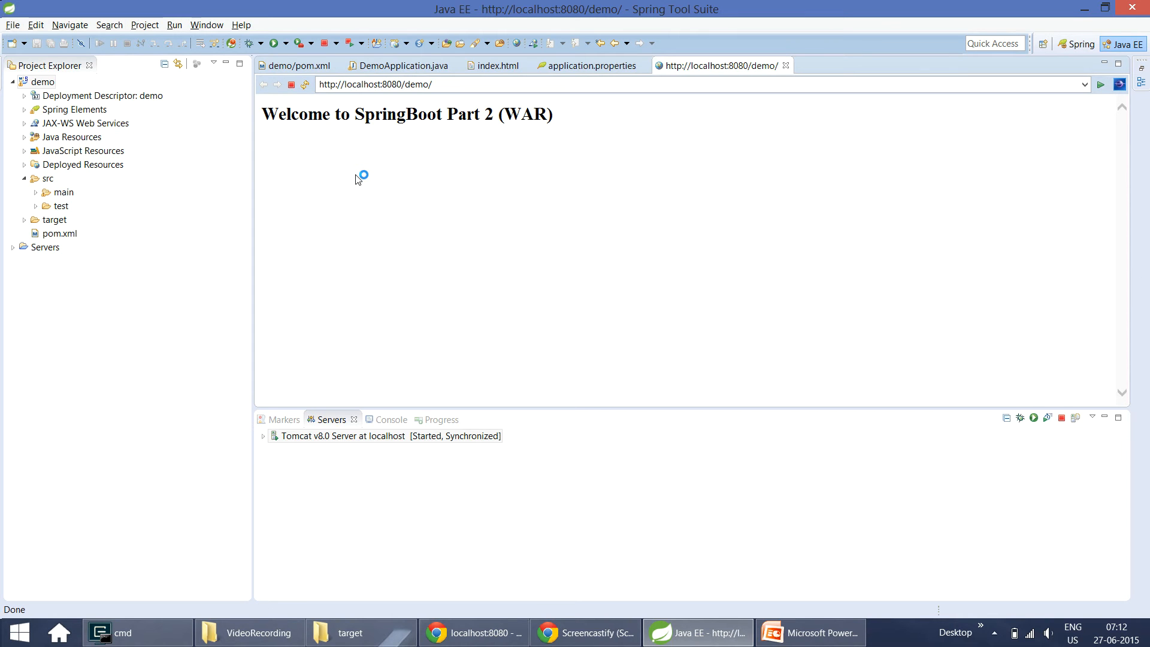
mouse_move(372, 172)
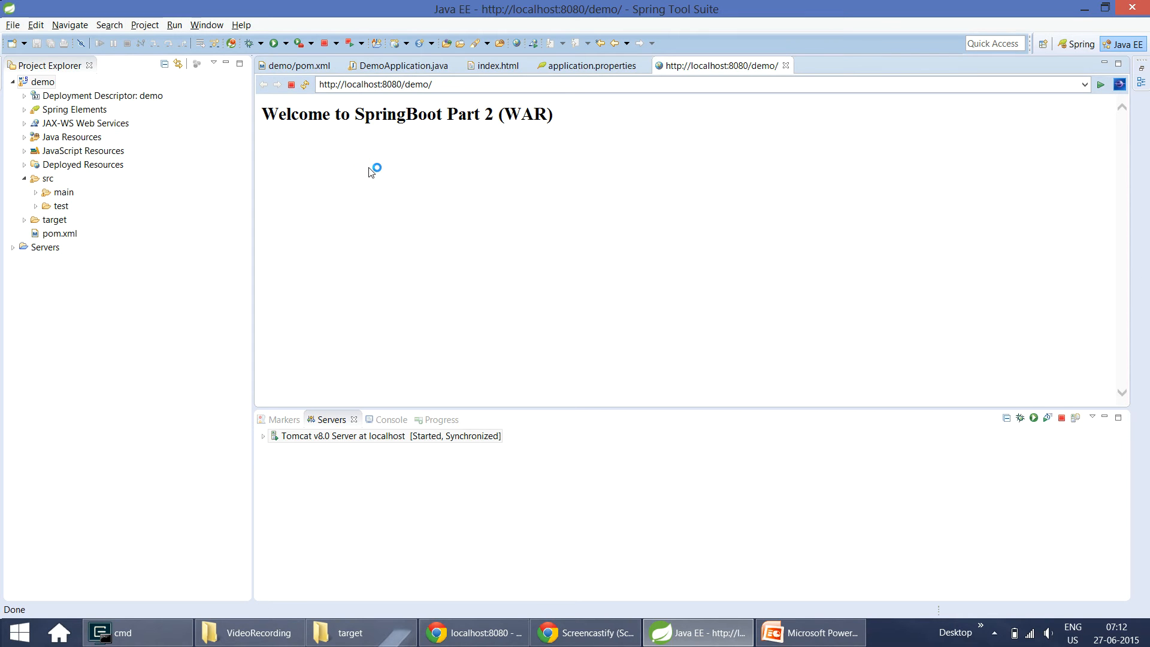
double_click(525, 115)
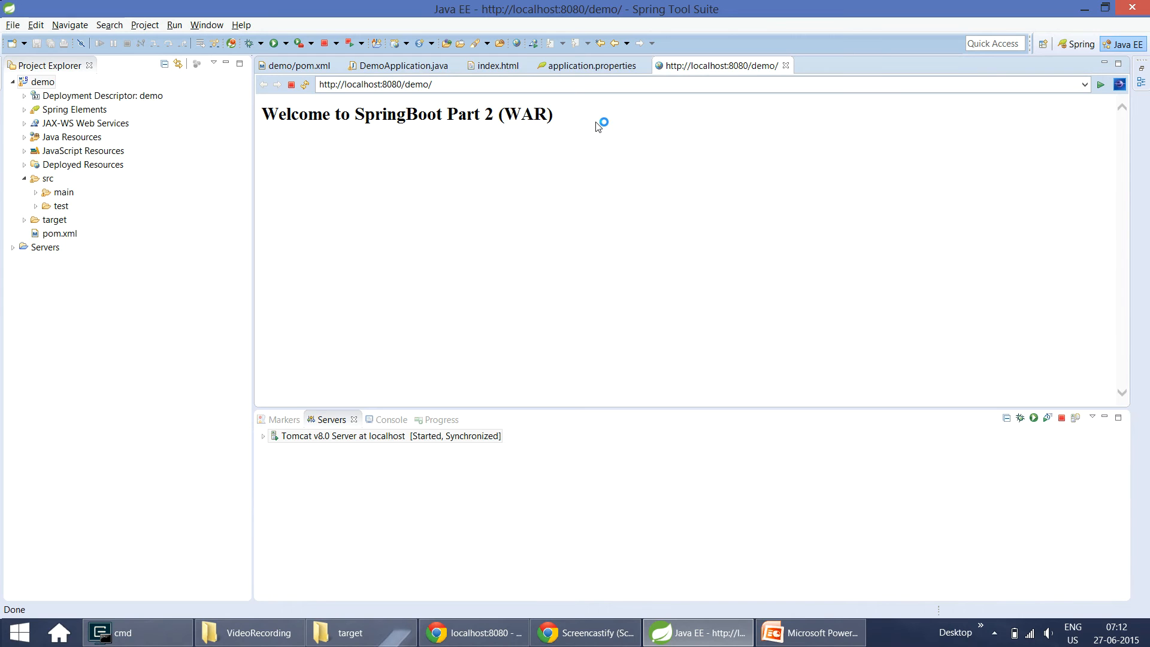
mouse_move(679, 437)
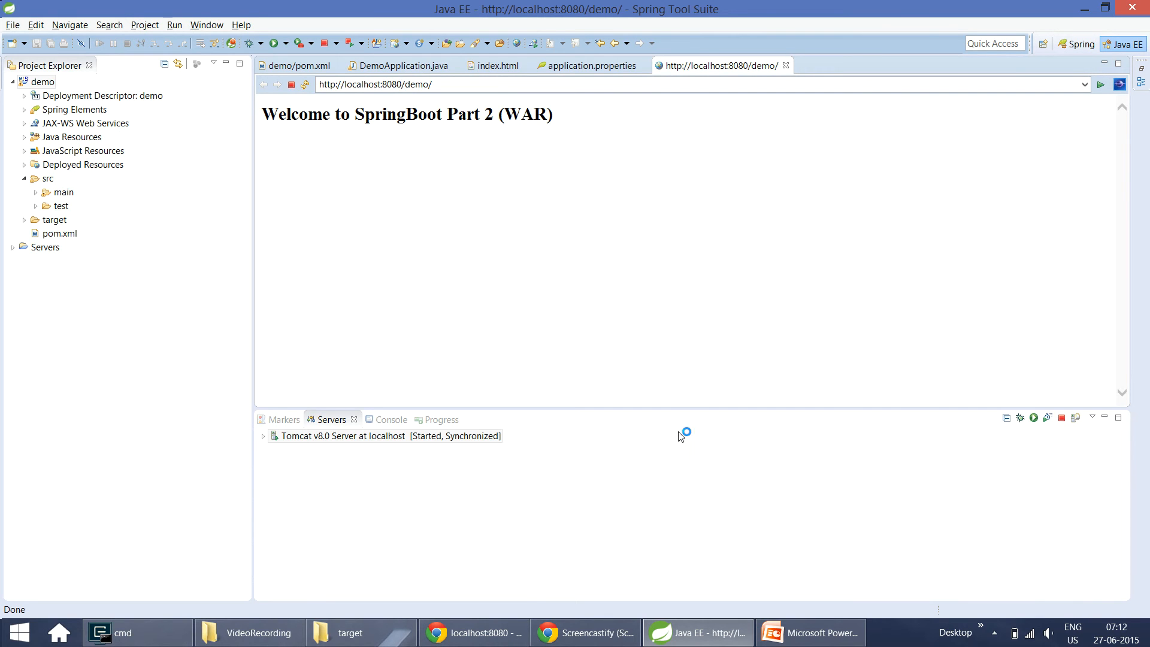
mouse_move(568, 327)
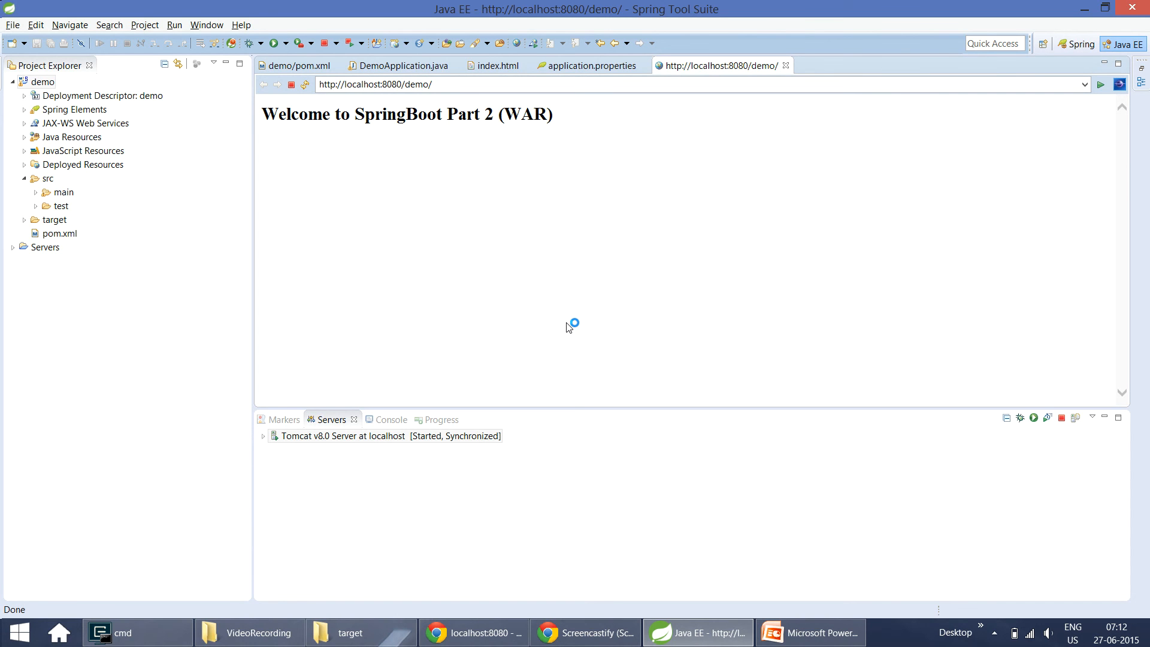
mouse_move(575, 382)
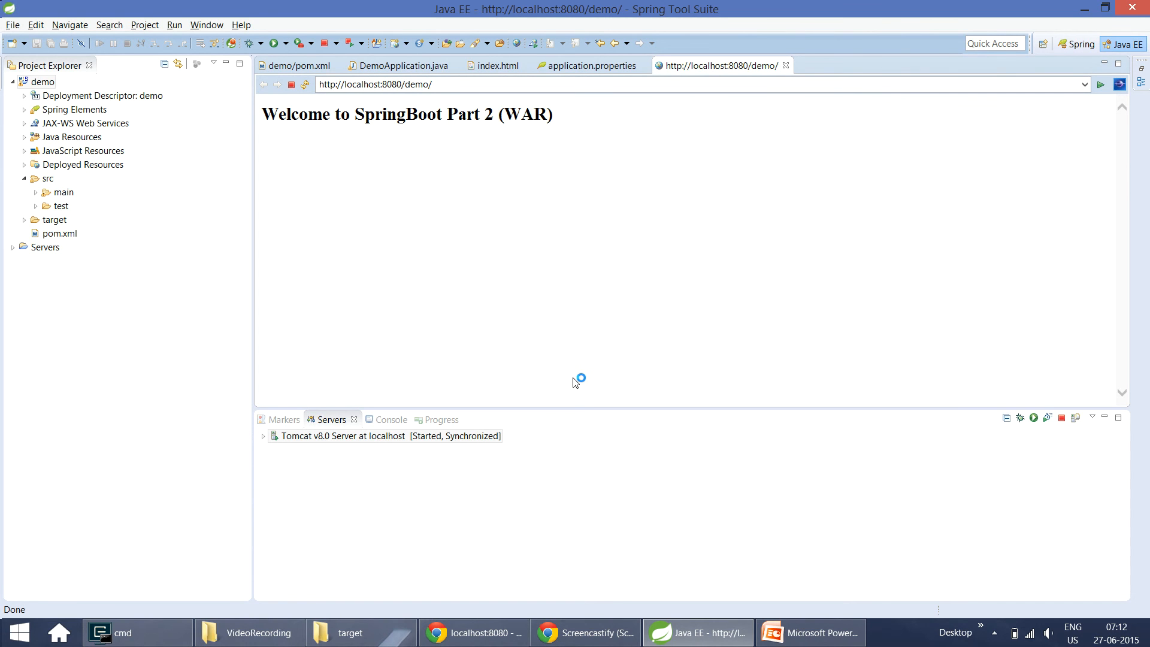